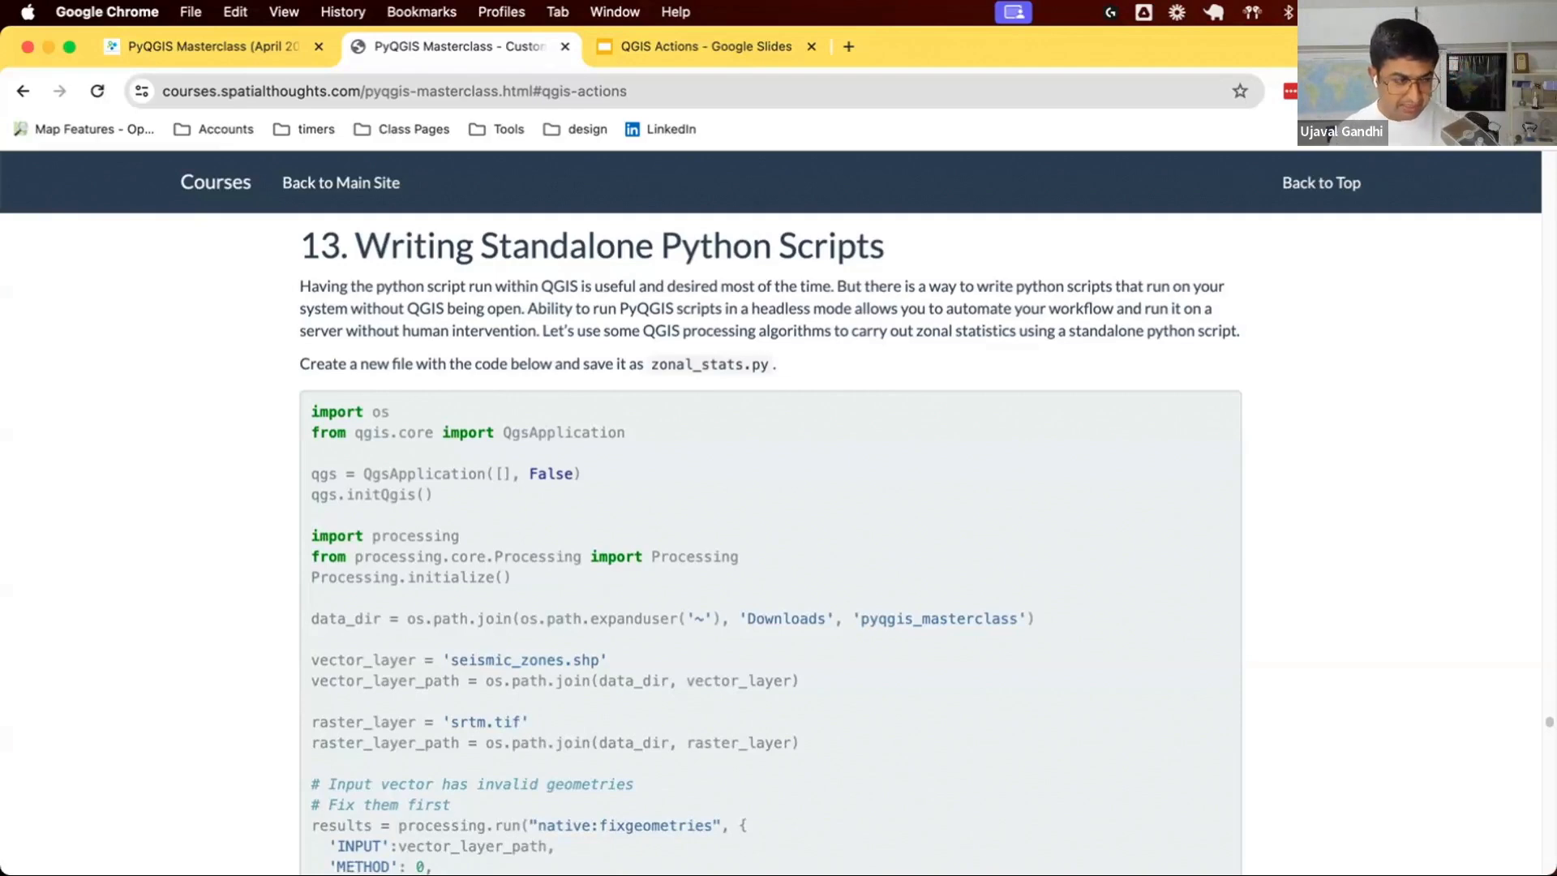
mouse_move(623, 475)
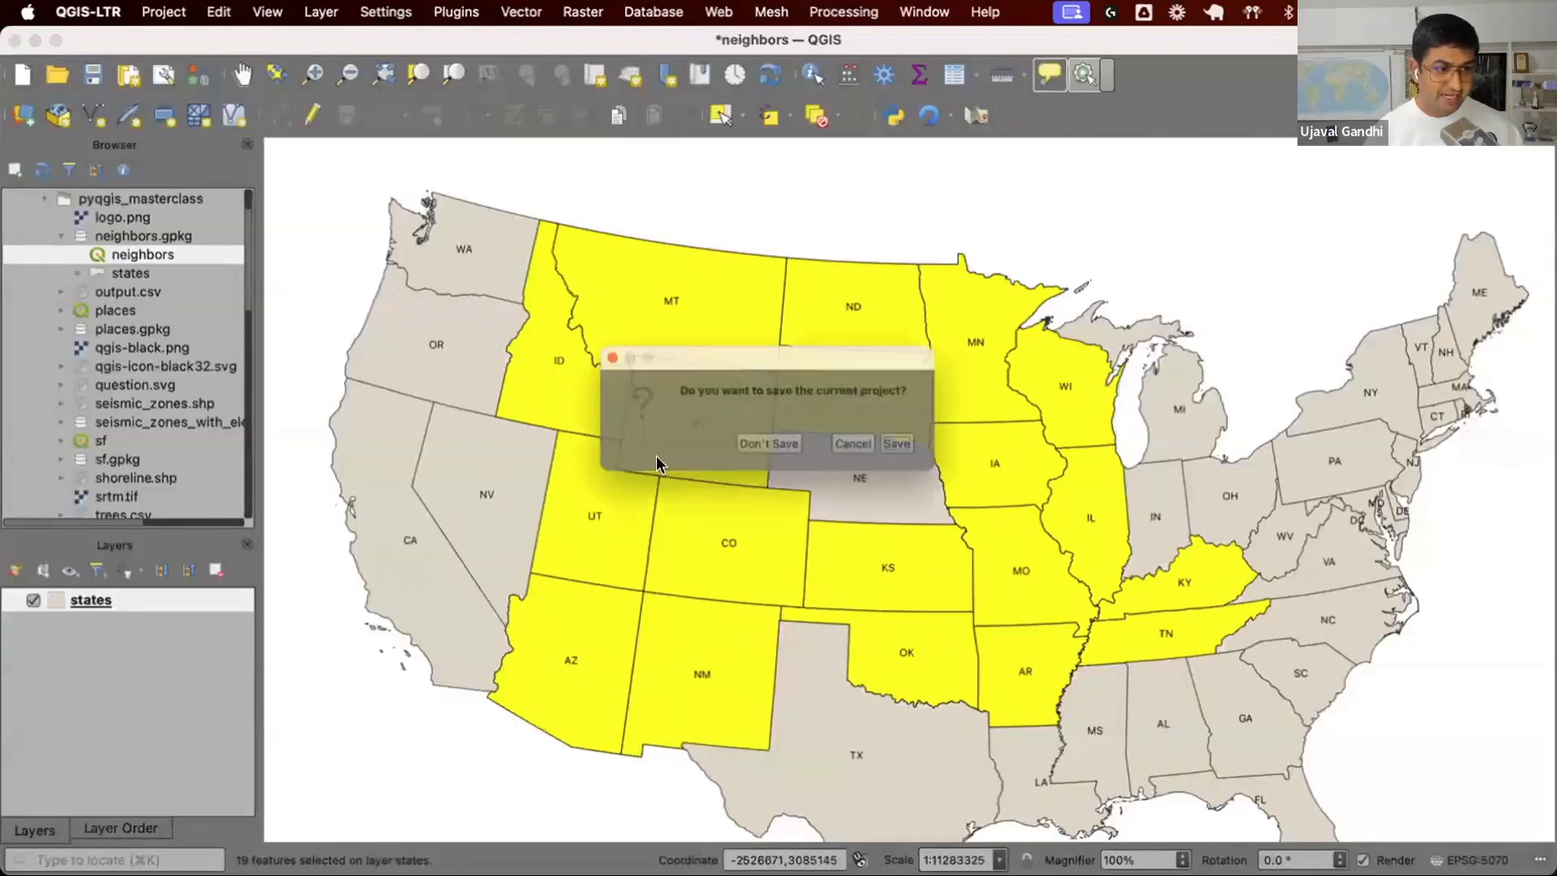
Discard the old project and overlay seismic_zones.shp on the srtm raster, zooming in.
click(768, 443)
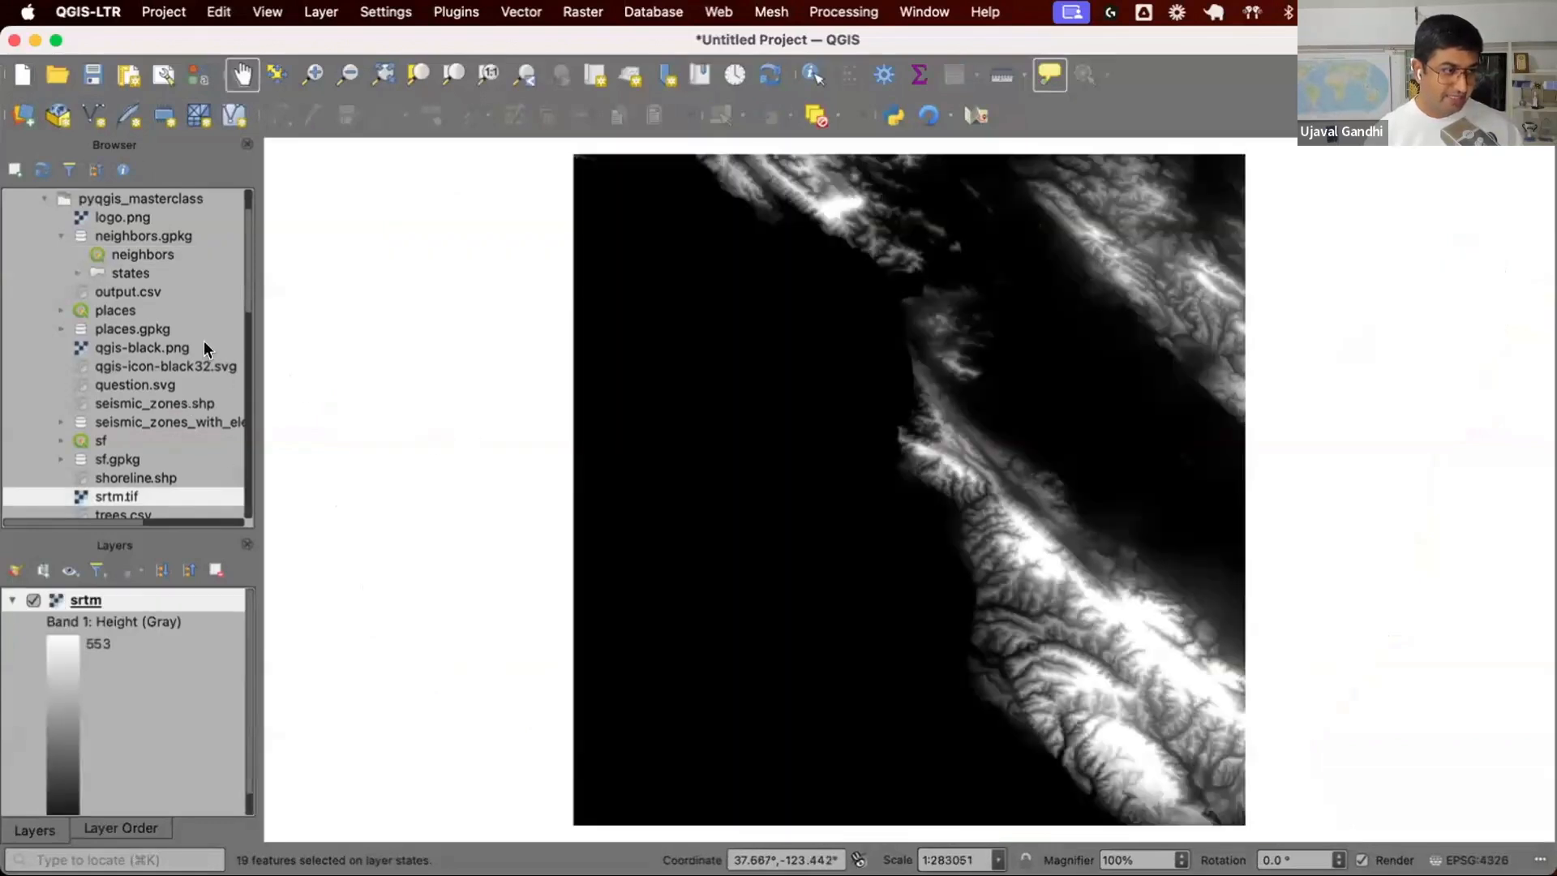
double_click(154, 404)
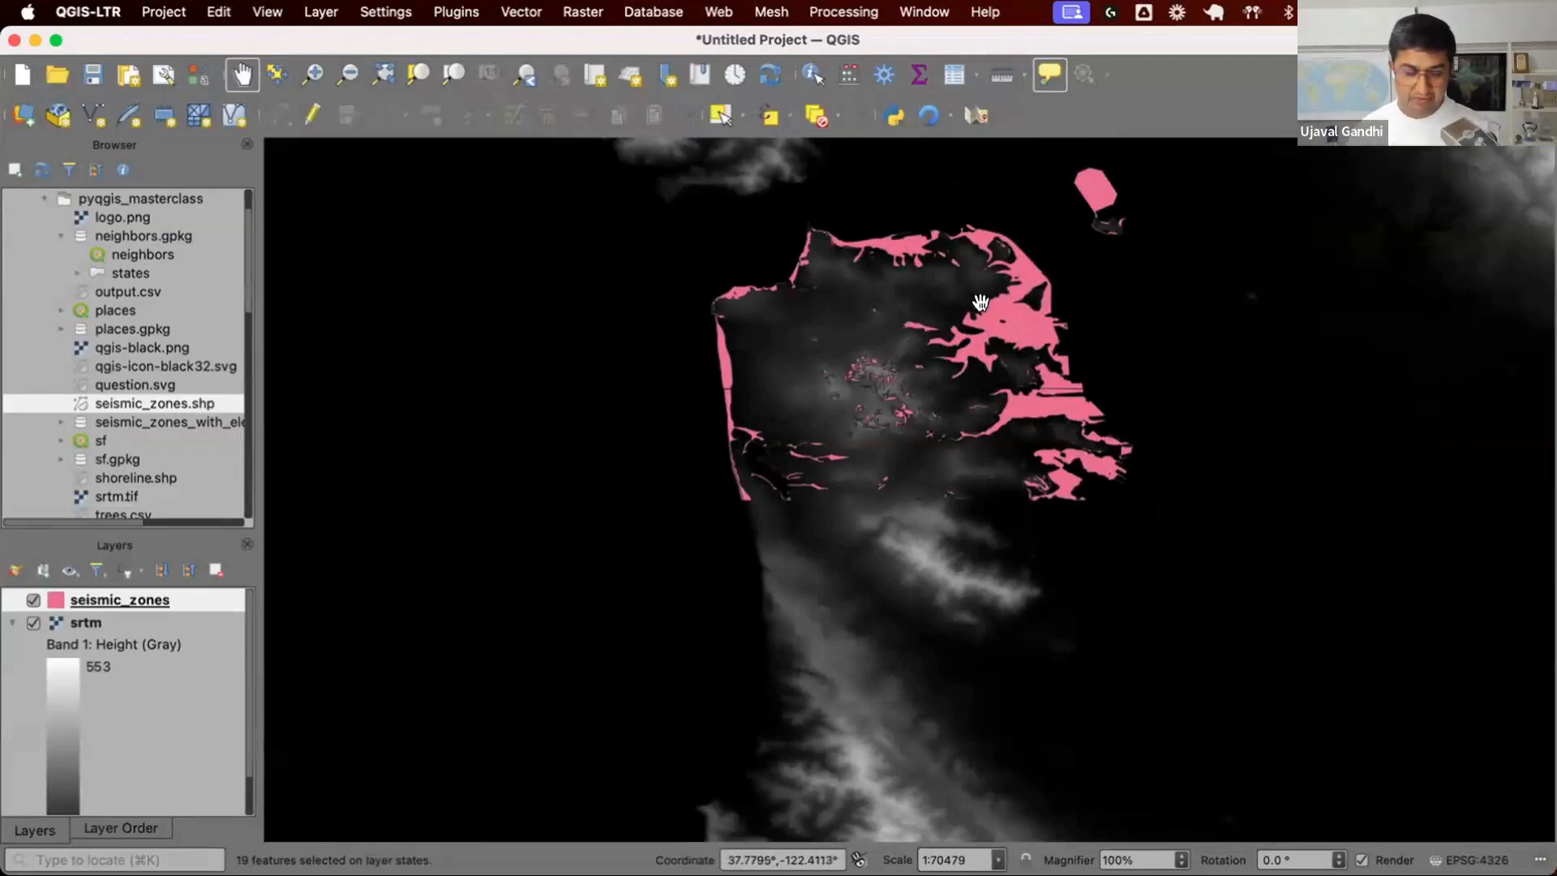
scroll(up, 3)
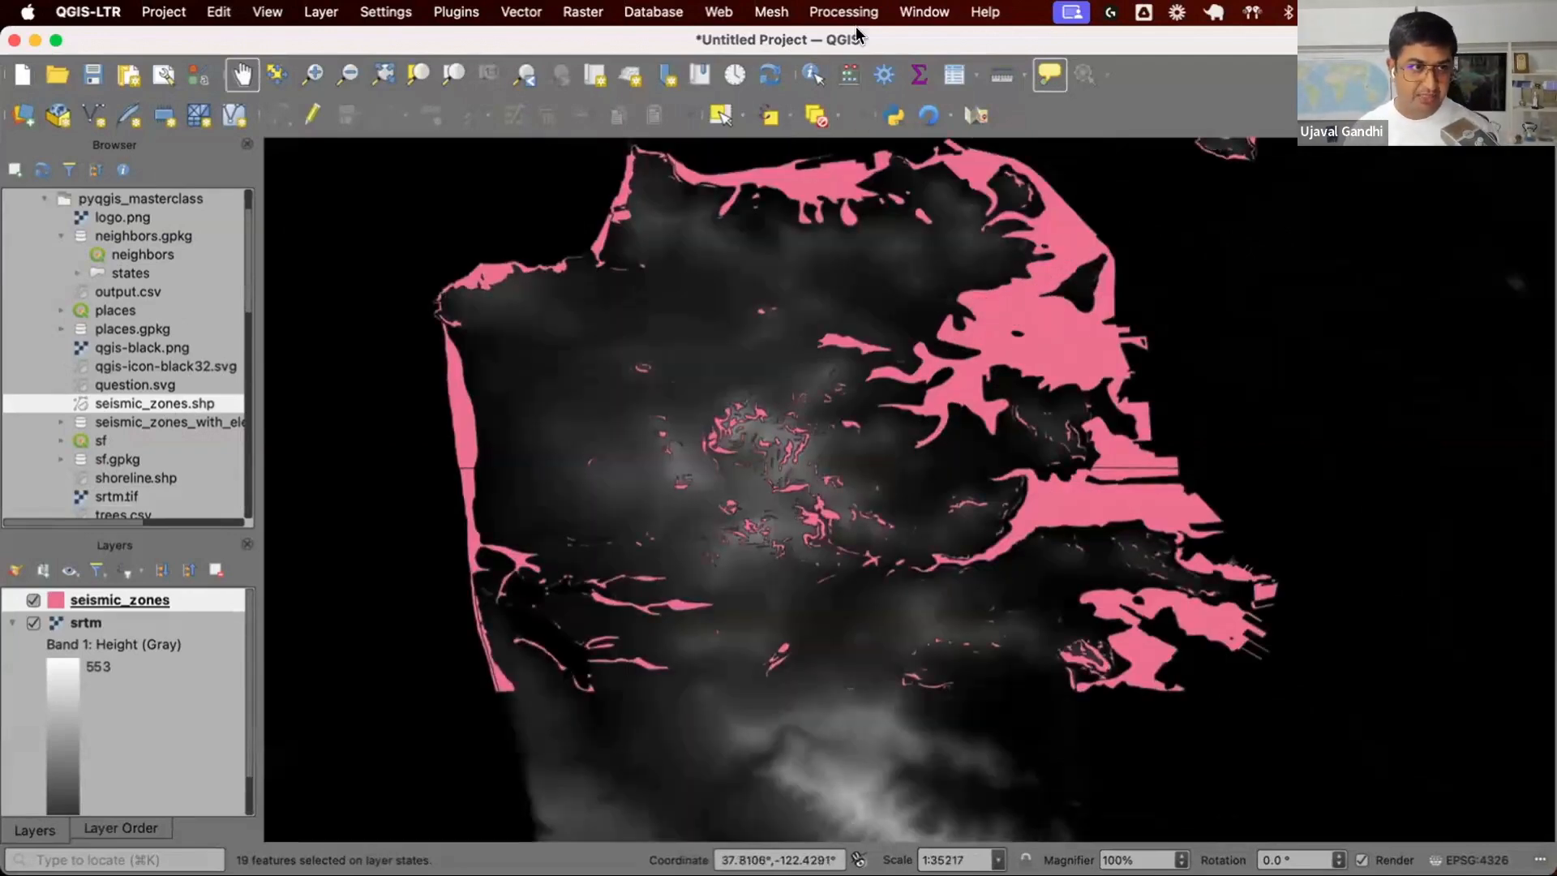
Find Zonal statistics in the Processing Toolbox and set srtm as its raster layer.
click(882, 75)
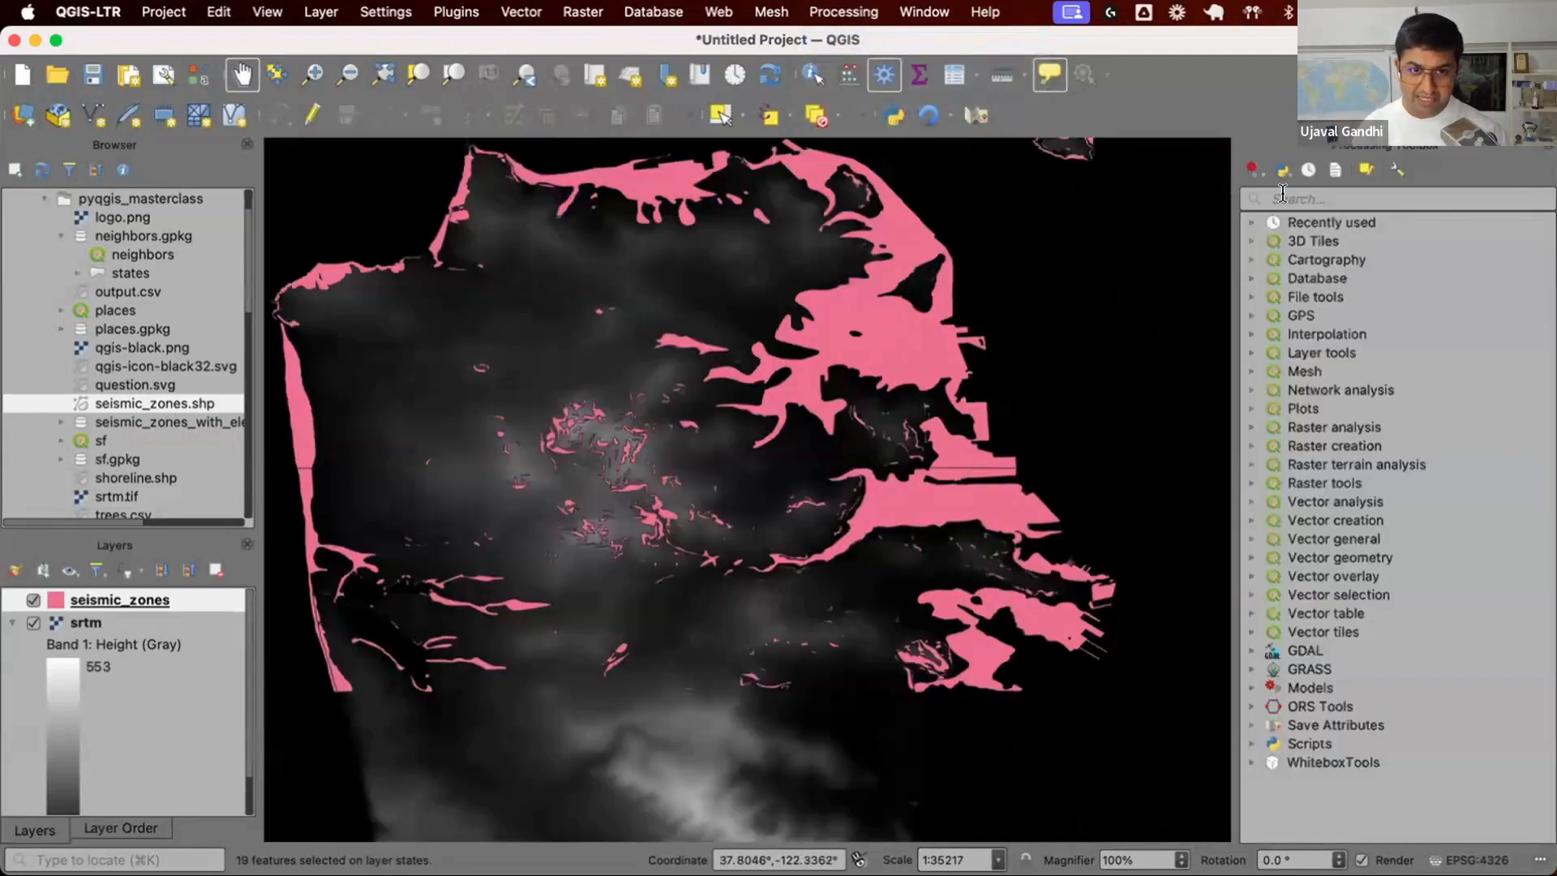
text(zonal)
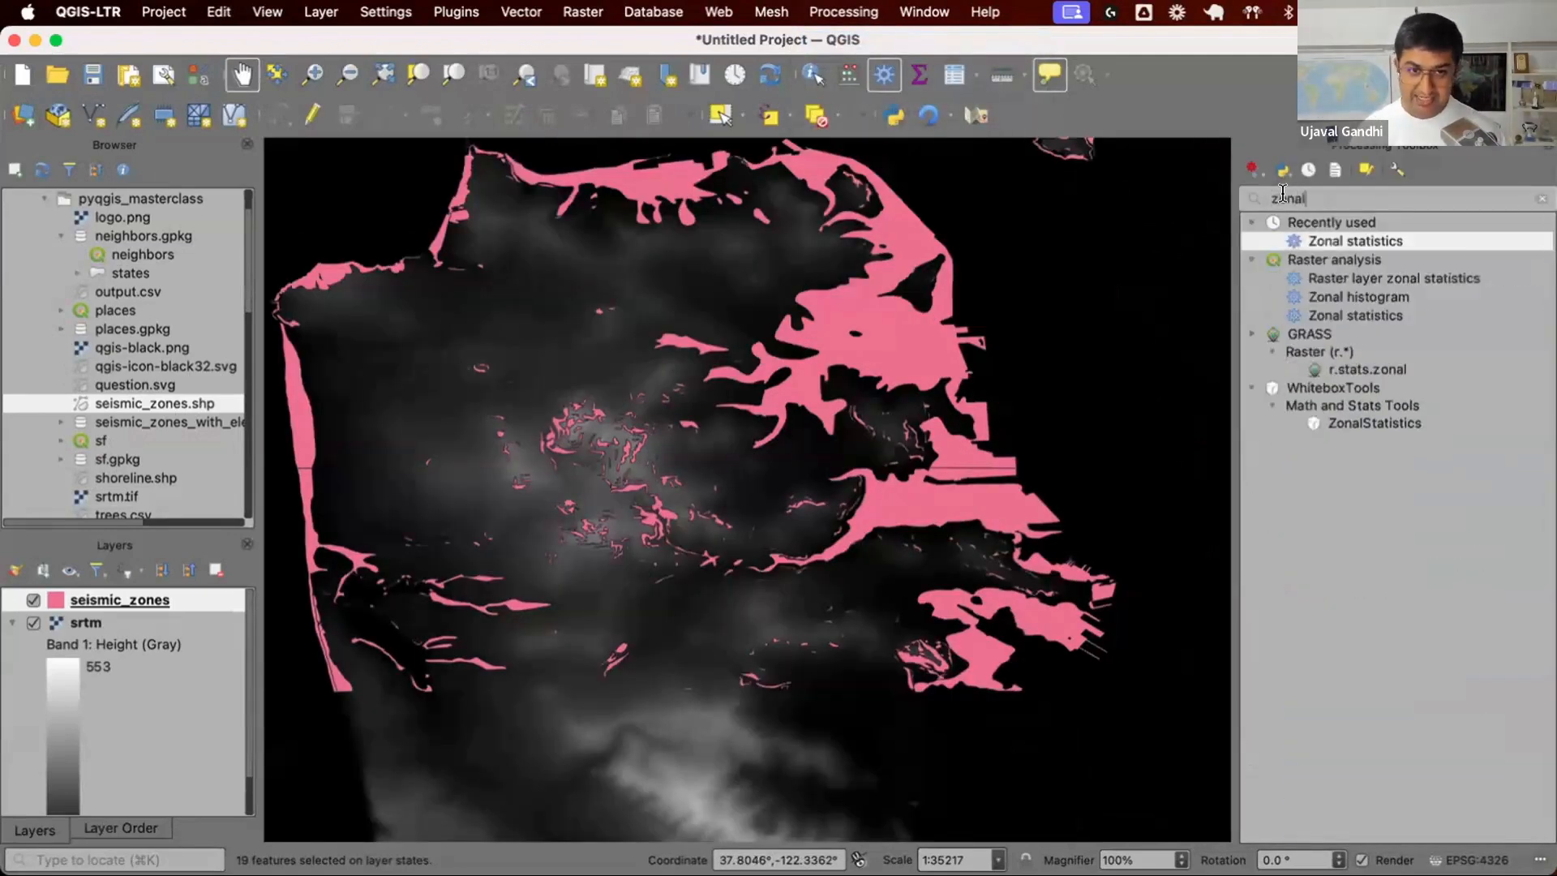
double_click(1352, 240)
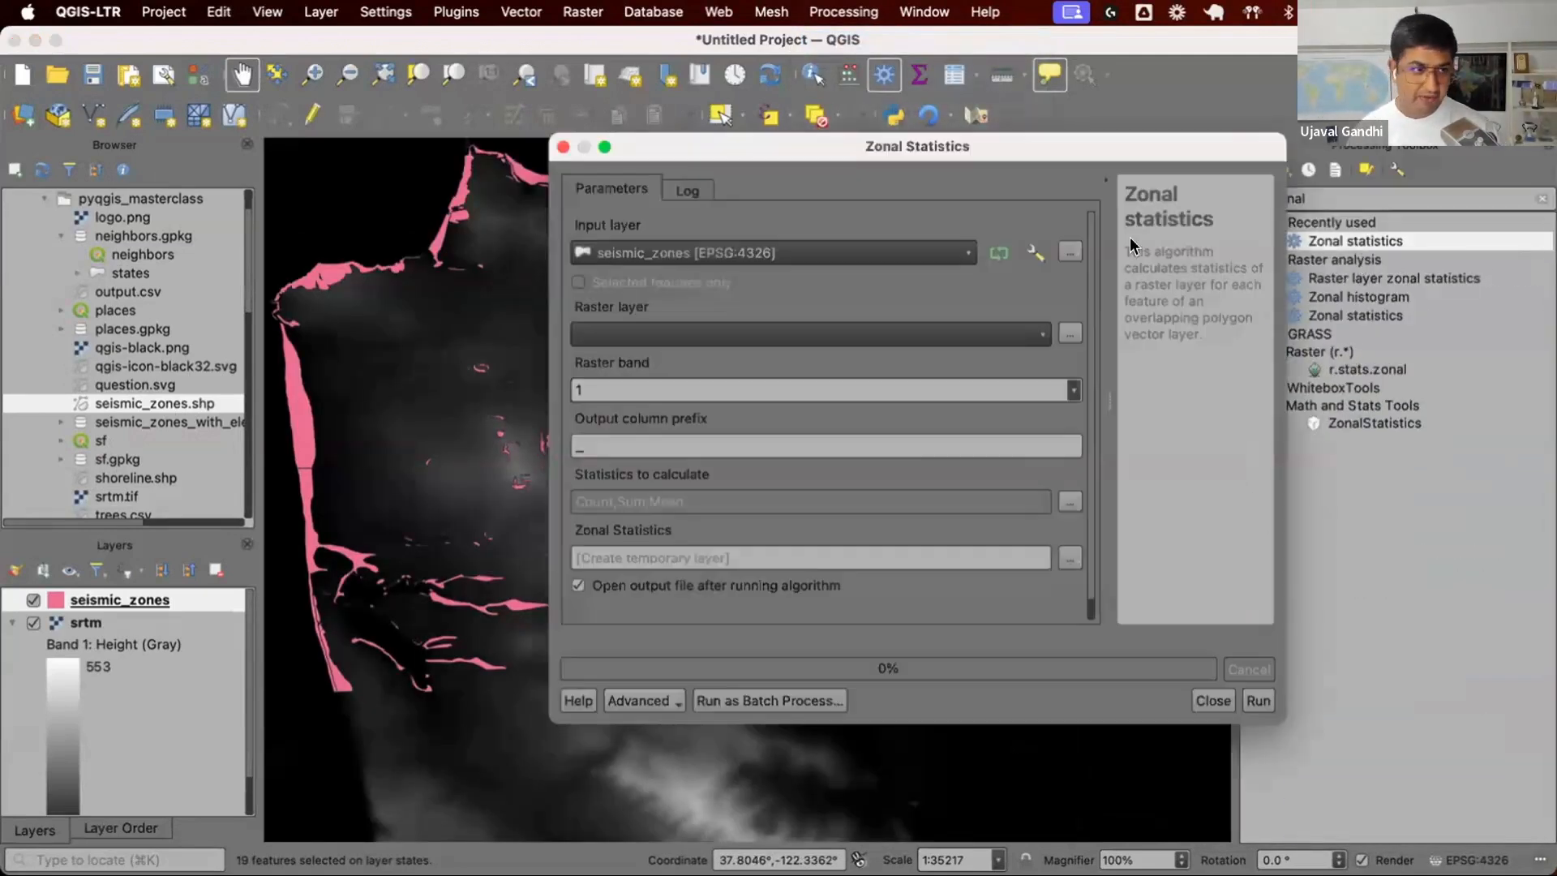
click(804, 334)
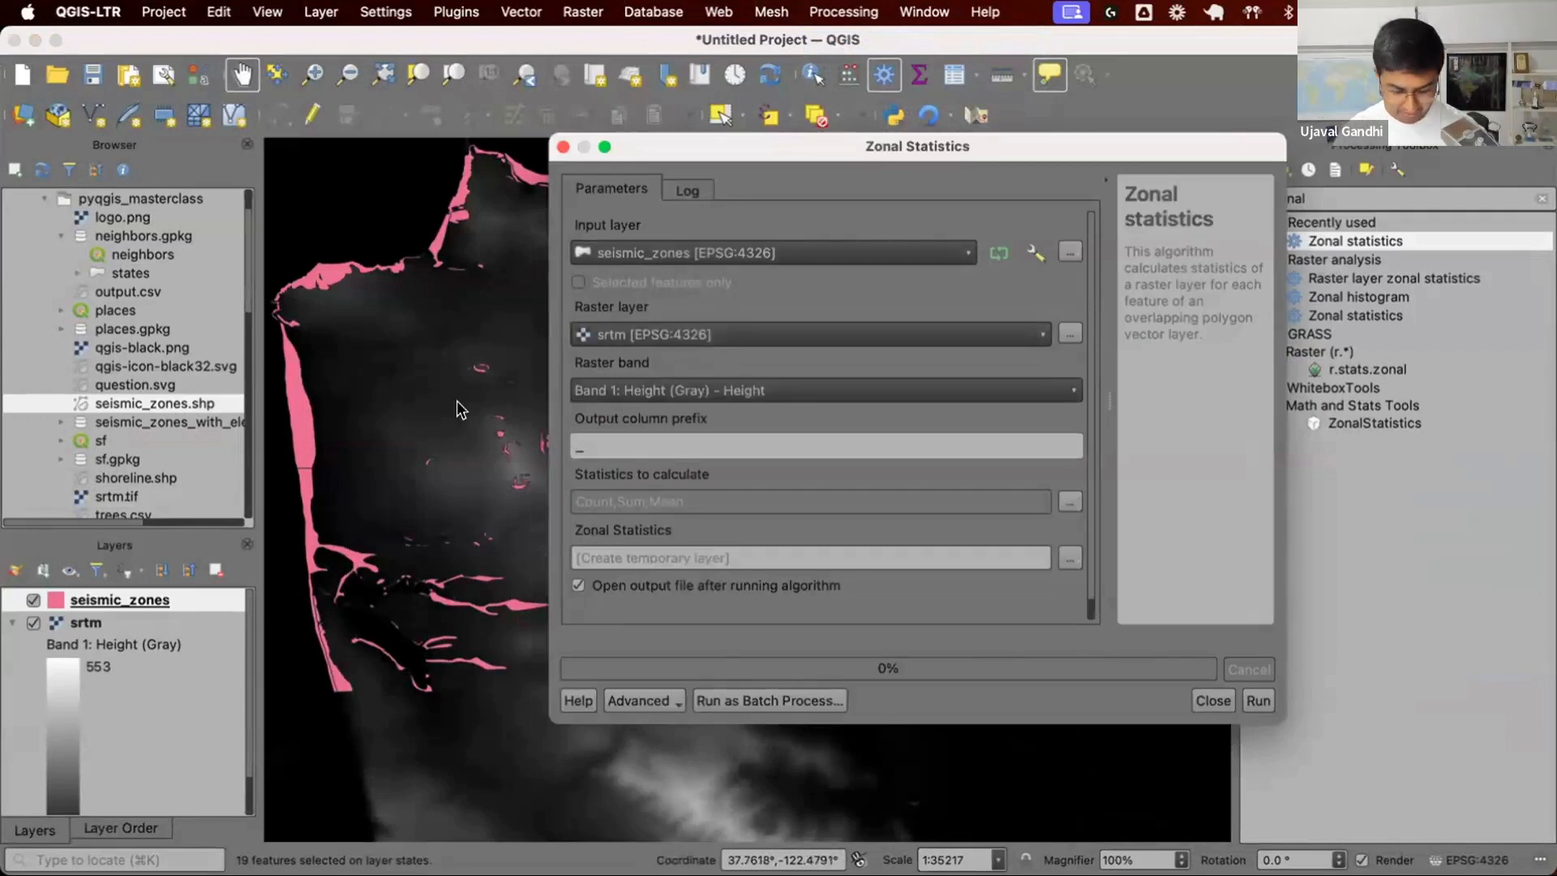
Run it with prefix evelation_ and Sum; it fails on invalid geometry, then dismiss the dialog.
text(eval_)
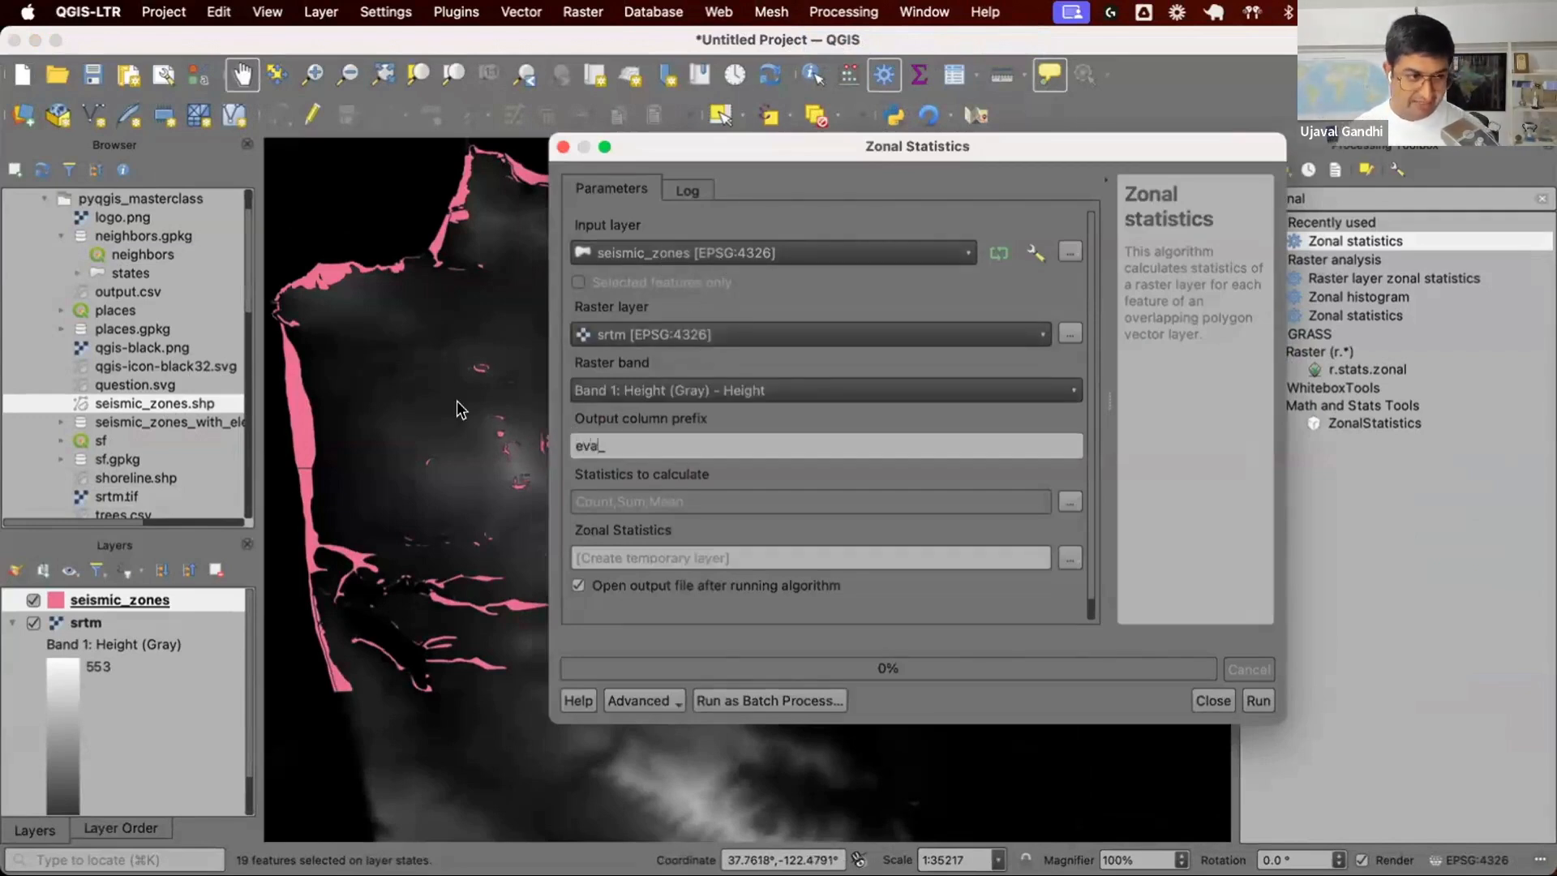
text(evelation_)
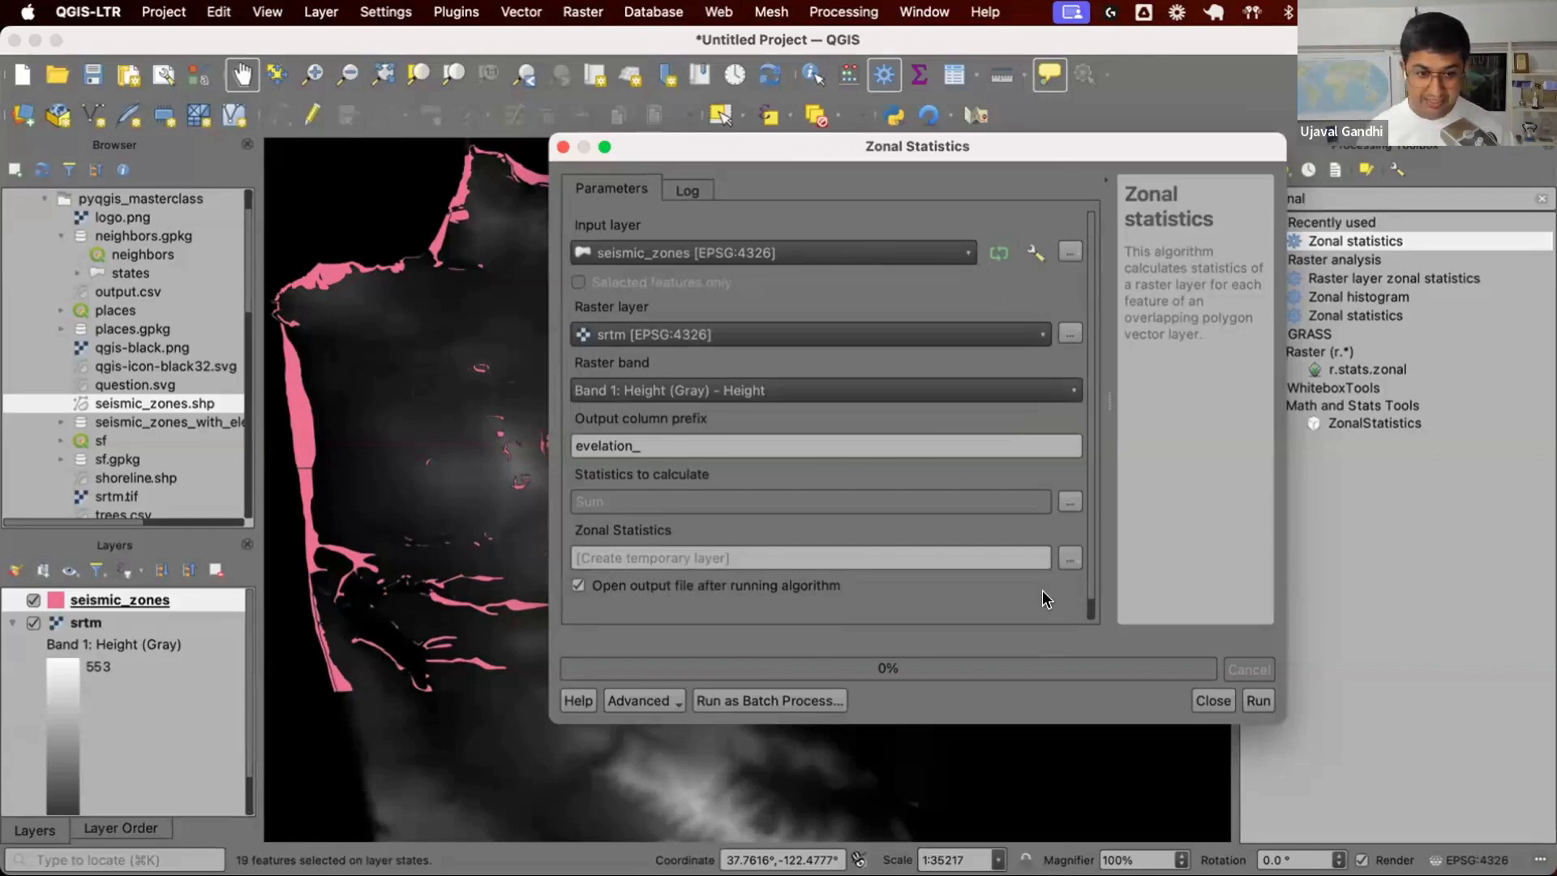
click(1255, 700)
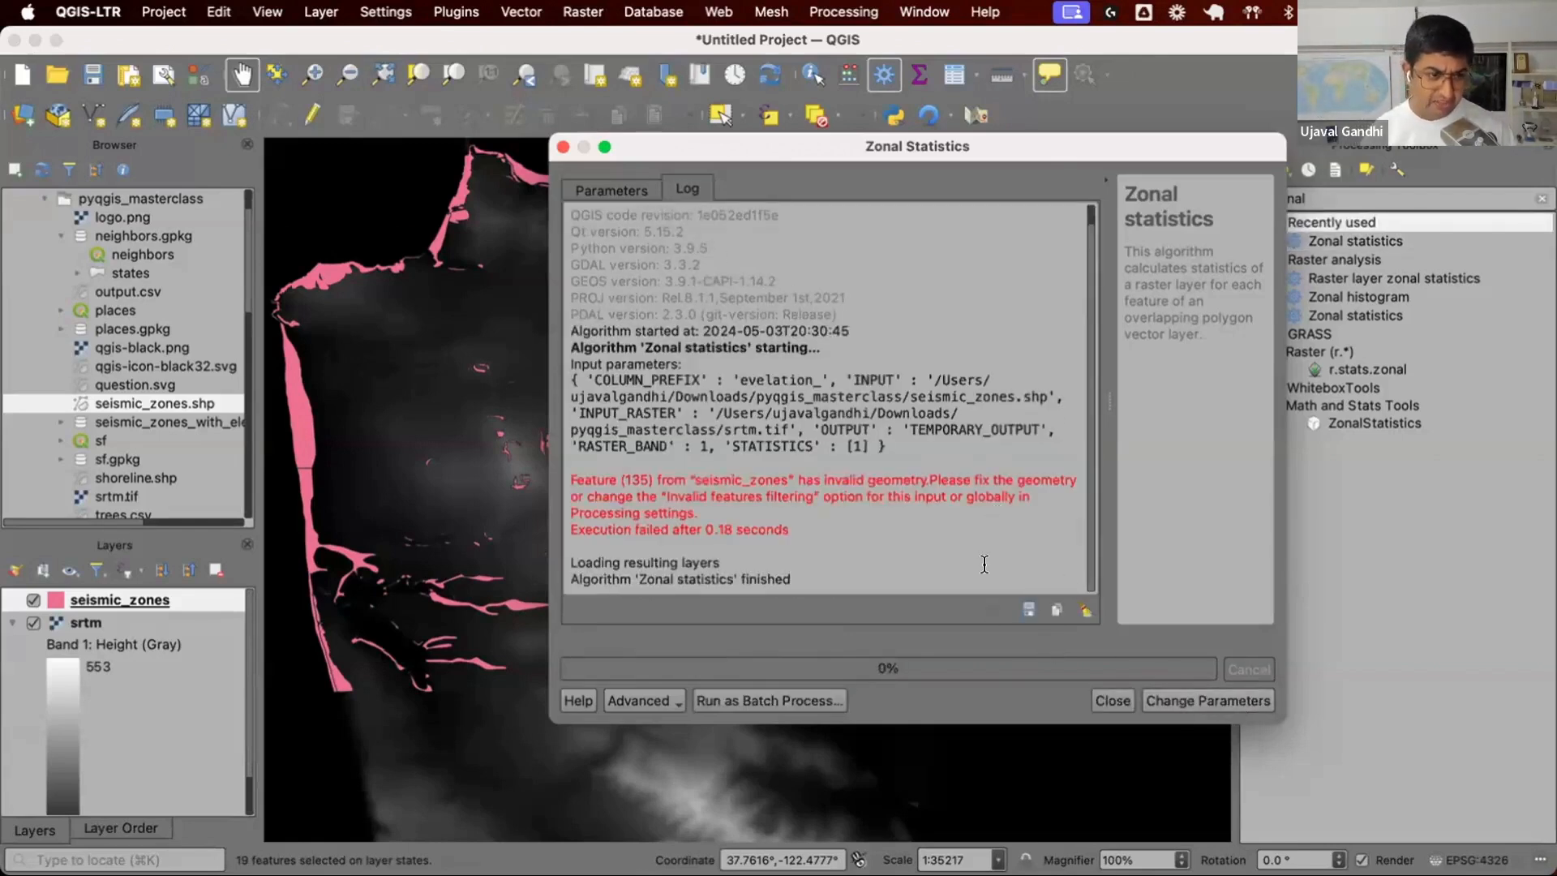
click(1111, 700)
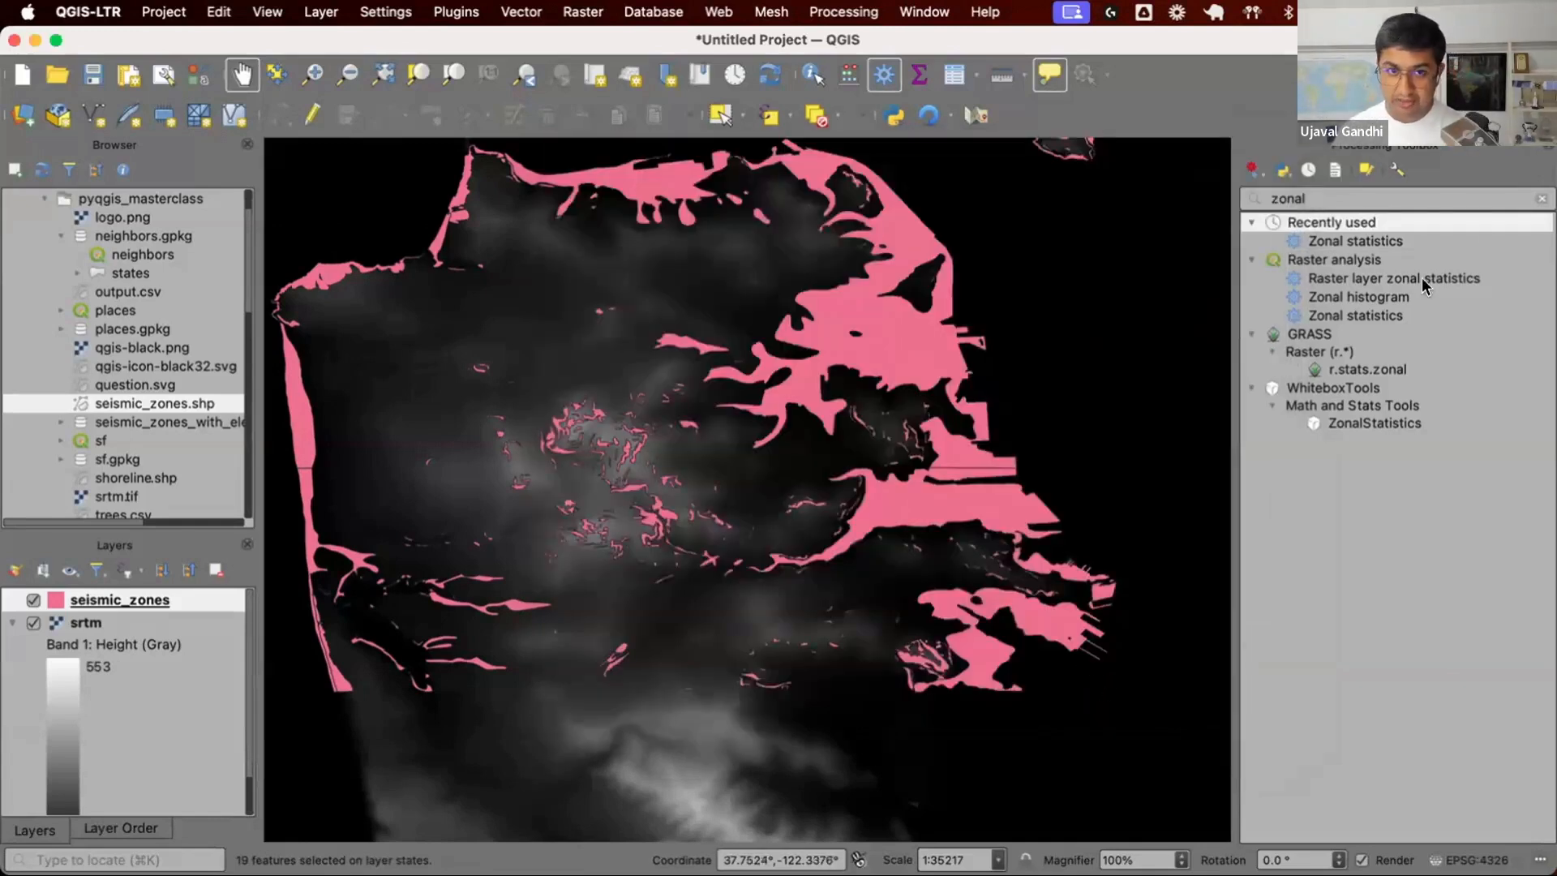
Clear the toolbox search and quit QGIS without saving the project.
click(1537, 198)
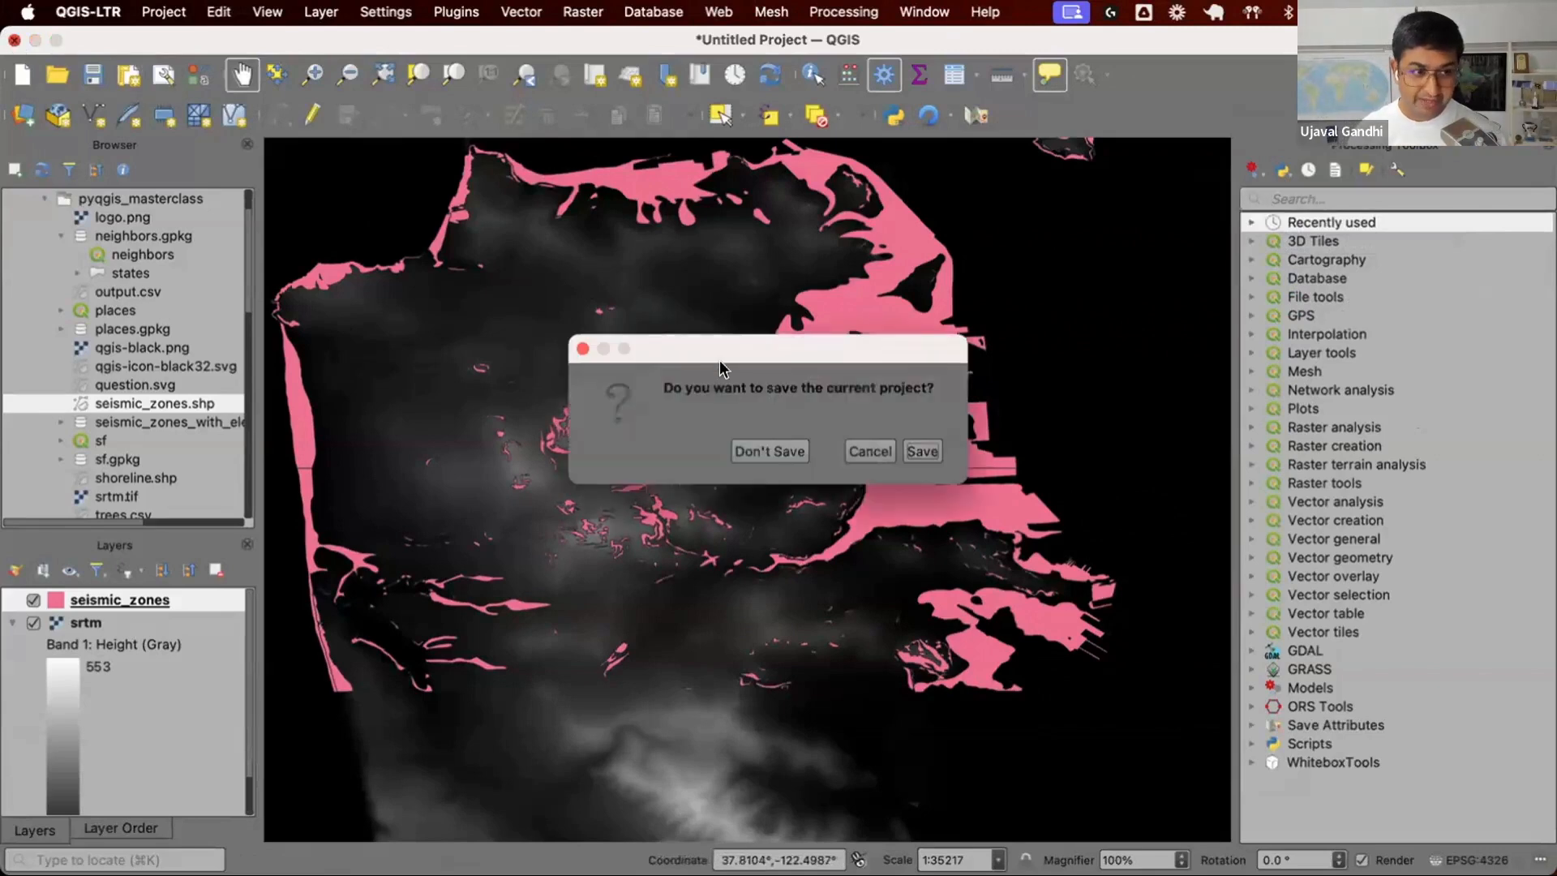
click(767, 451)
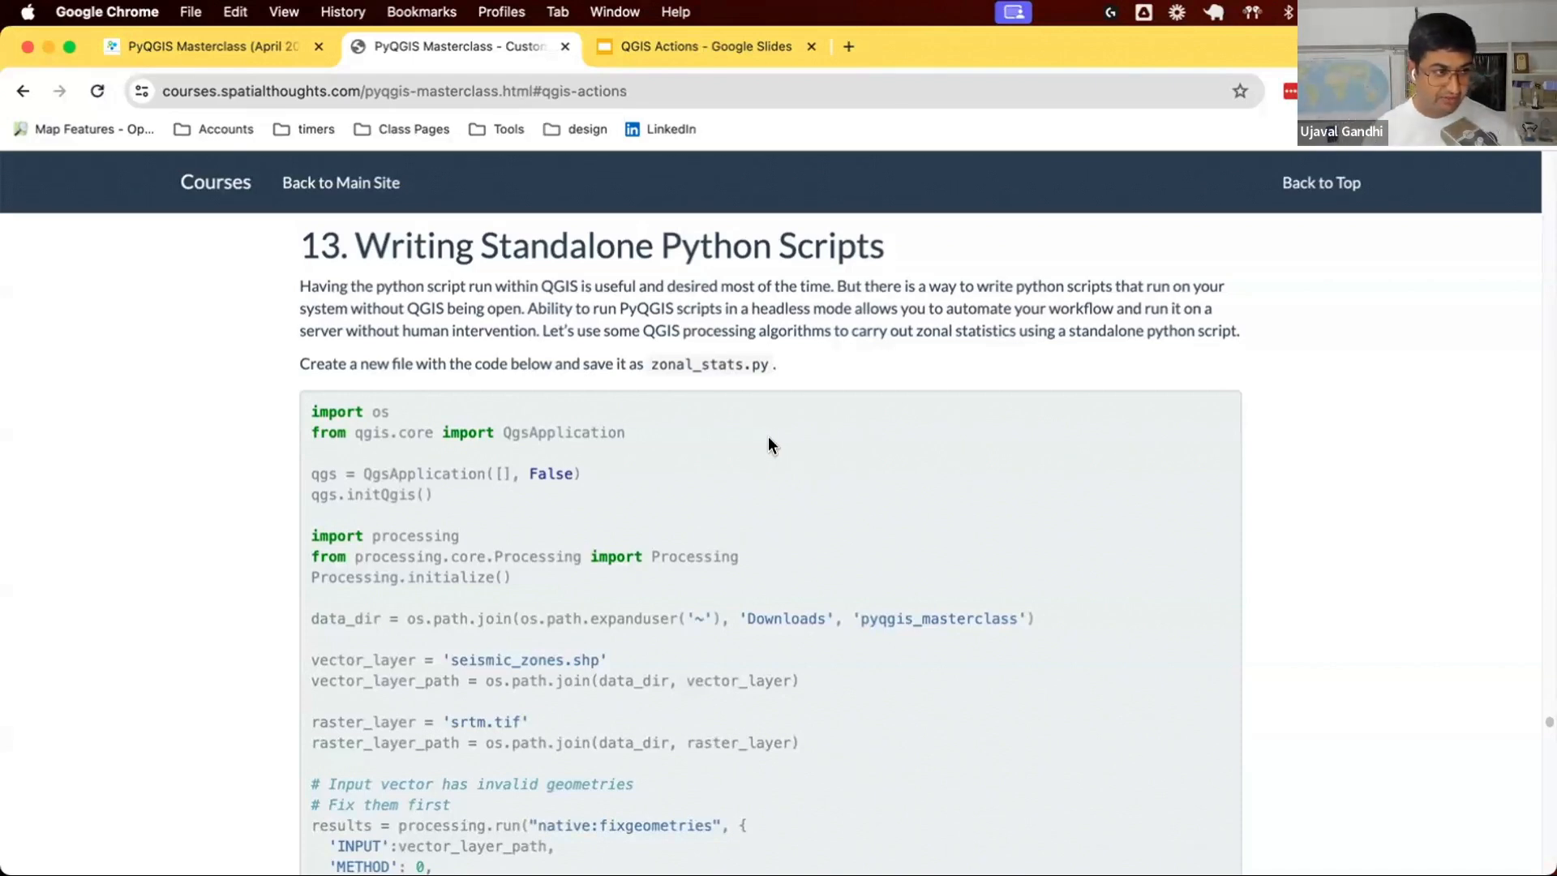
mouse_move(307, 413)
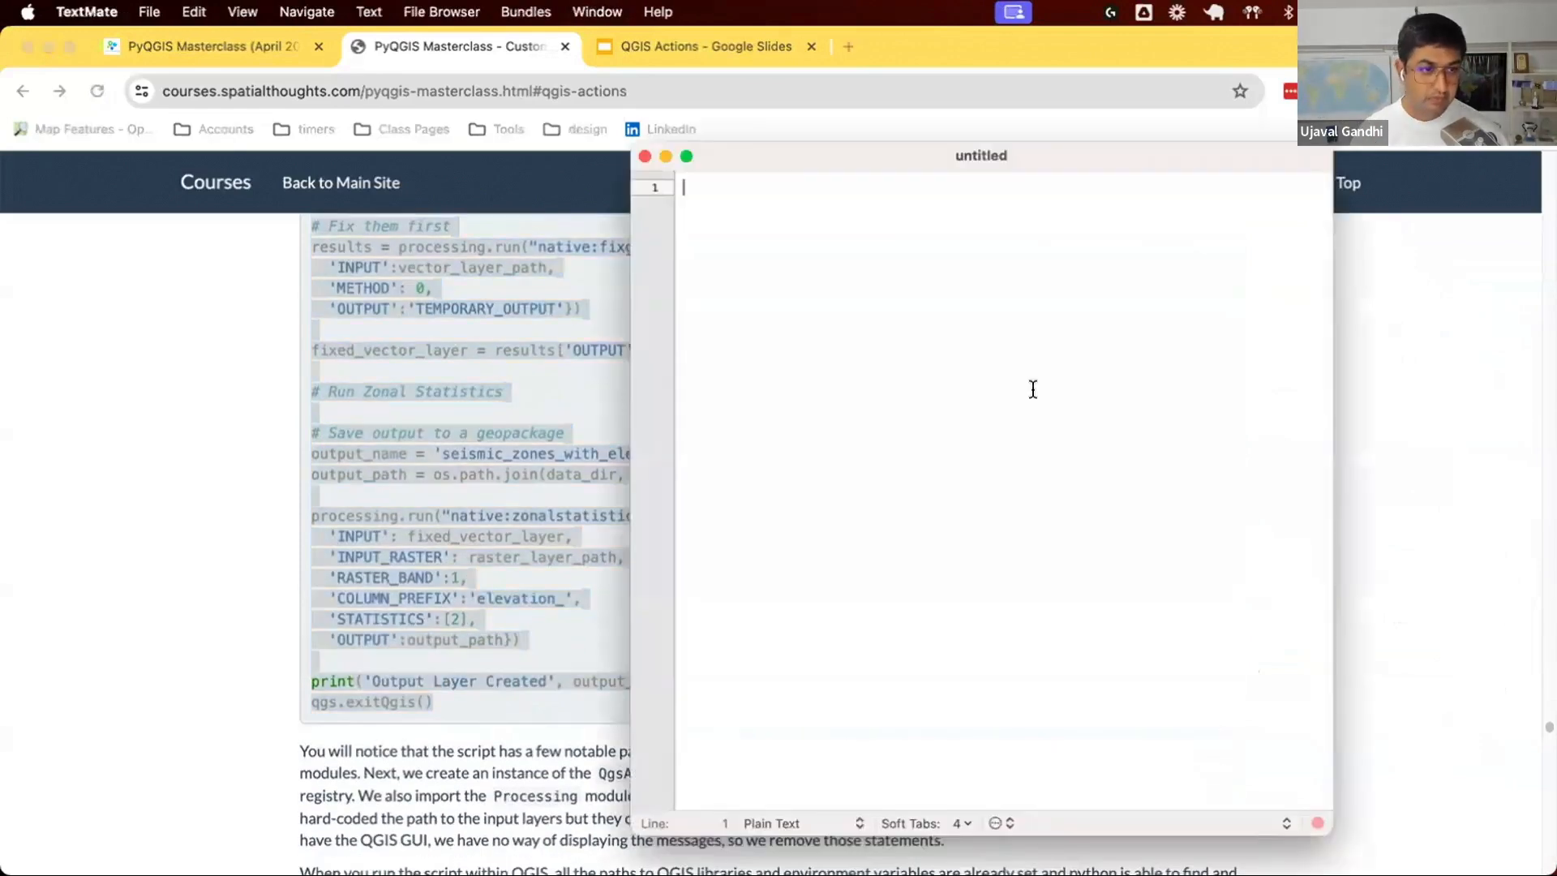
Paste the script and review the QgsApplication setup, processing import and srtm.tif input.
key(cmd+v)
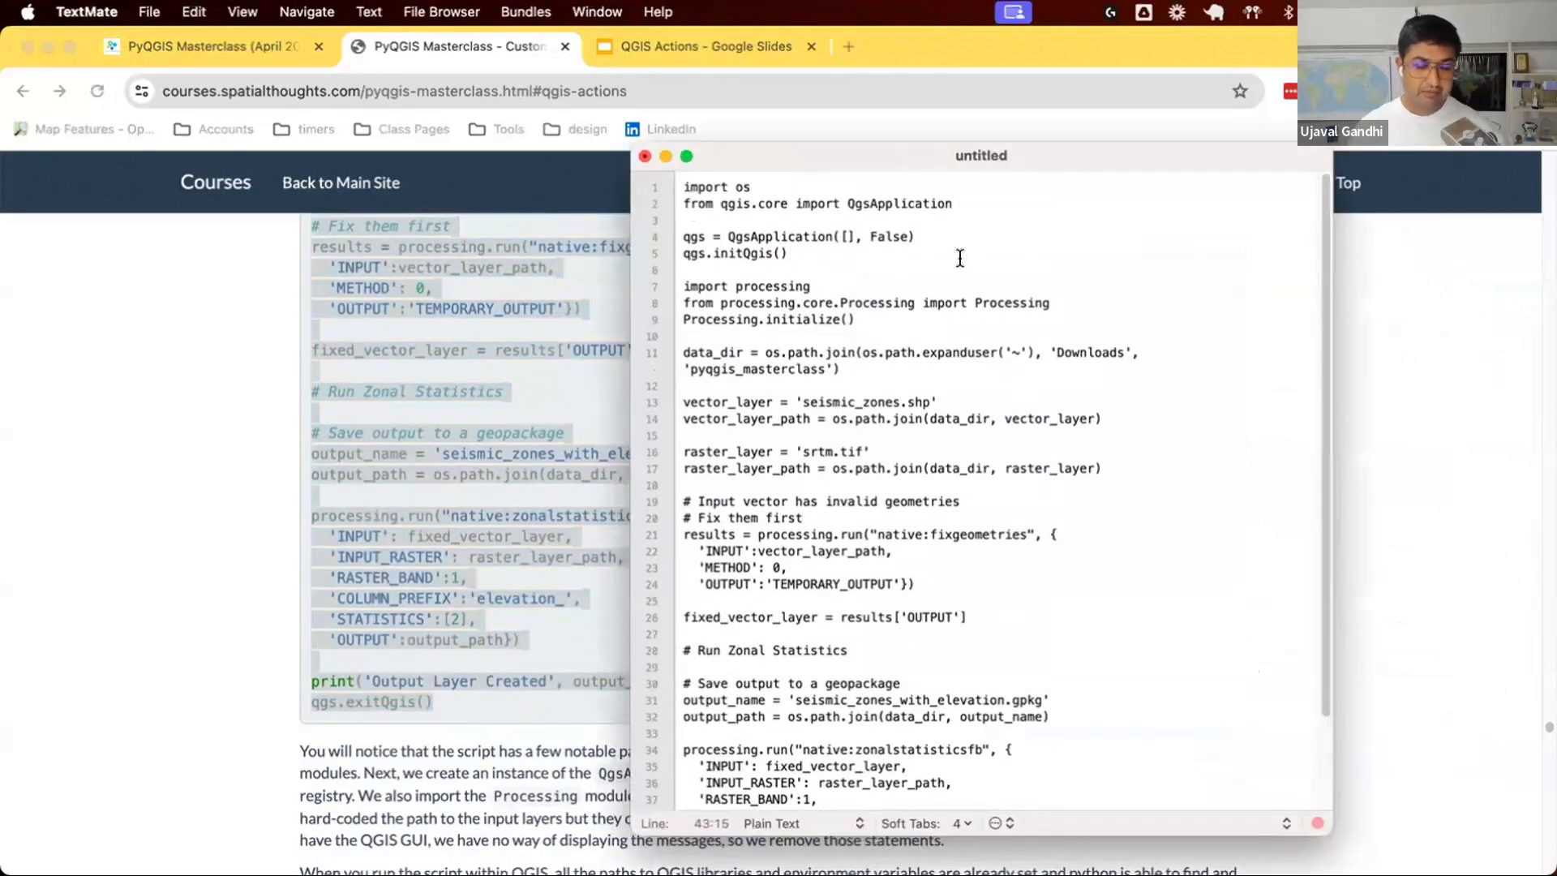
click(718, 204)
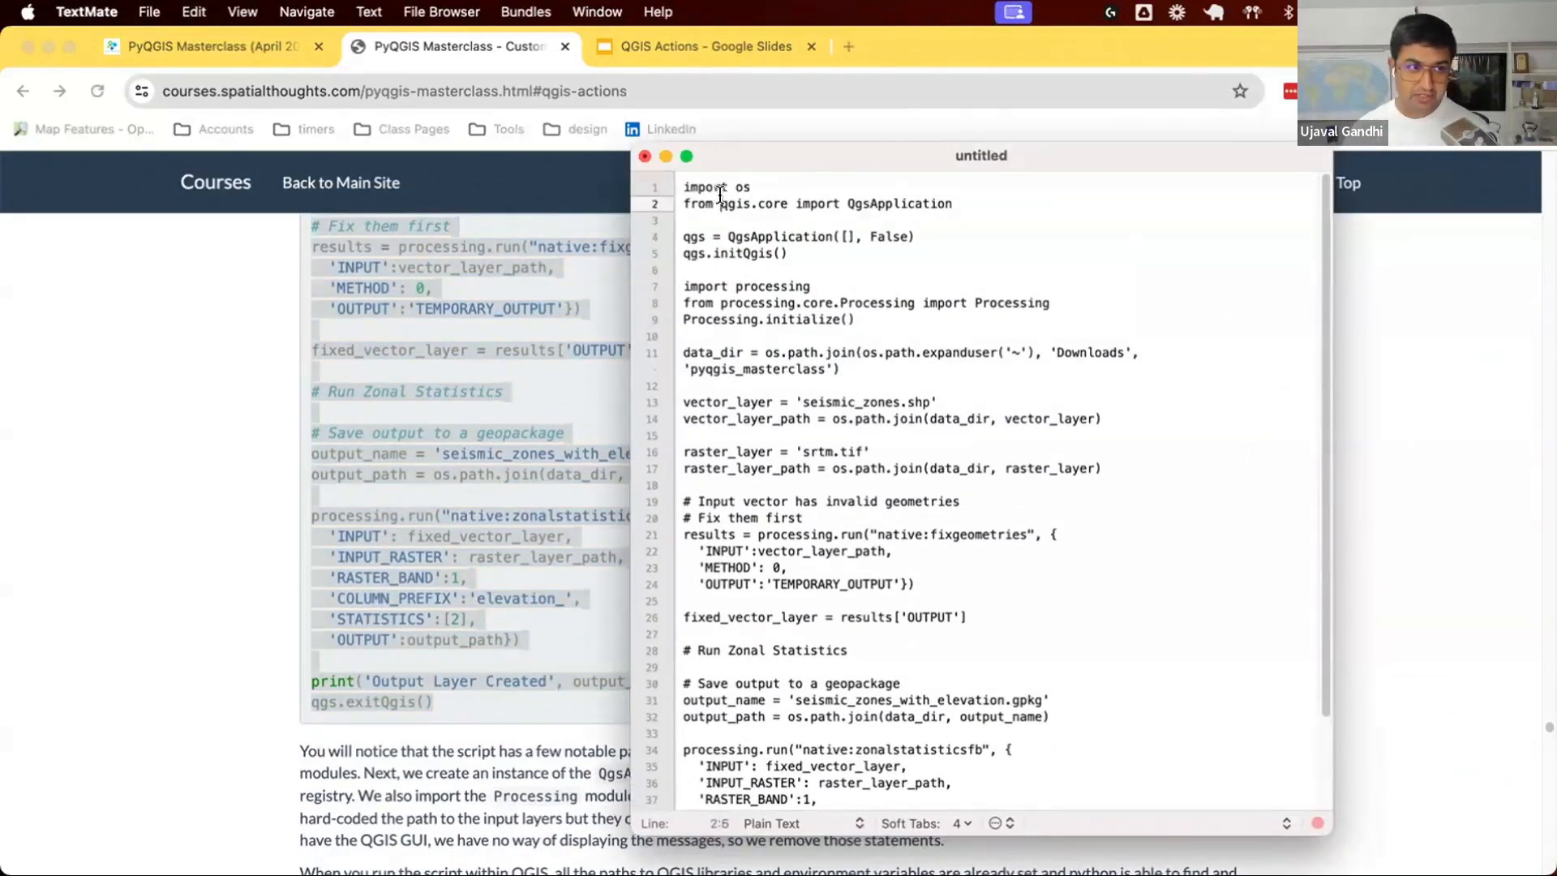
double_click(897, 204)
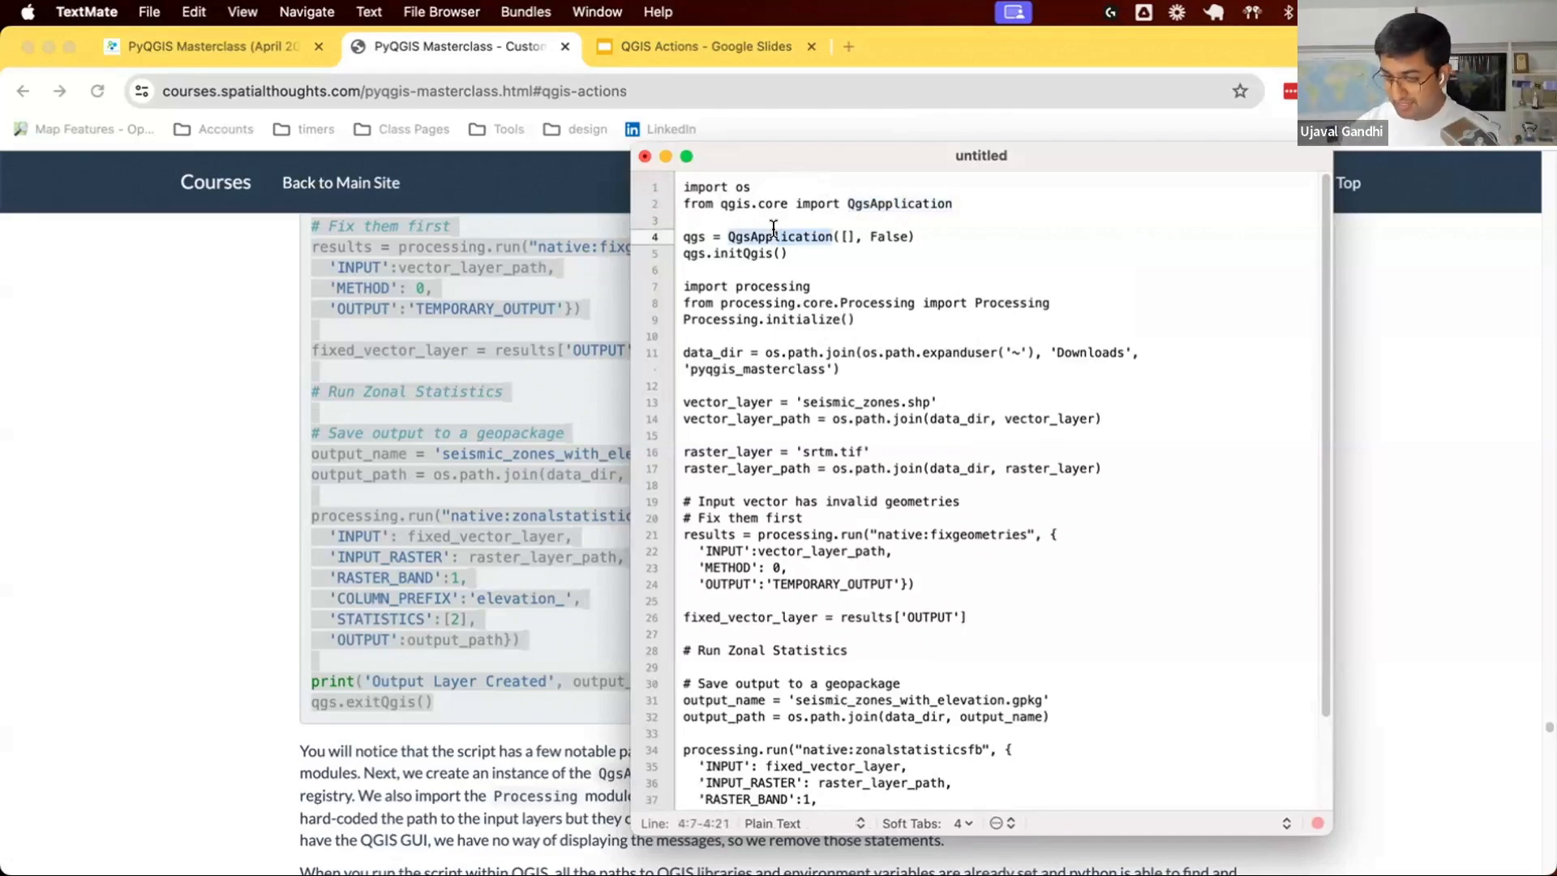
mouse_move(855, 237)
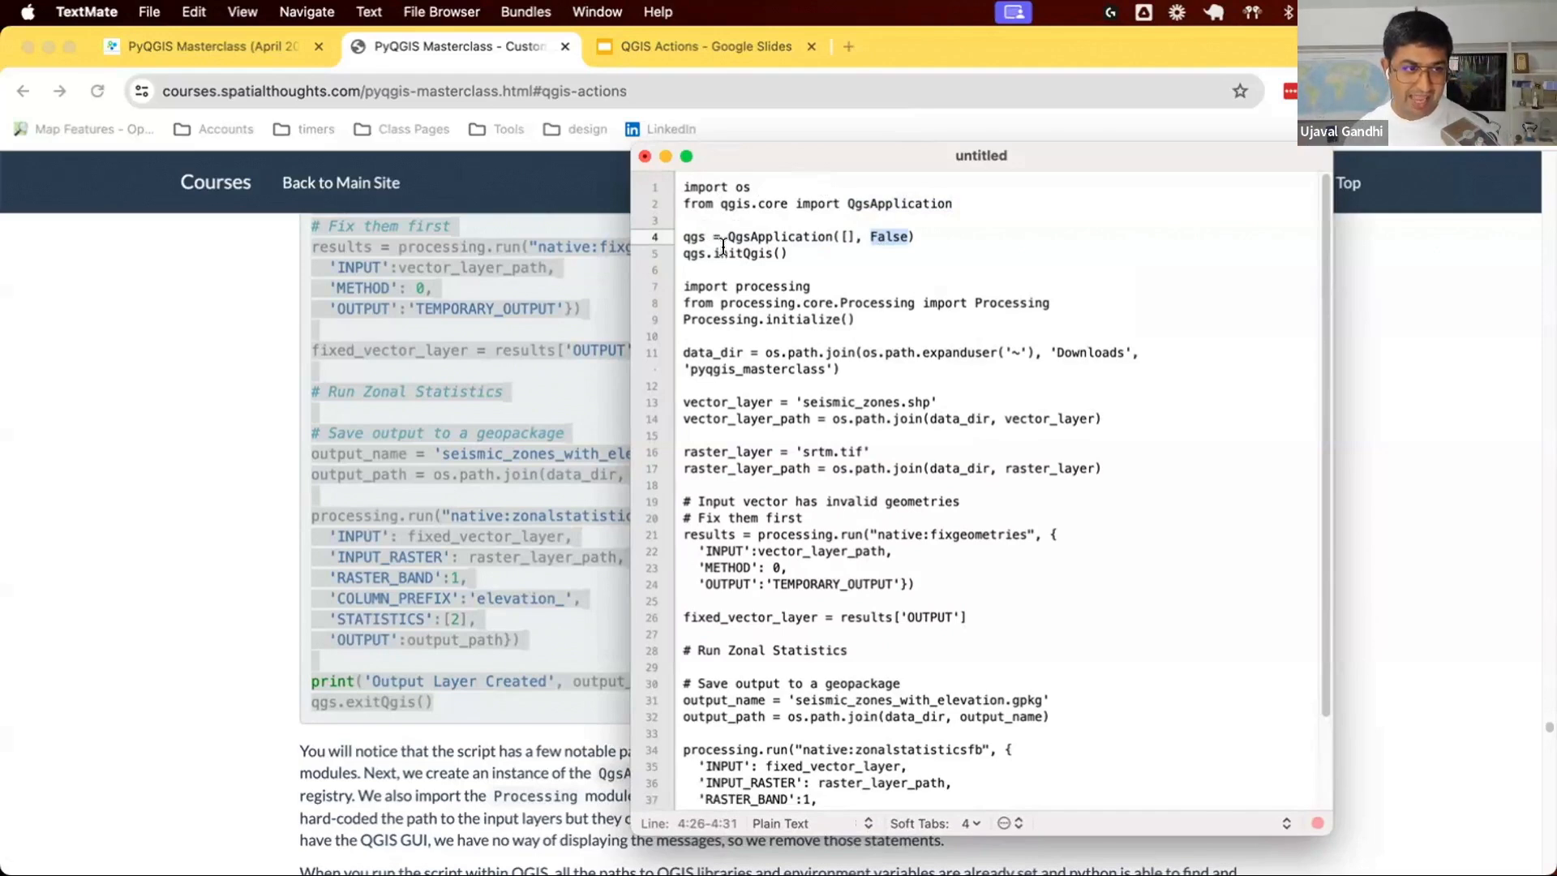
click(739, 253)
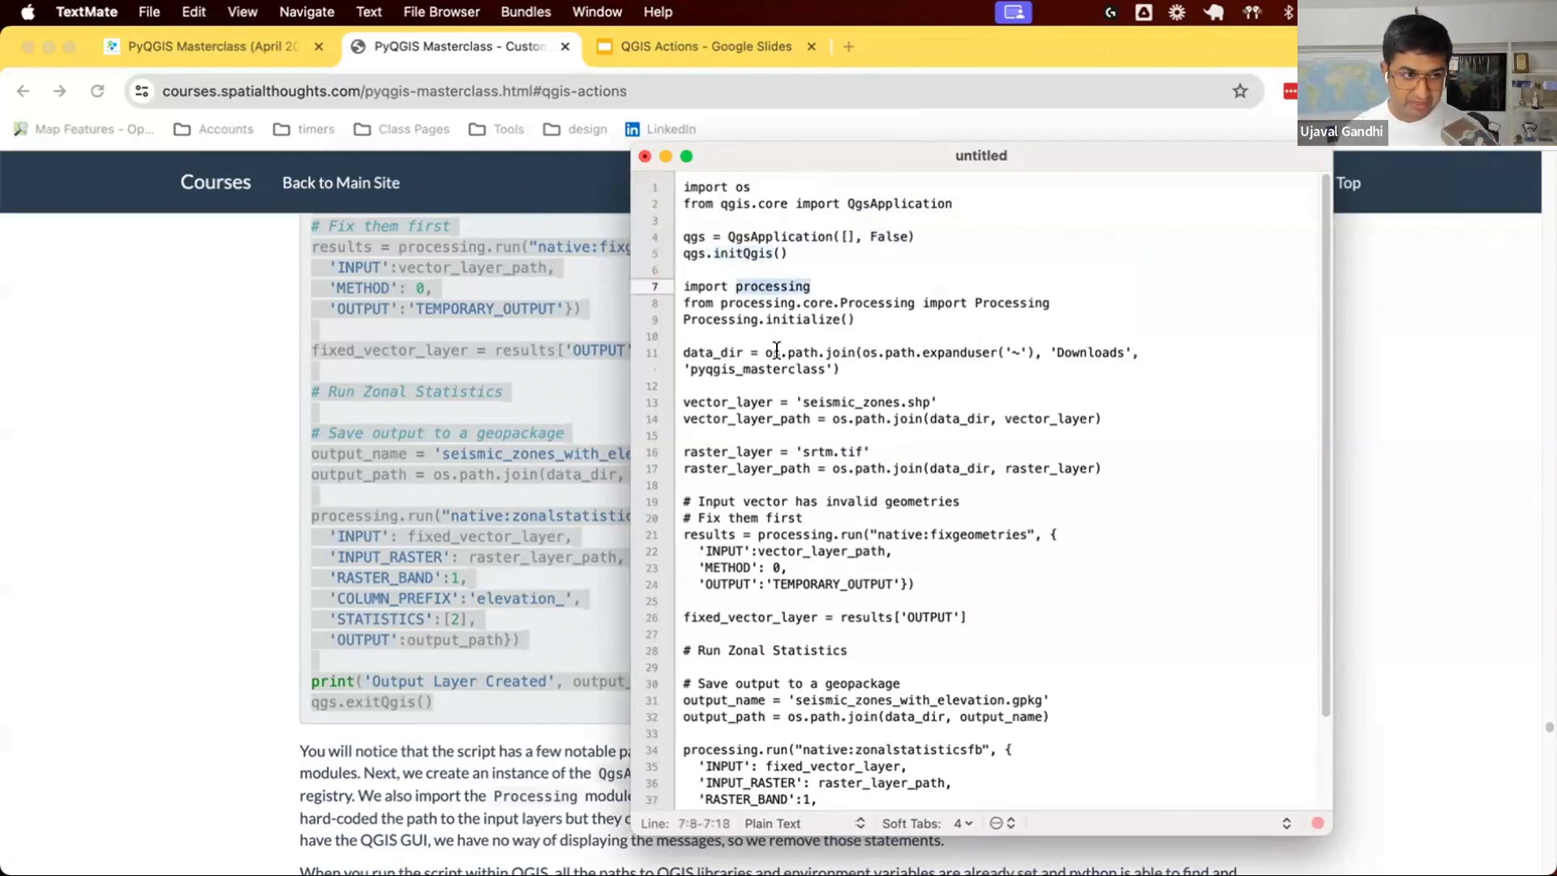
click(720, 352)
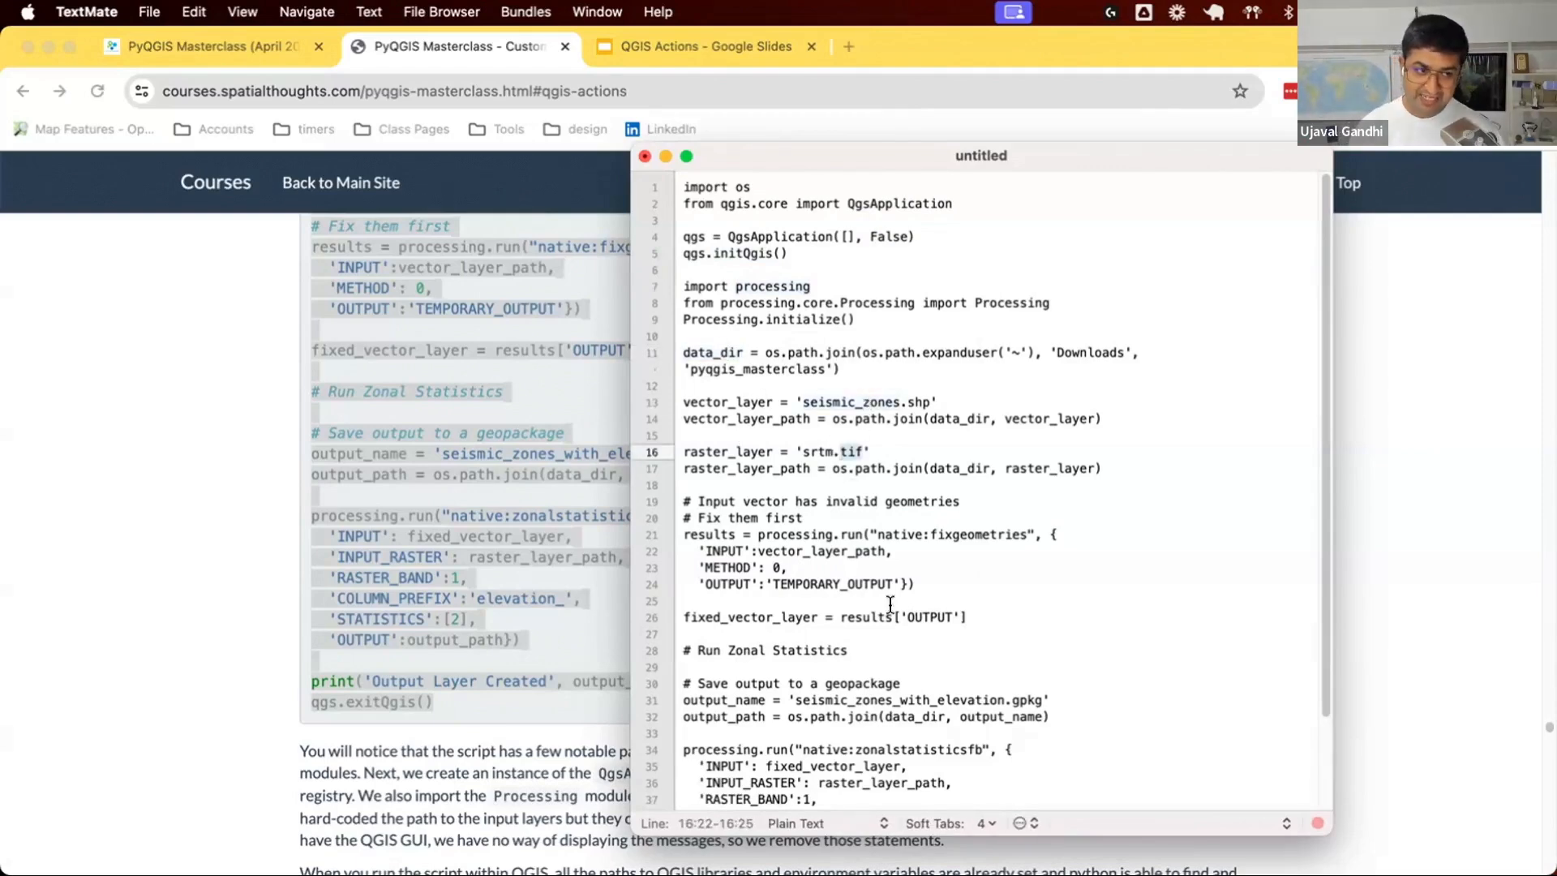
Review the output geopackage name and the closing exitQgis call.
click(913, 517)
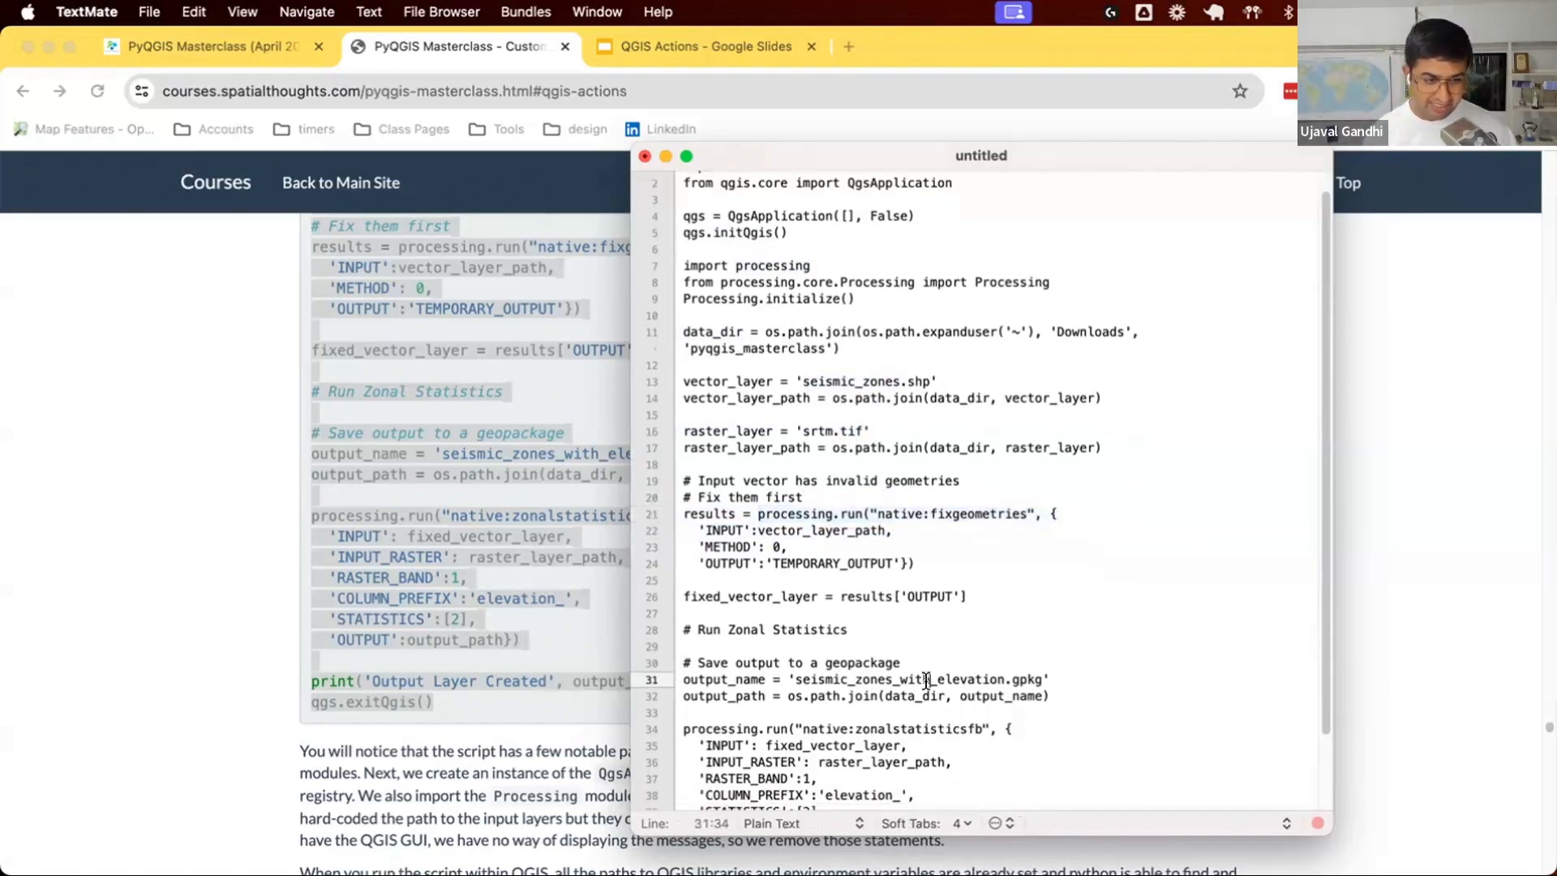
scroll(down, 3)
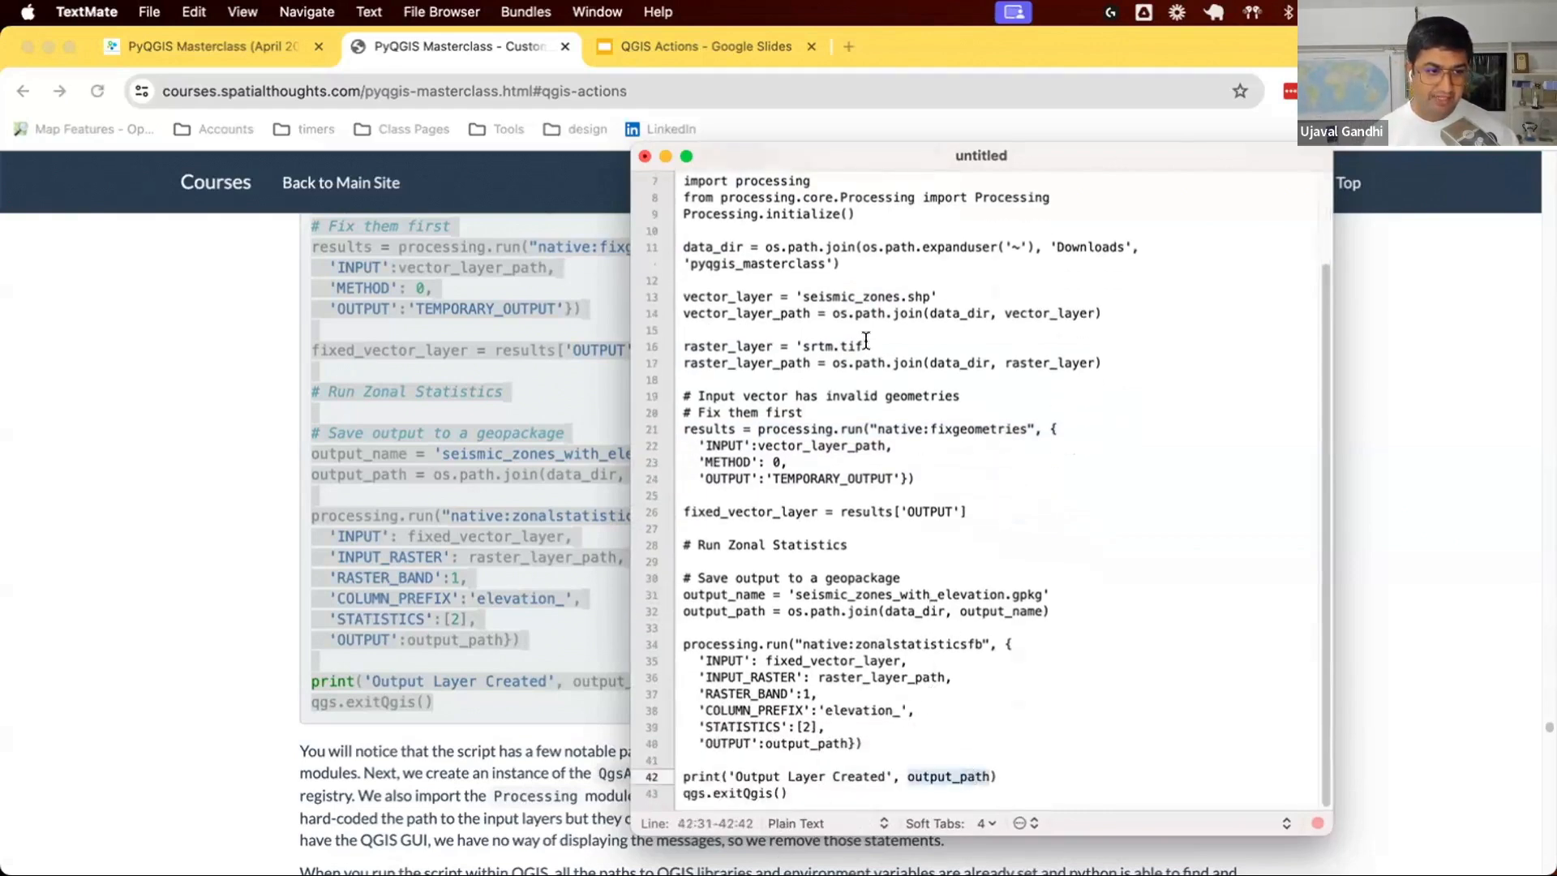
mouse_move(820, 577)
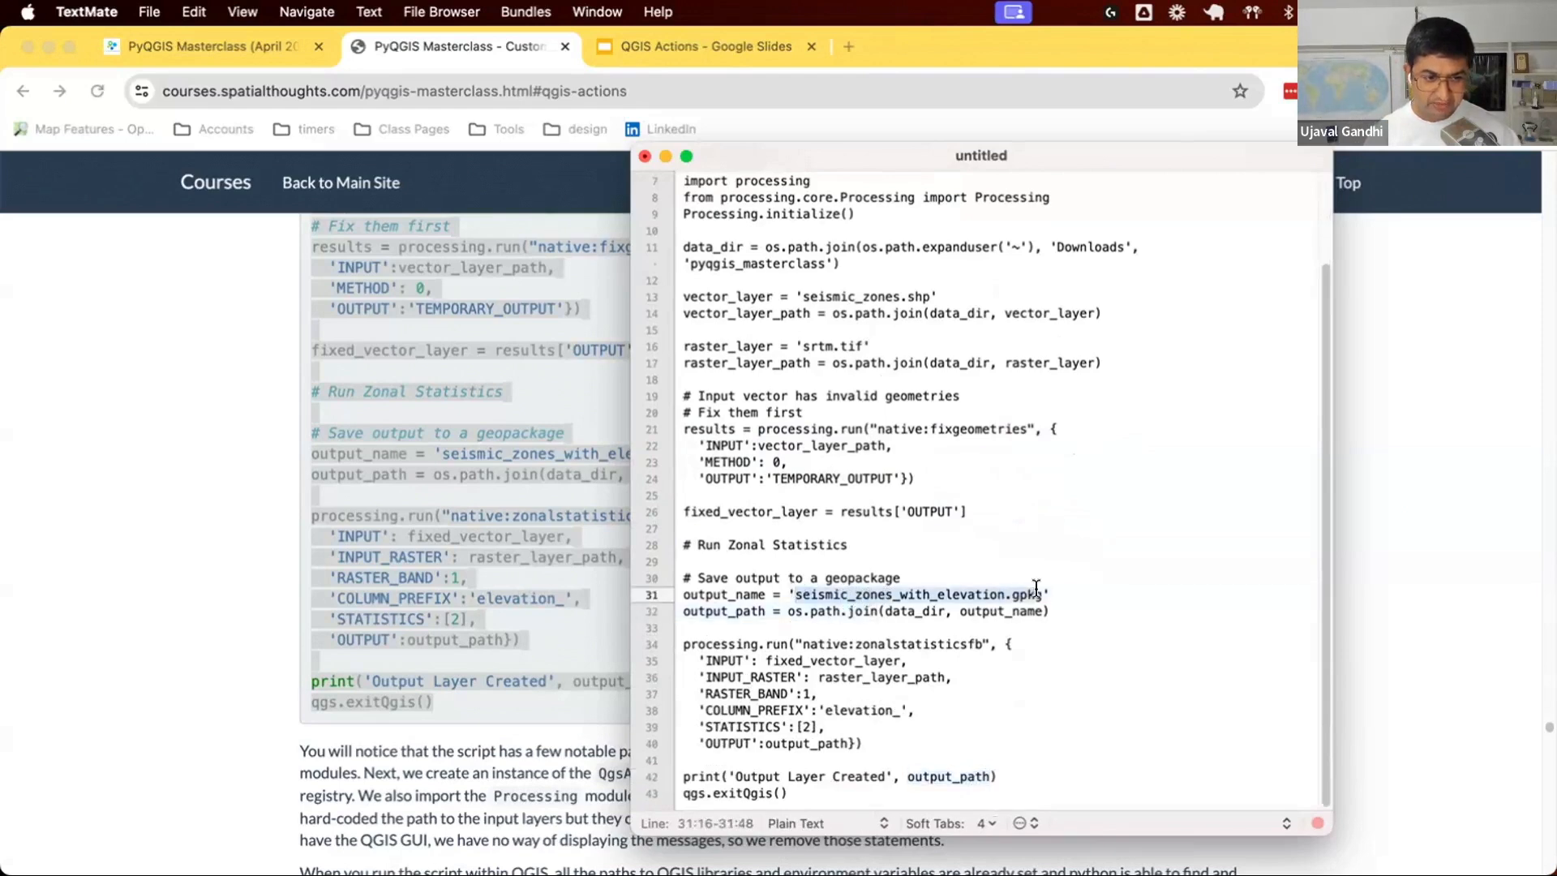
click(764, 793)
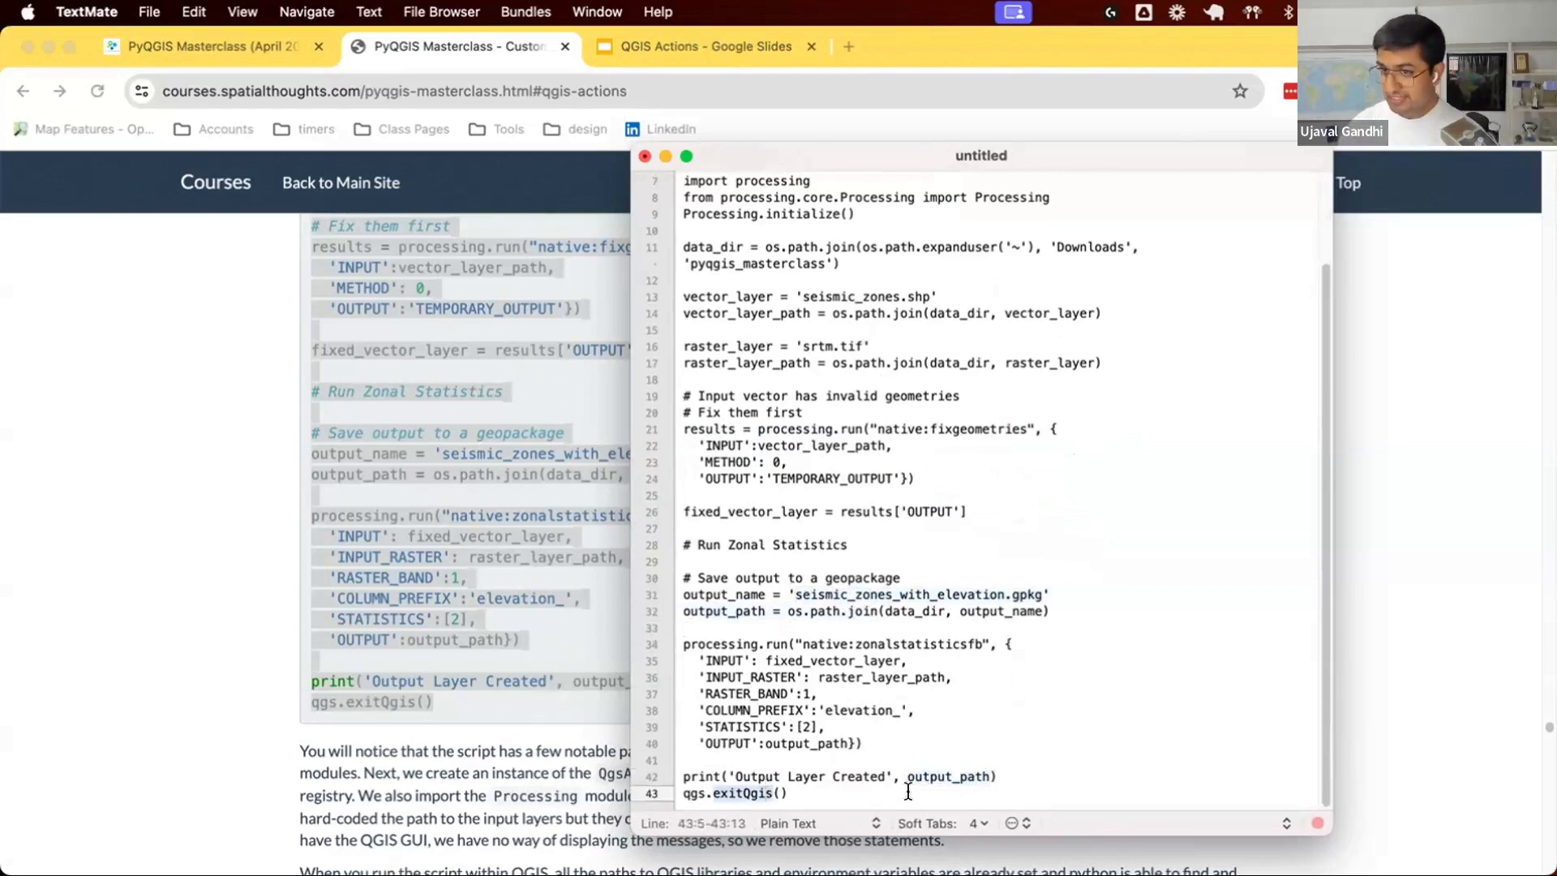
scroll(up, 3)
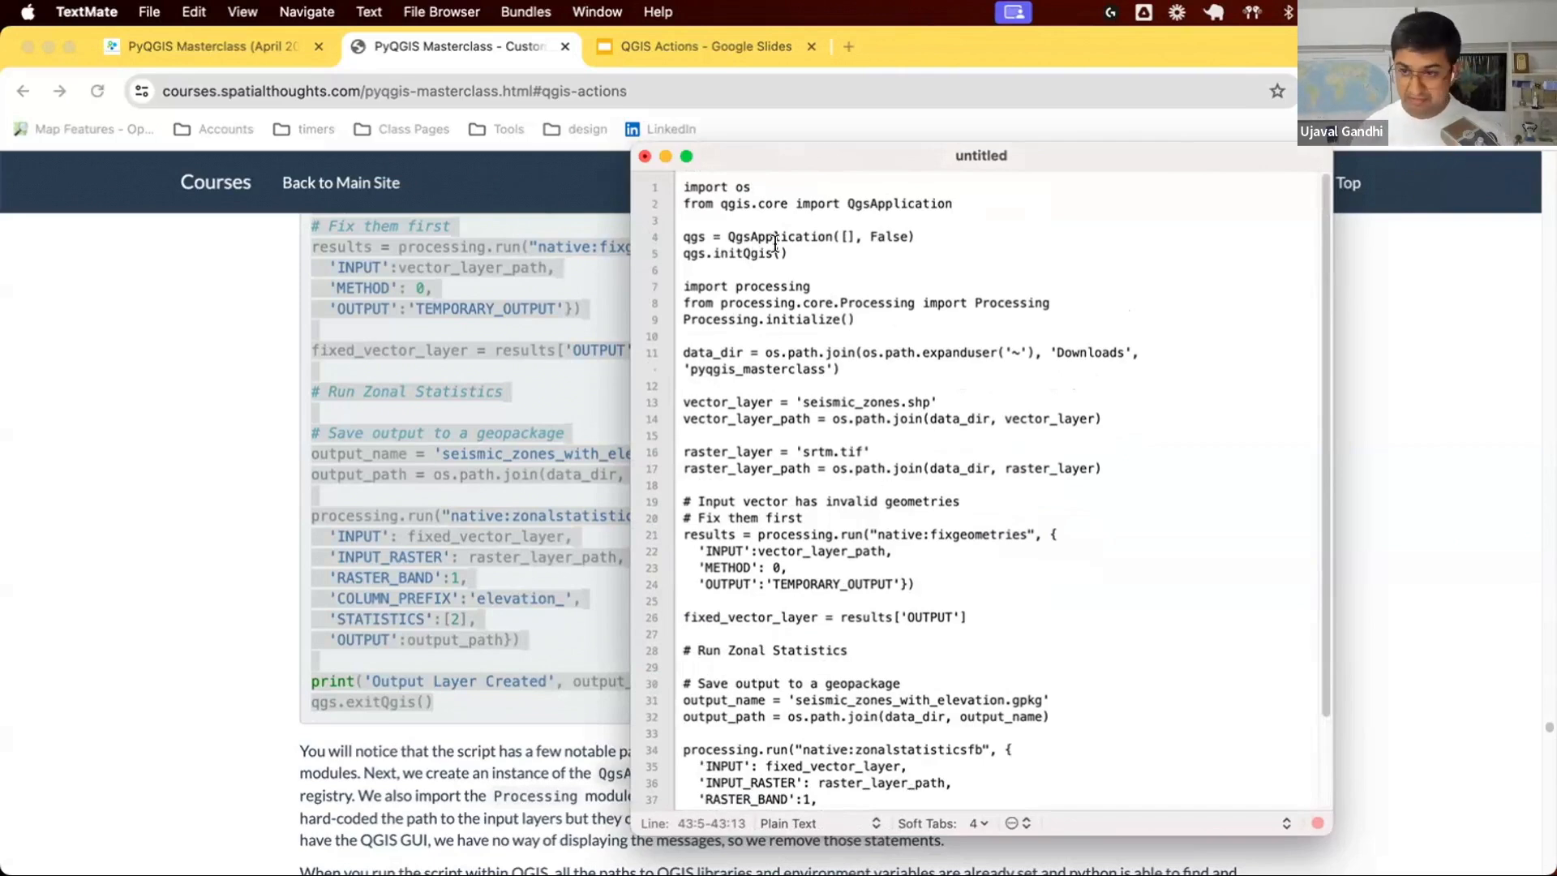
Save the script to the Desktop as zonal_stats.py.
click(794, 271)
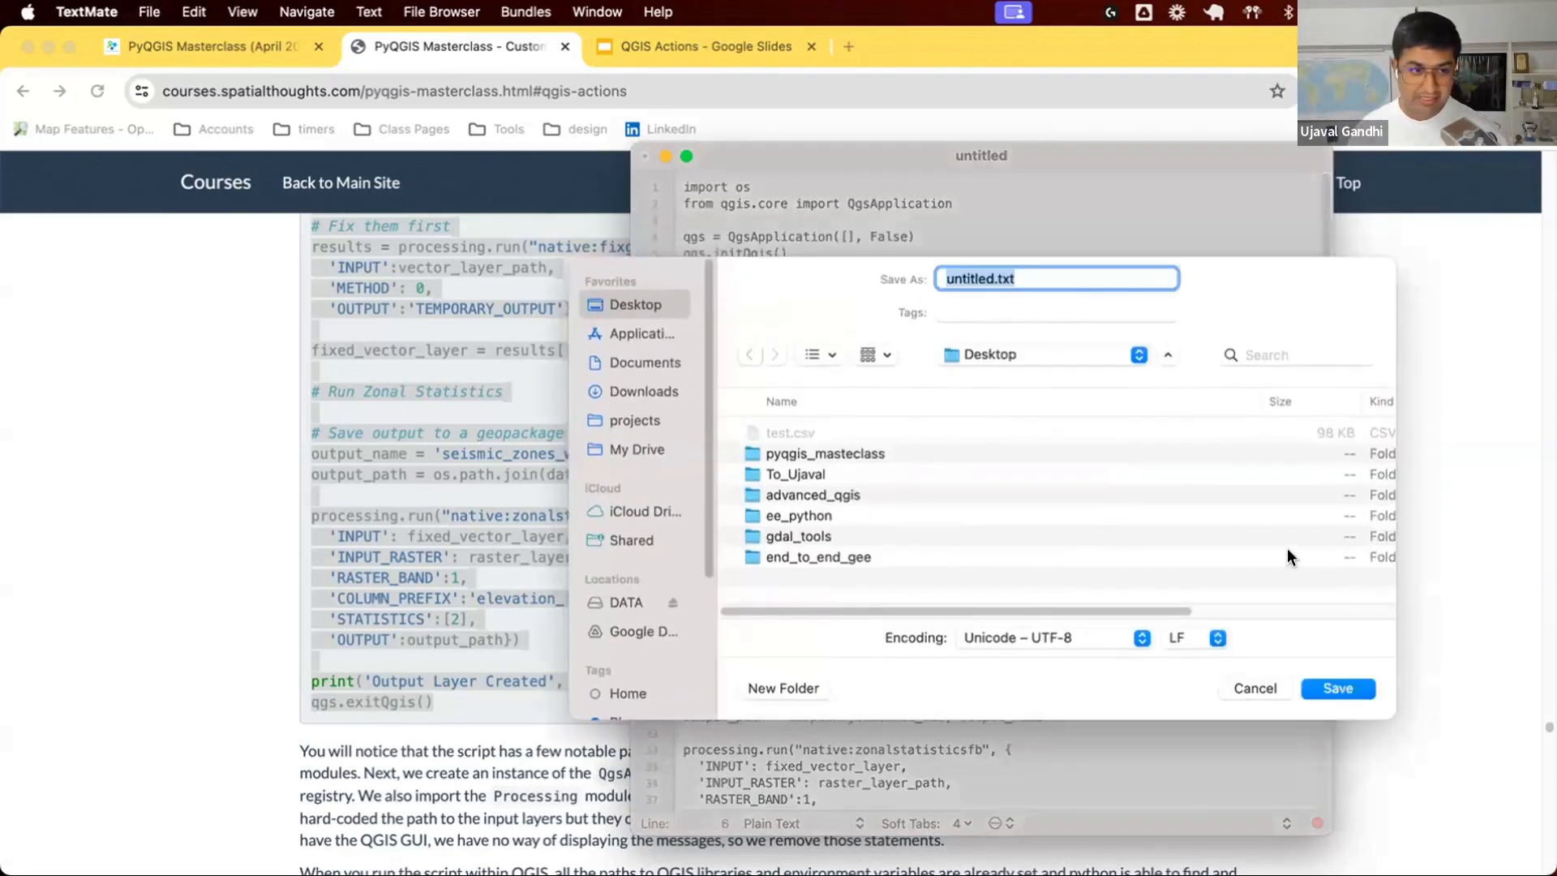
text(zonal)
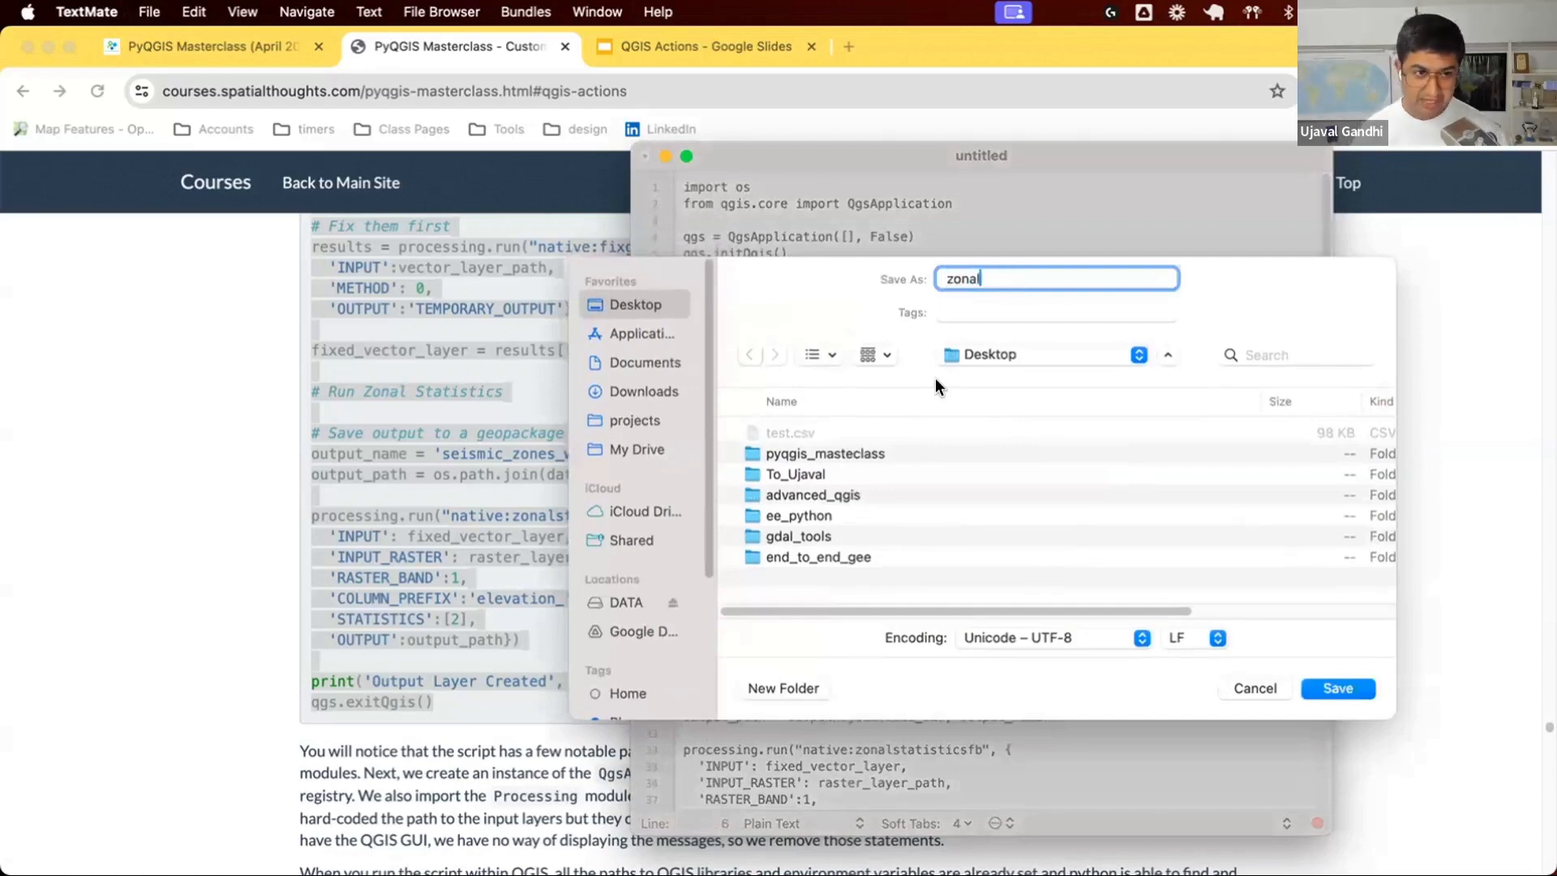
text(_stats.p)
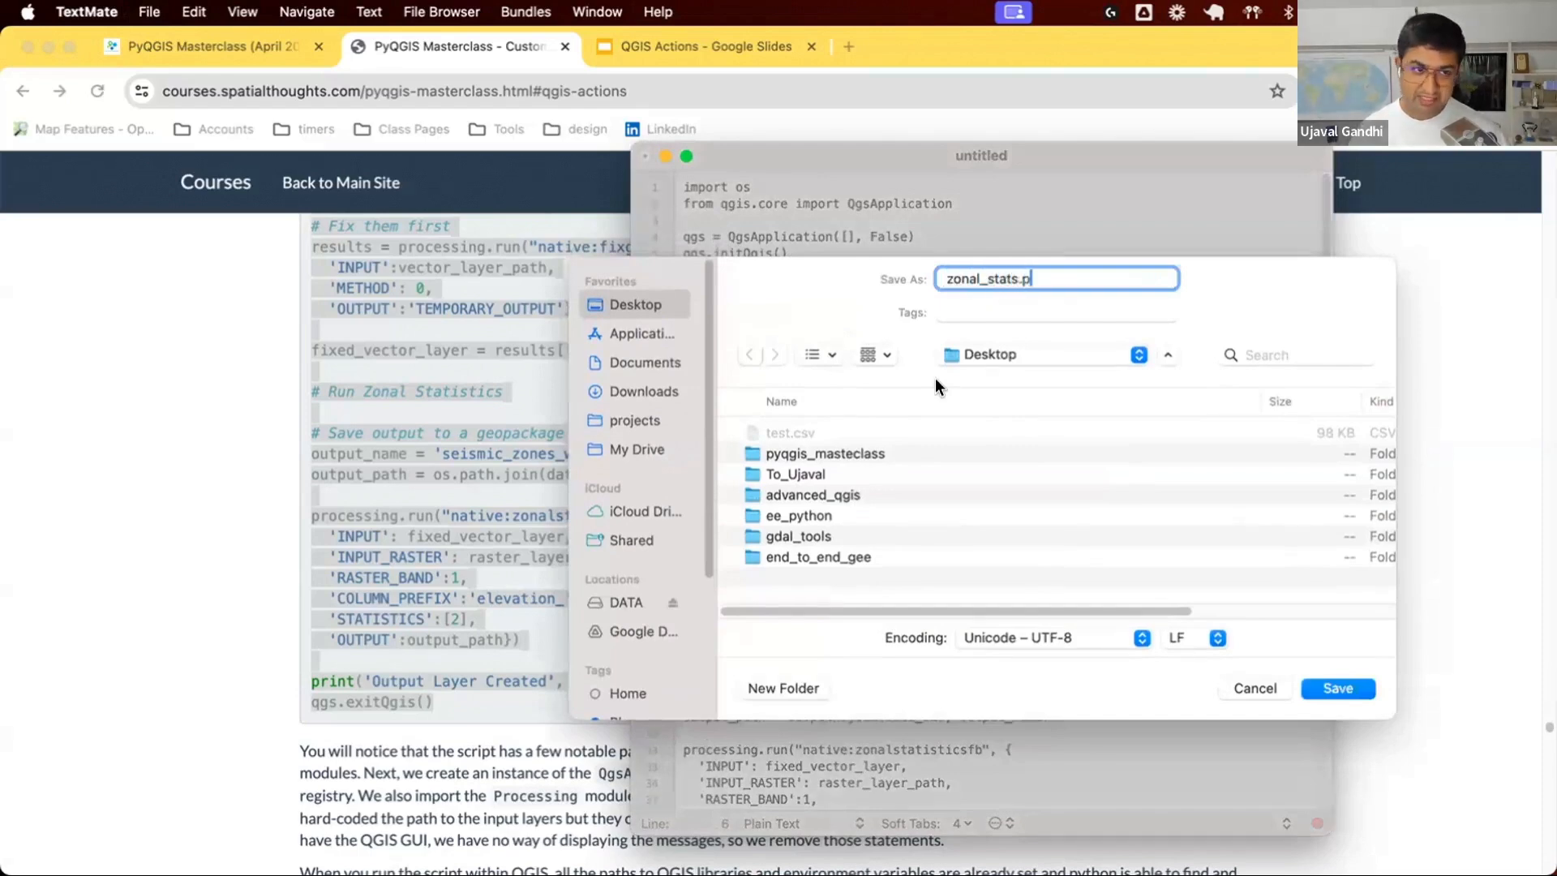
click(1336, 688)
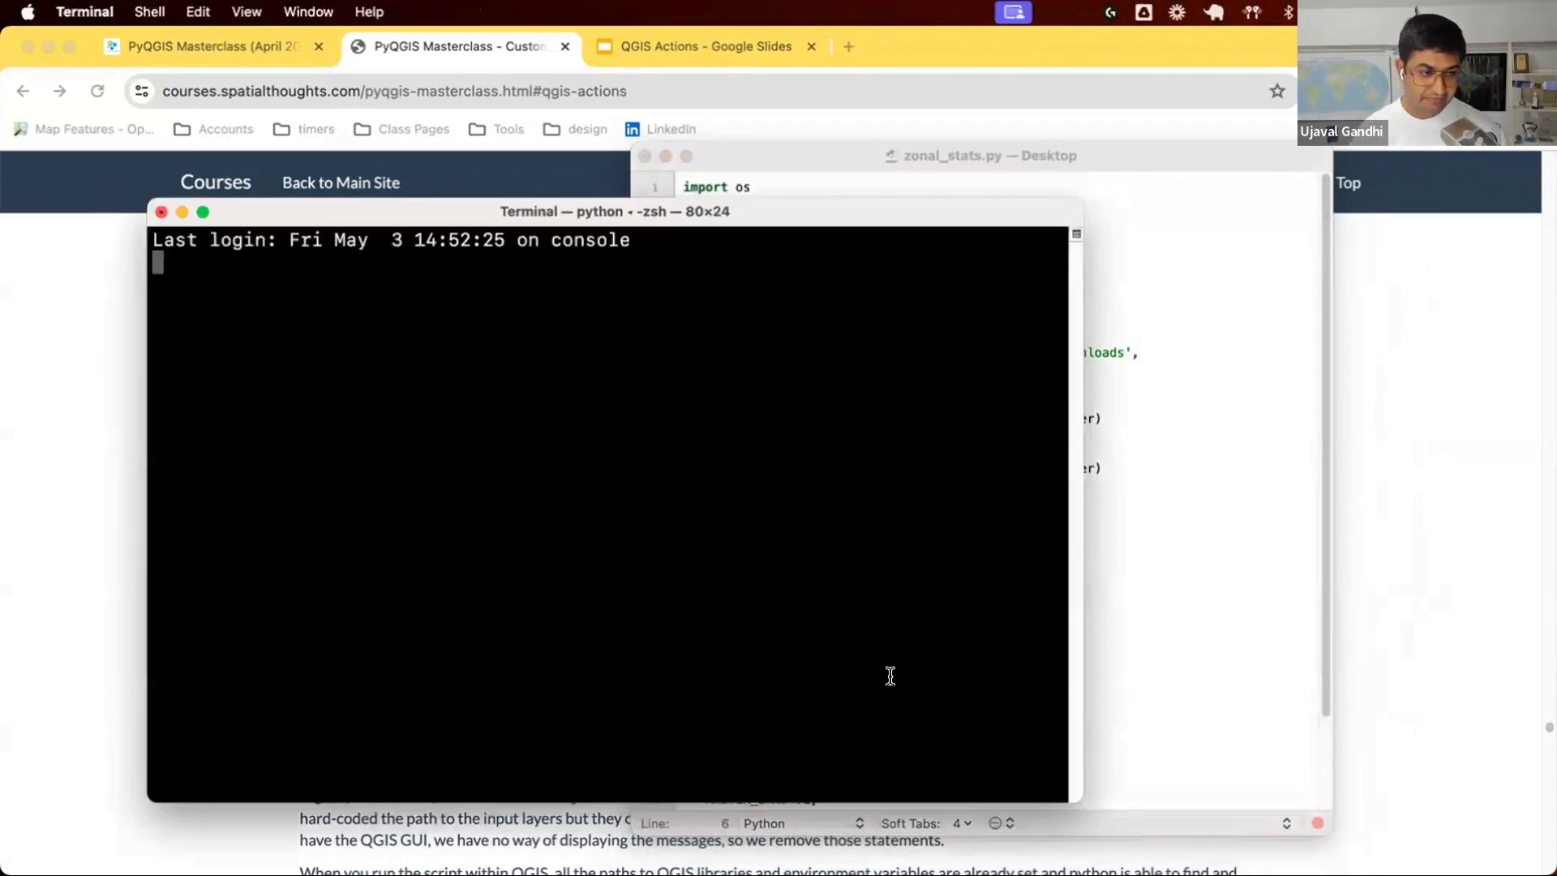
Change to the Desktop folder and enter python zonal_stats.py without executing it.
text(cd Desktop)
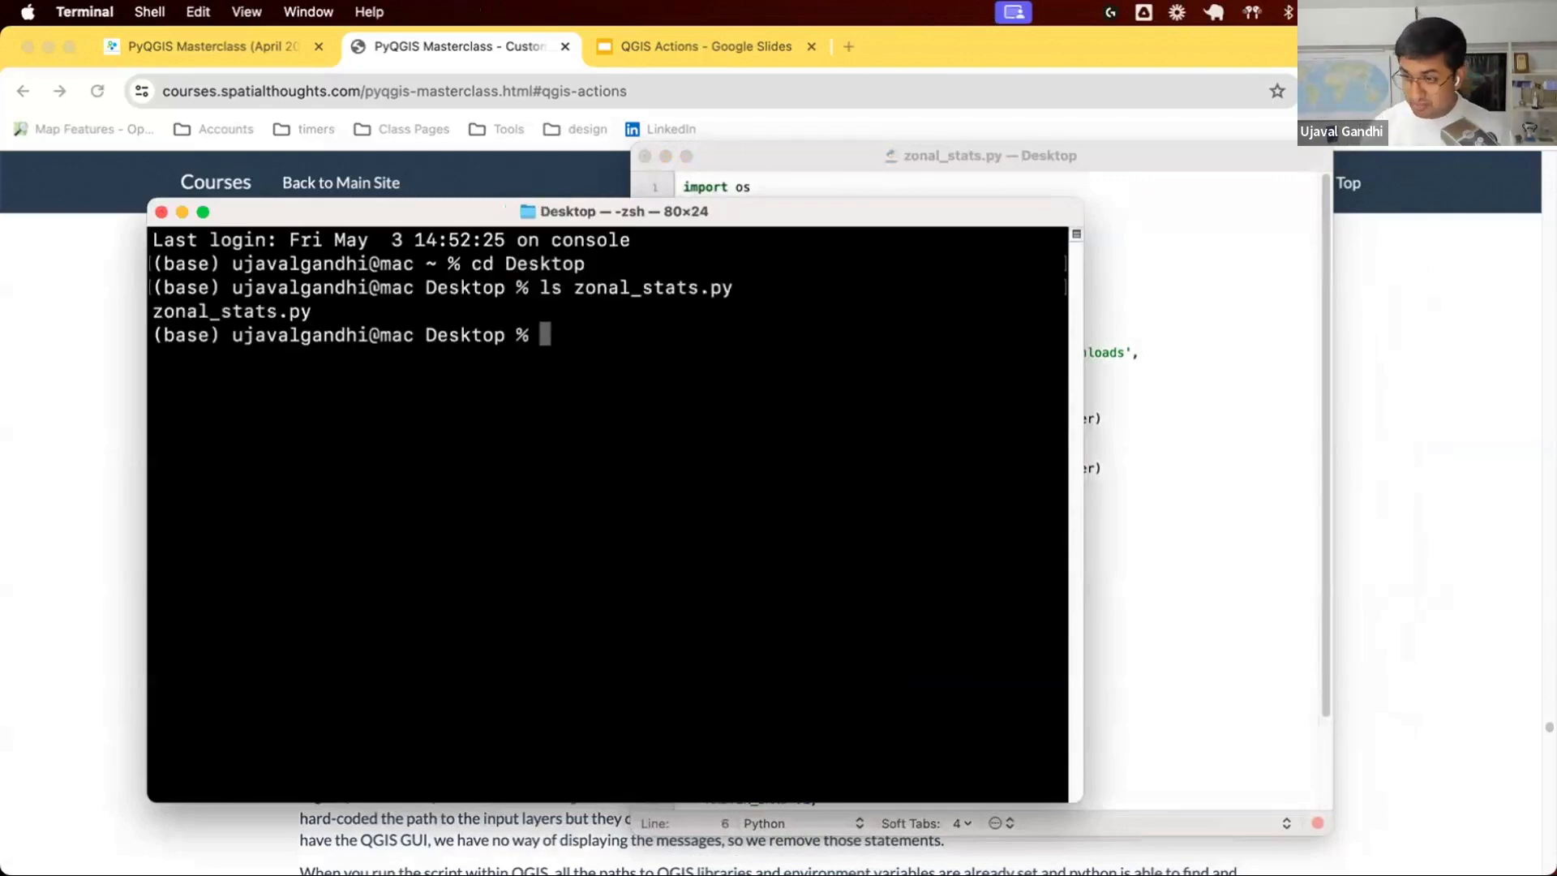
text(python zo)
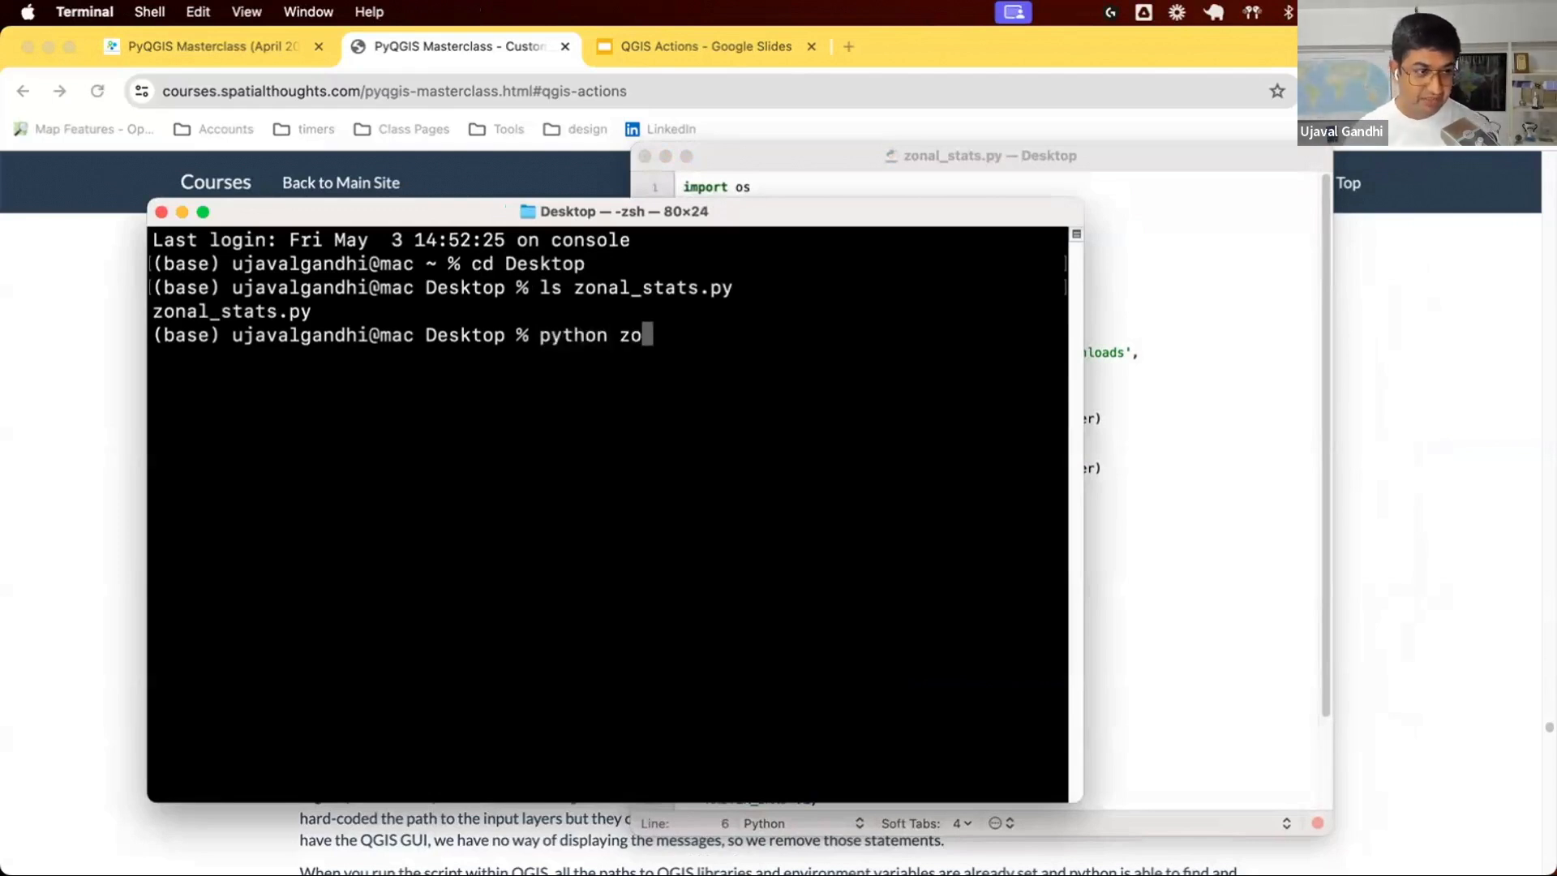
text(nal_stats.py)
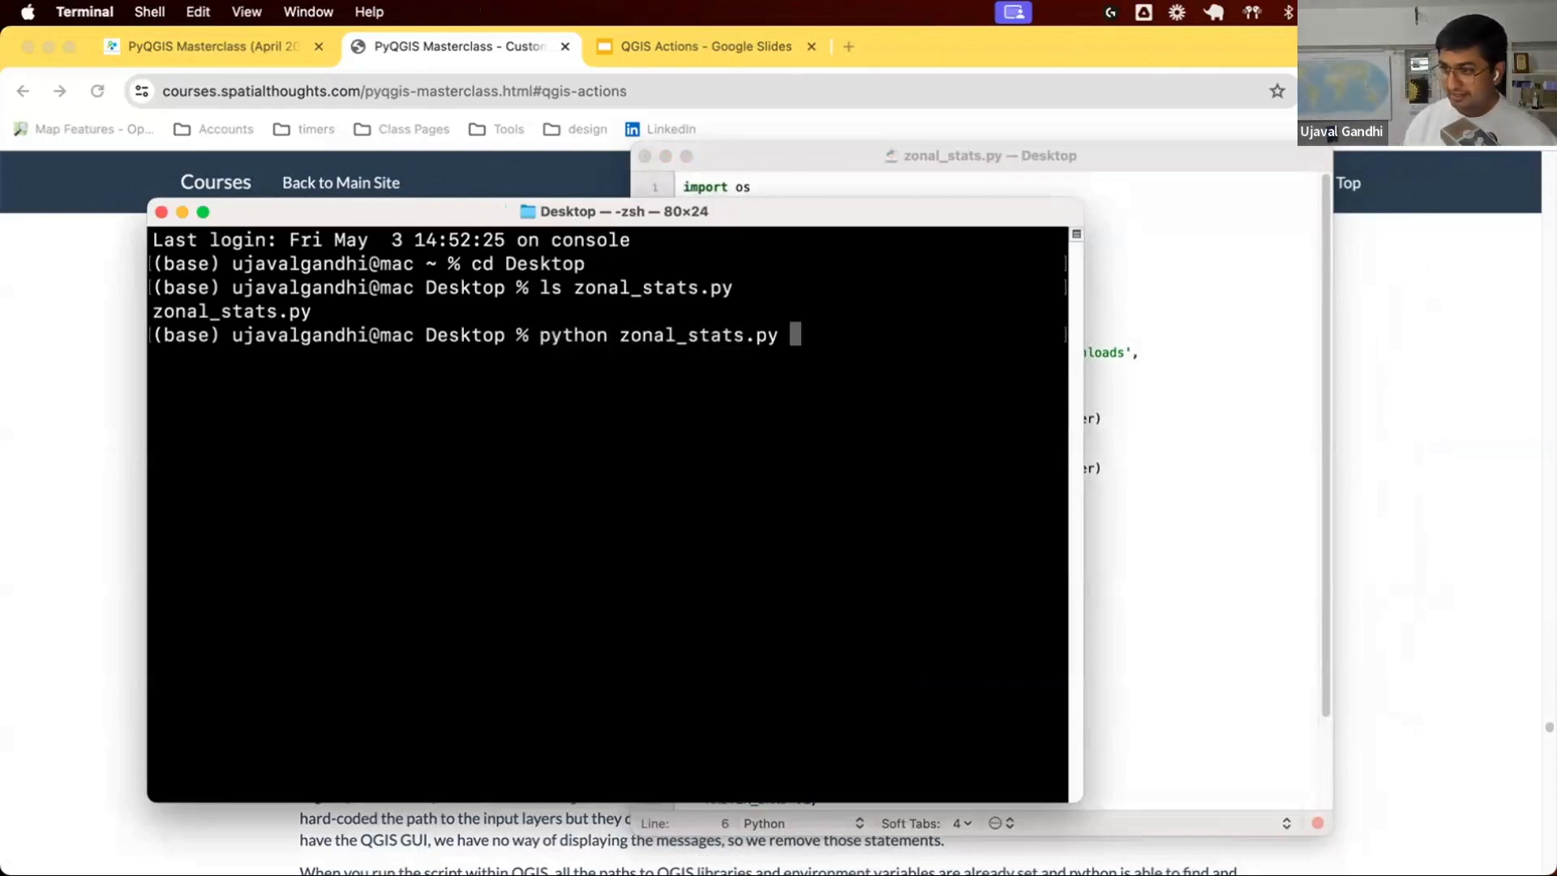
mouse_move(555, 392)
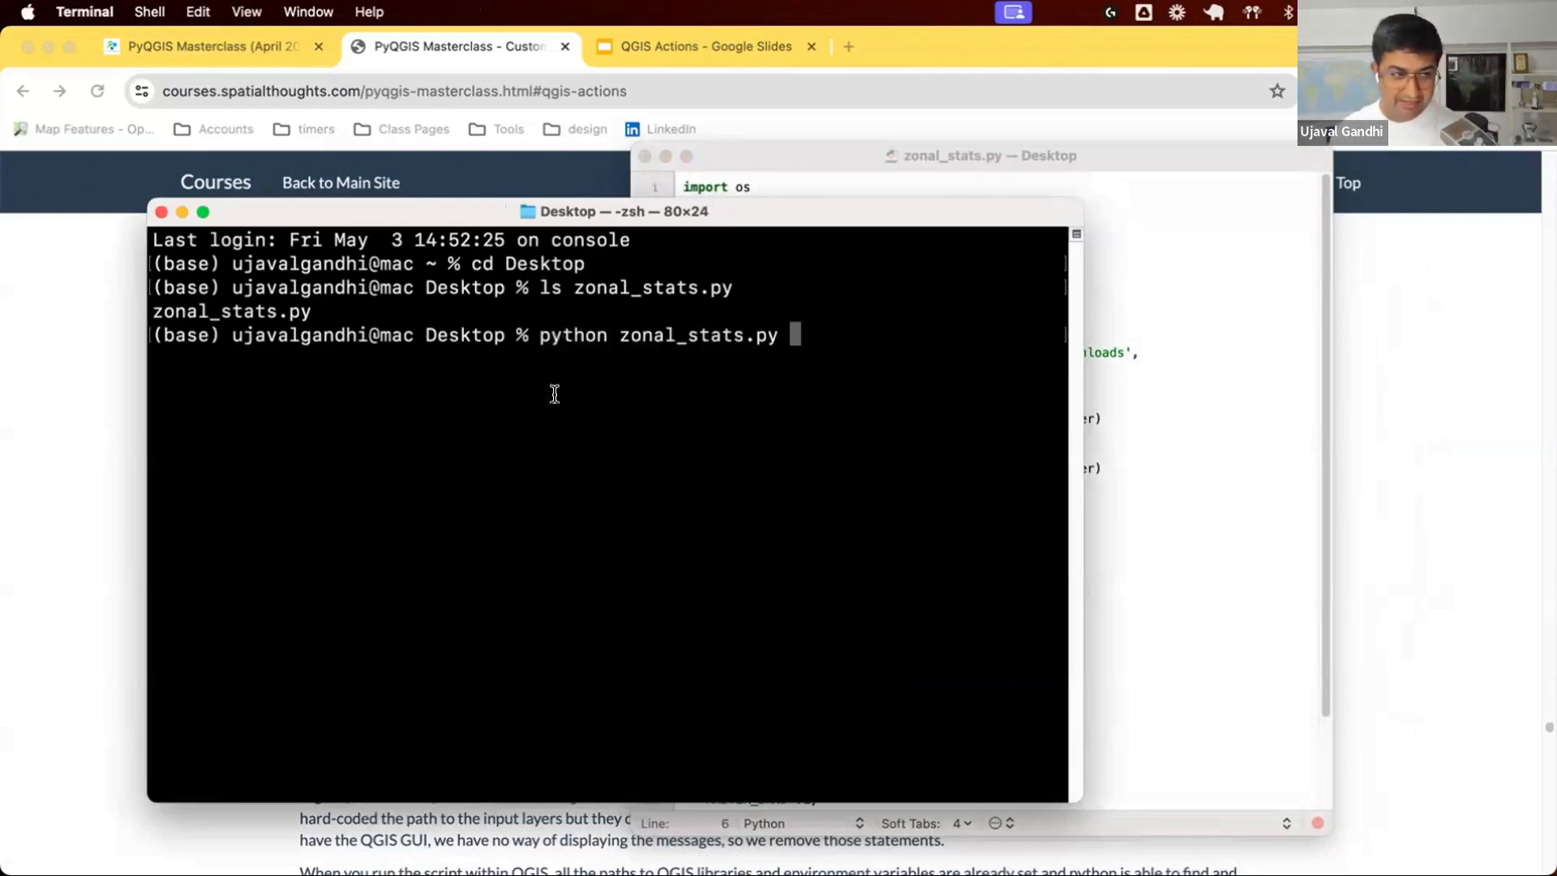
double_click(572, 334)
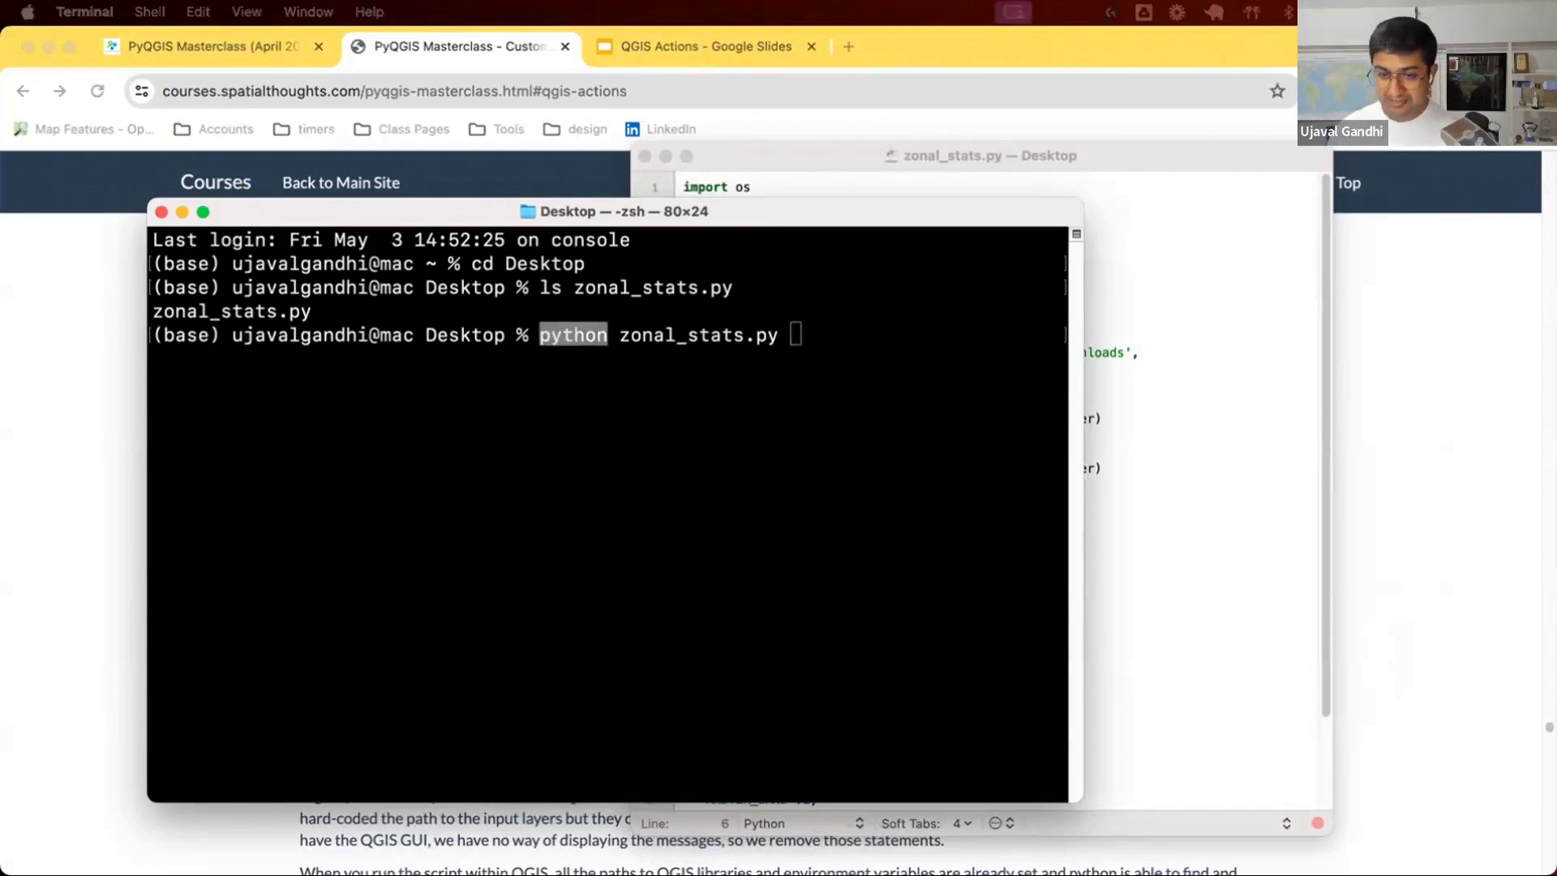
mouse_move(652, 441)
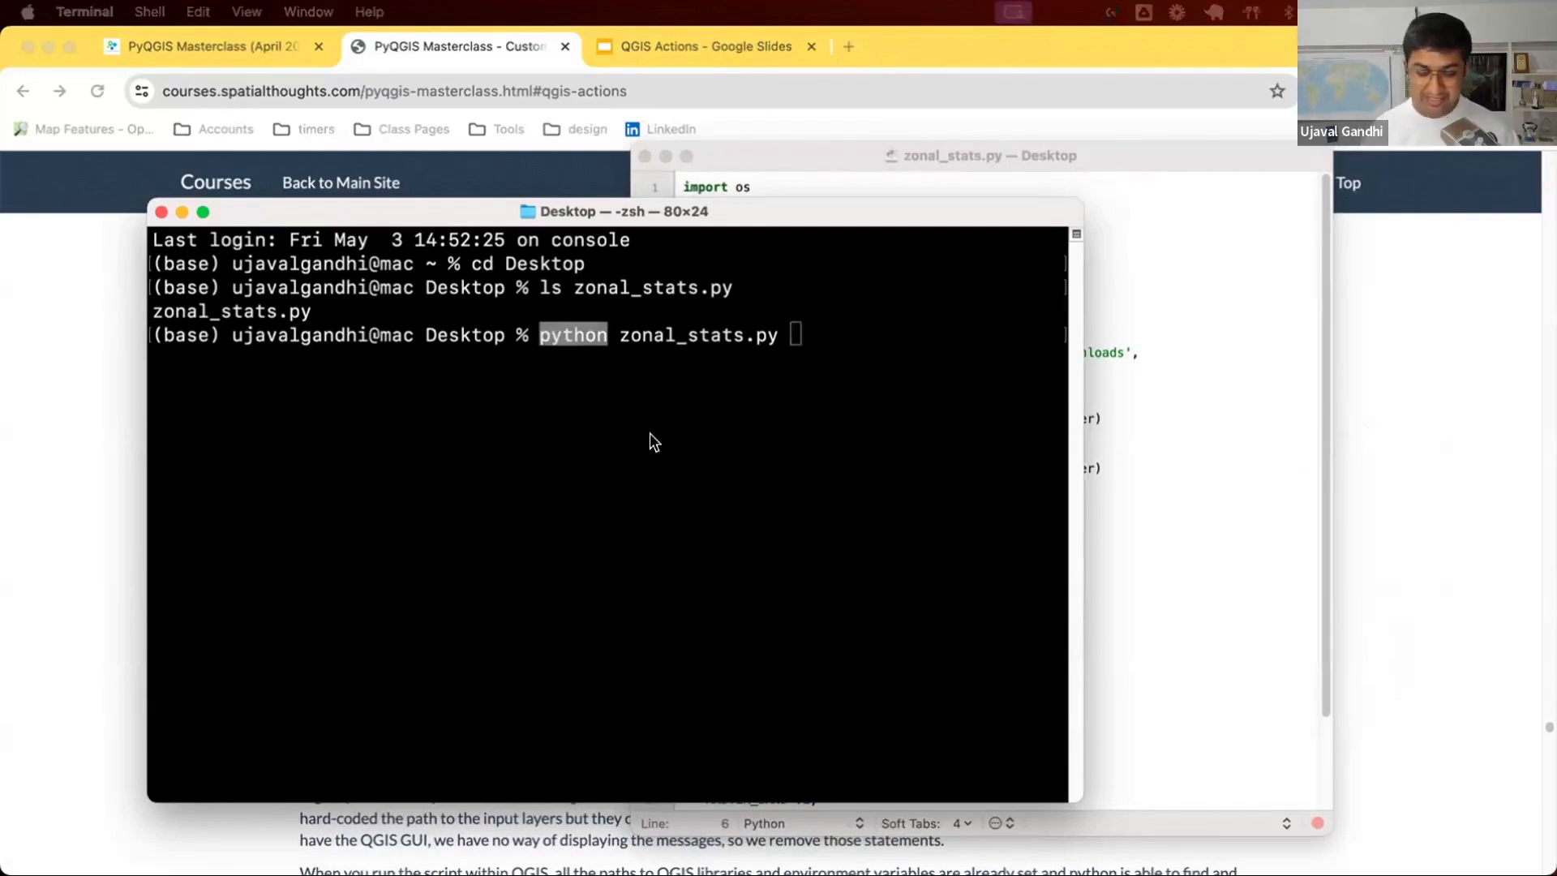
mouse_move(720, 352)
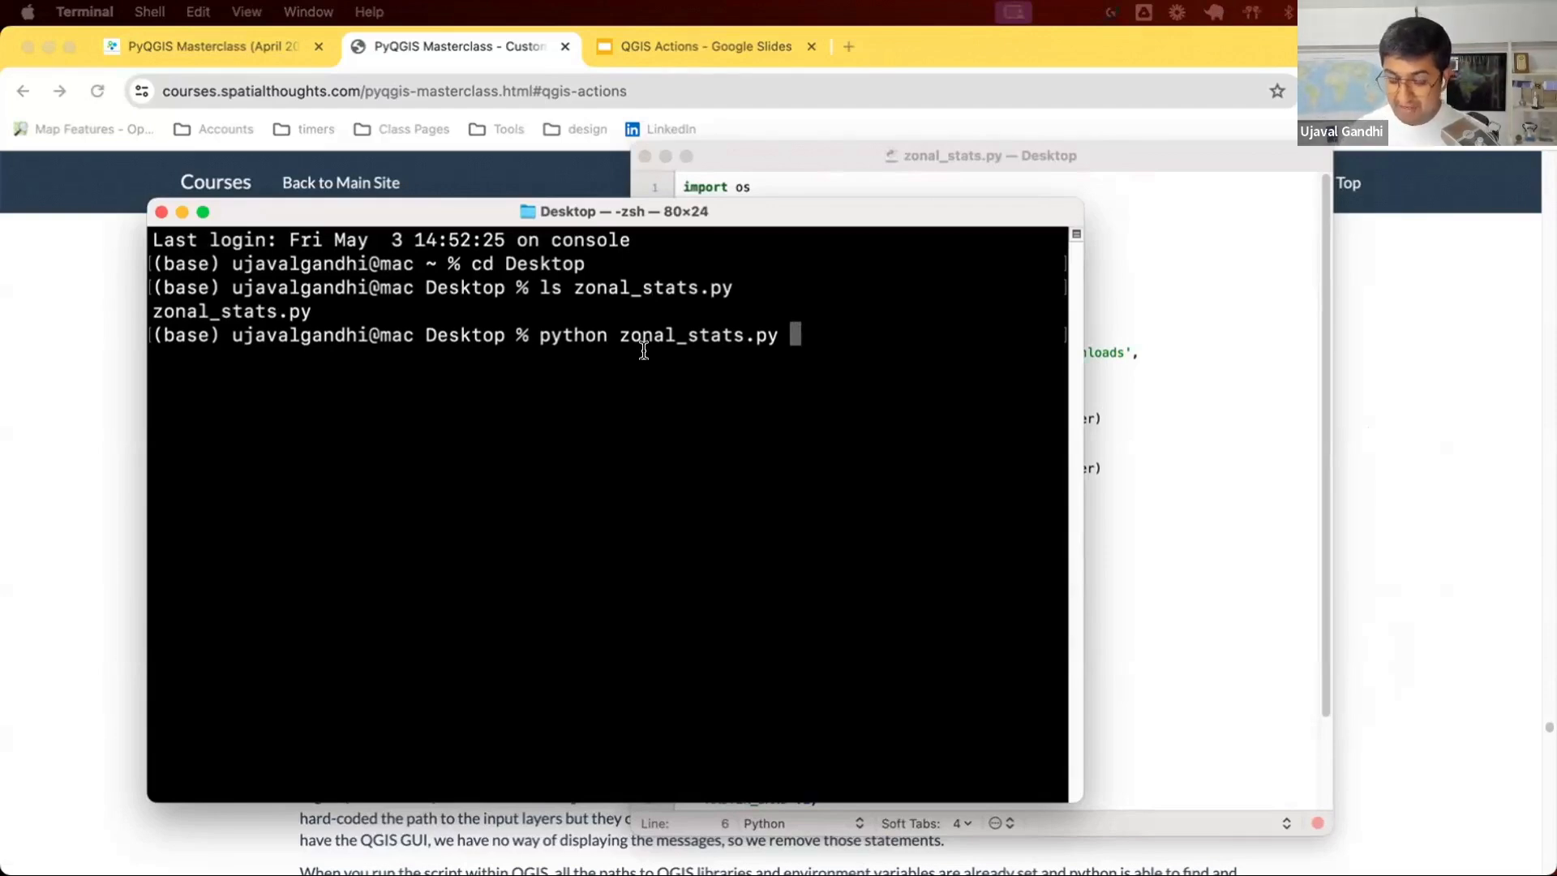
mouse_move(1469, 567)
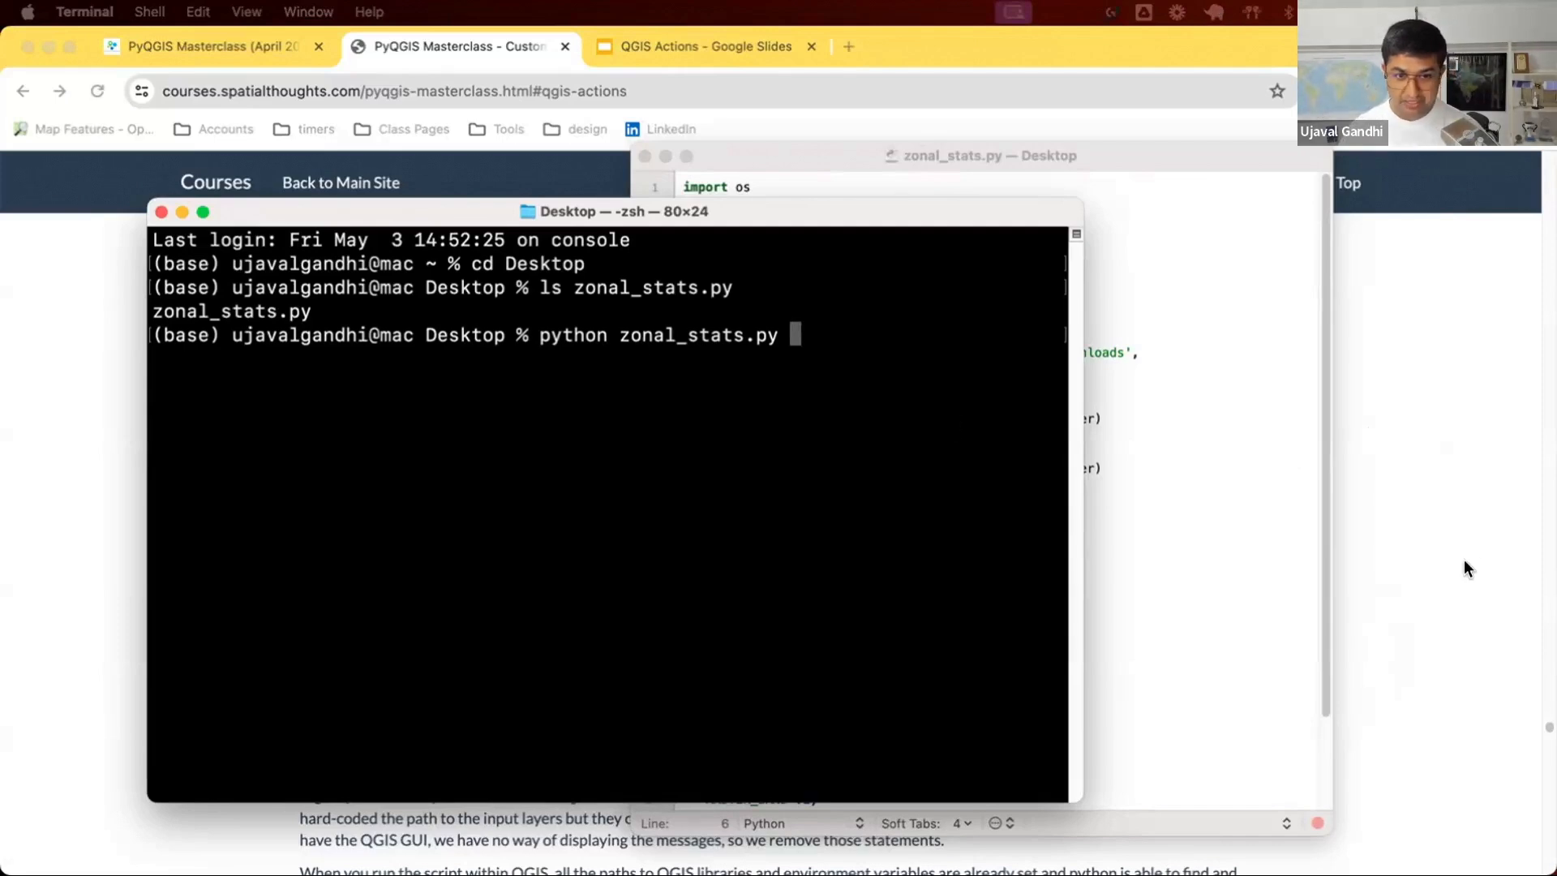
mouse_move(1438, 535)
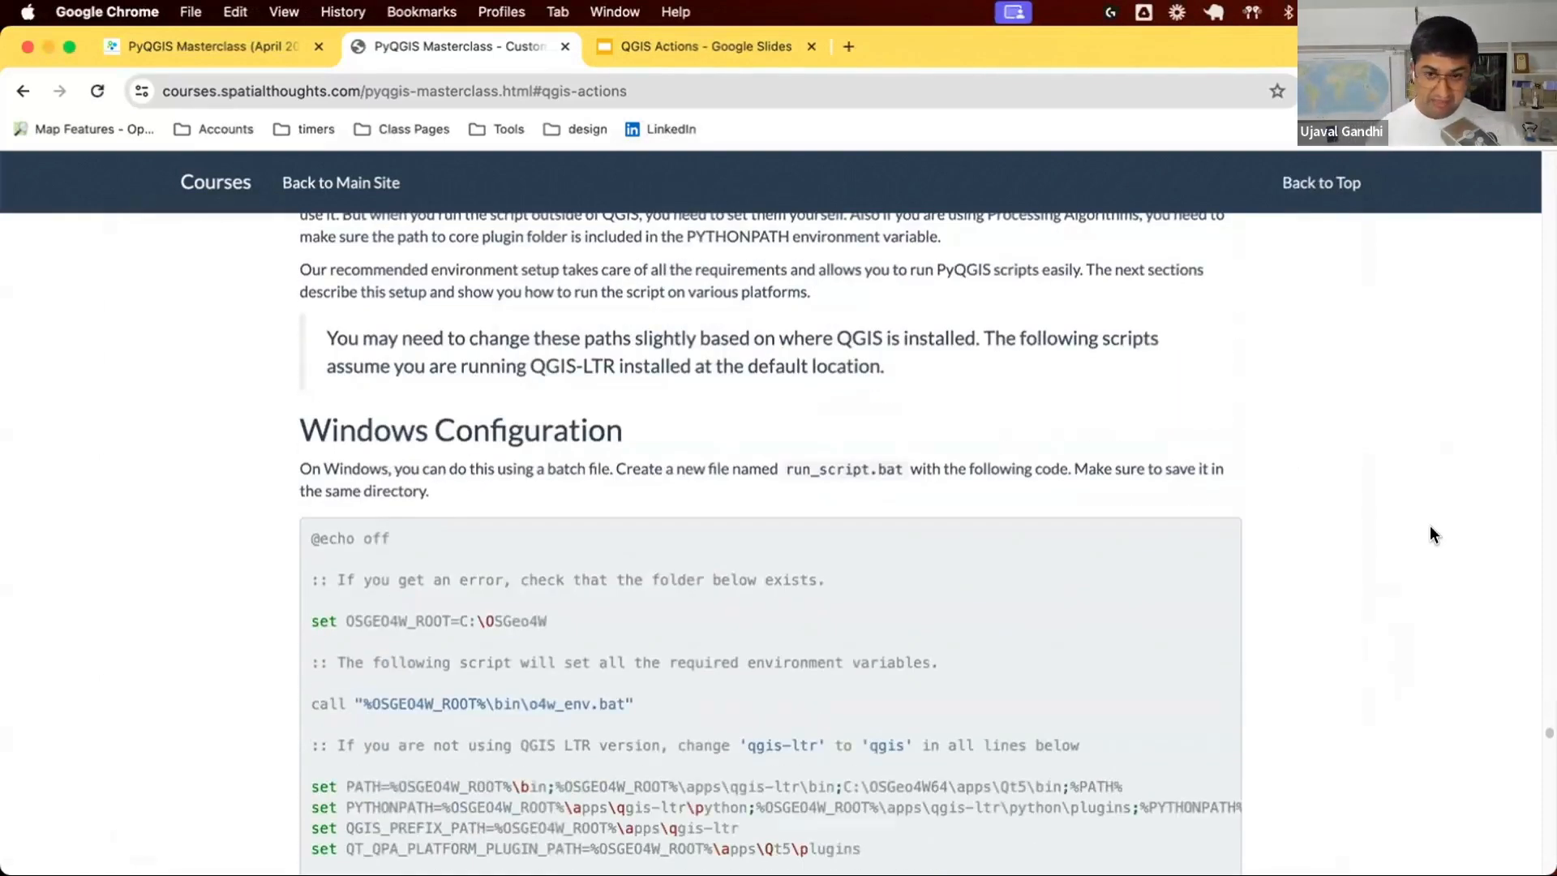
Scroll the course page down to the MacOS Configuration run_script.sh block.
scroll(down, 3)
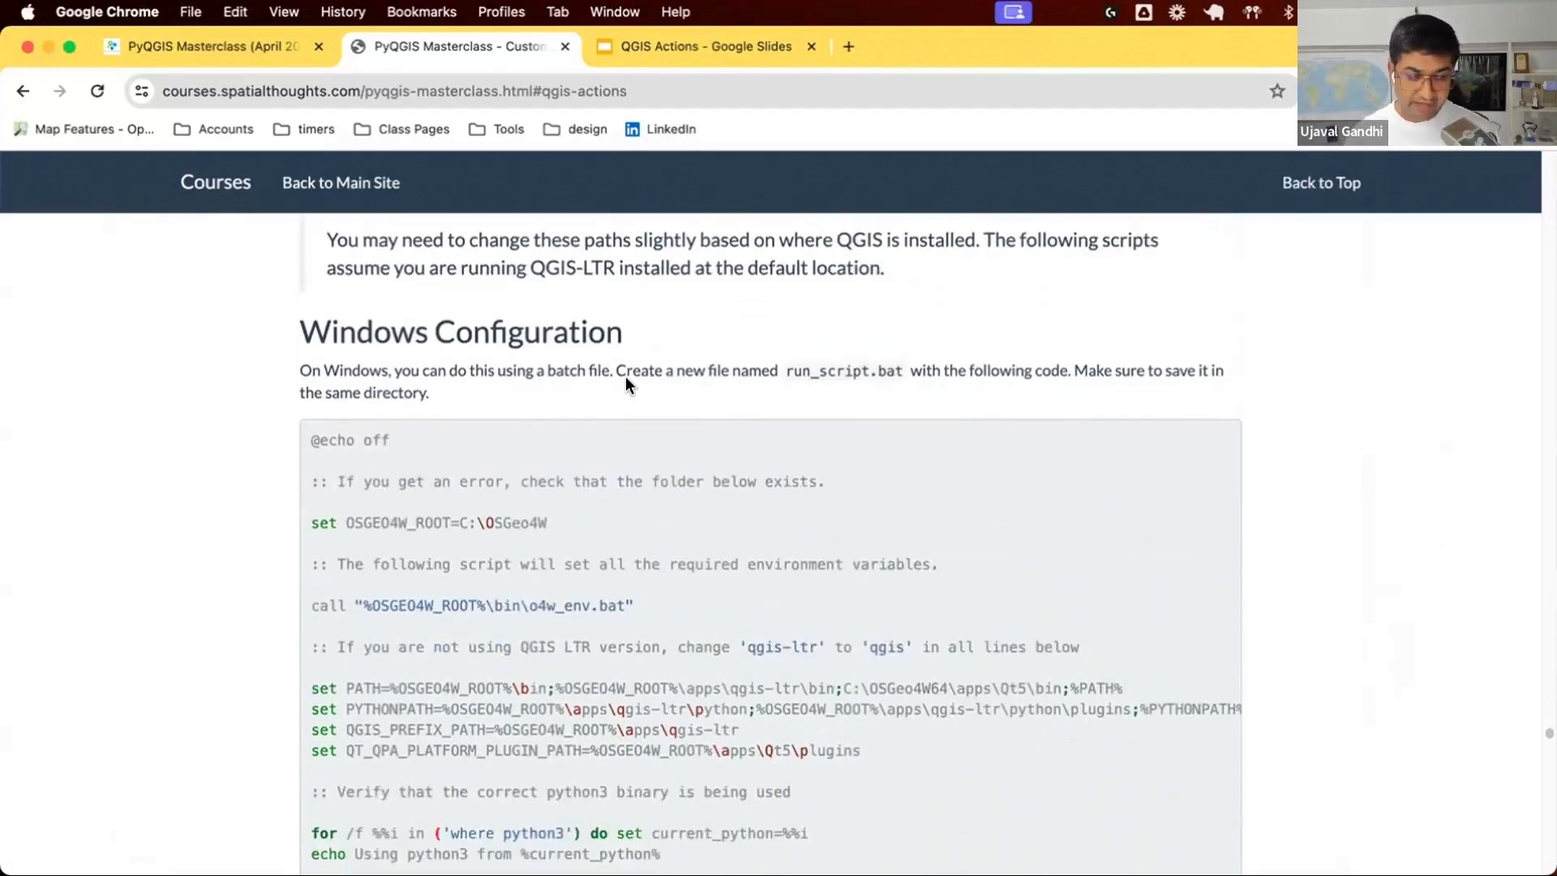
scroll(down, 3)
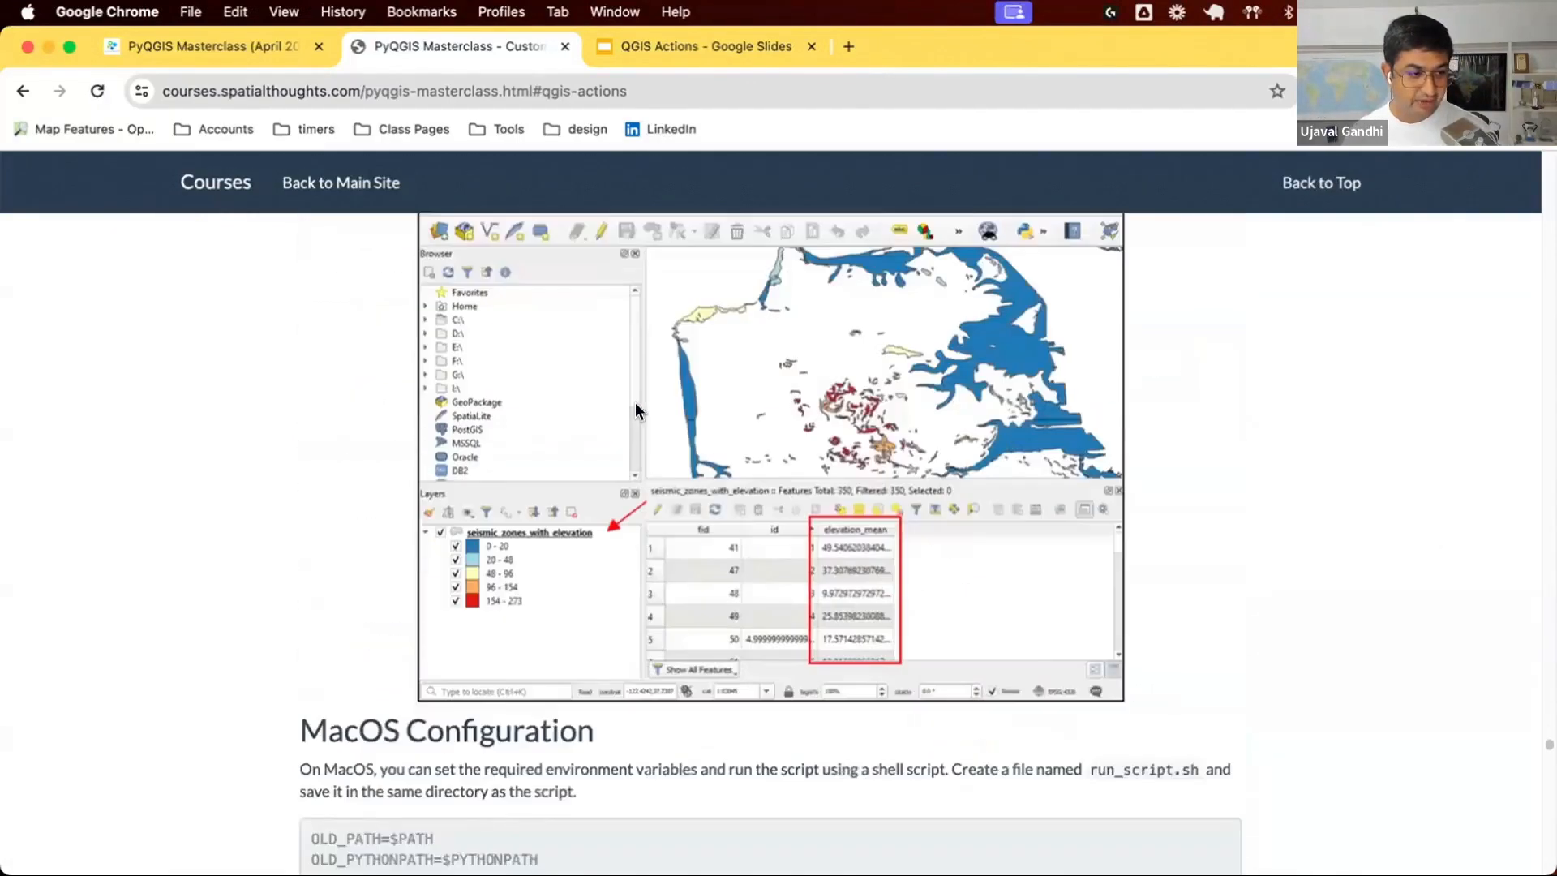
scroll(down, 3)
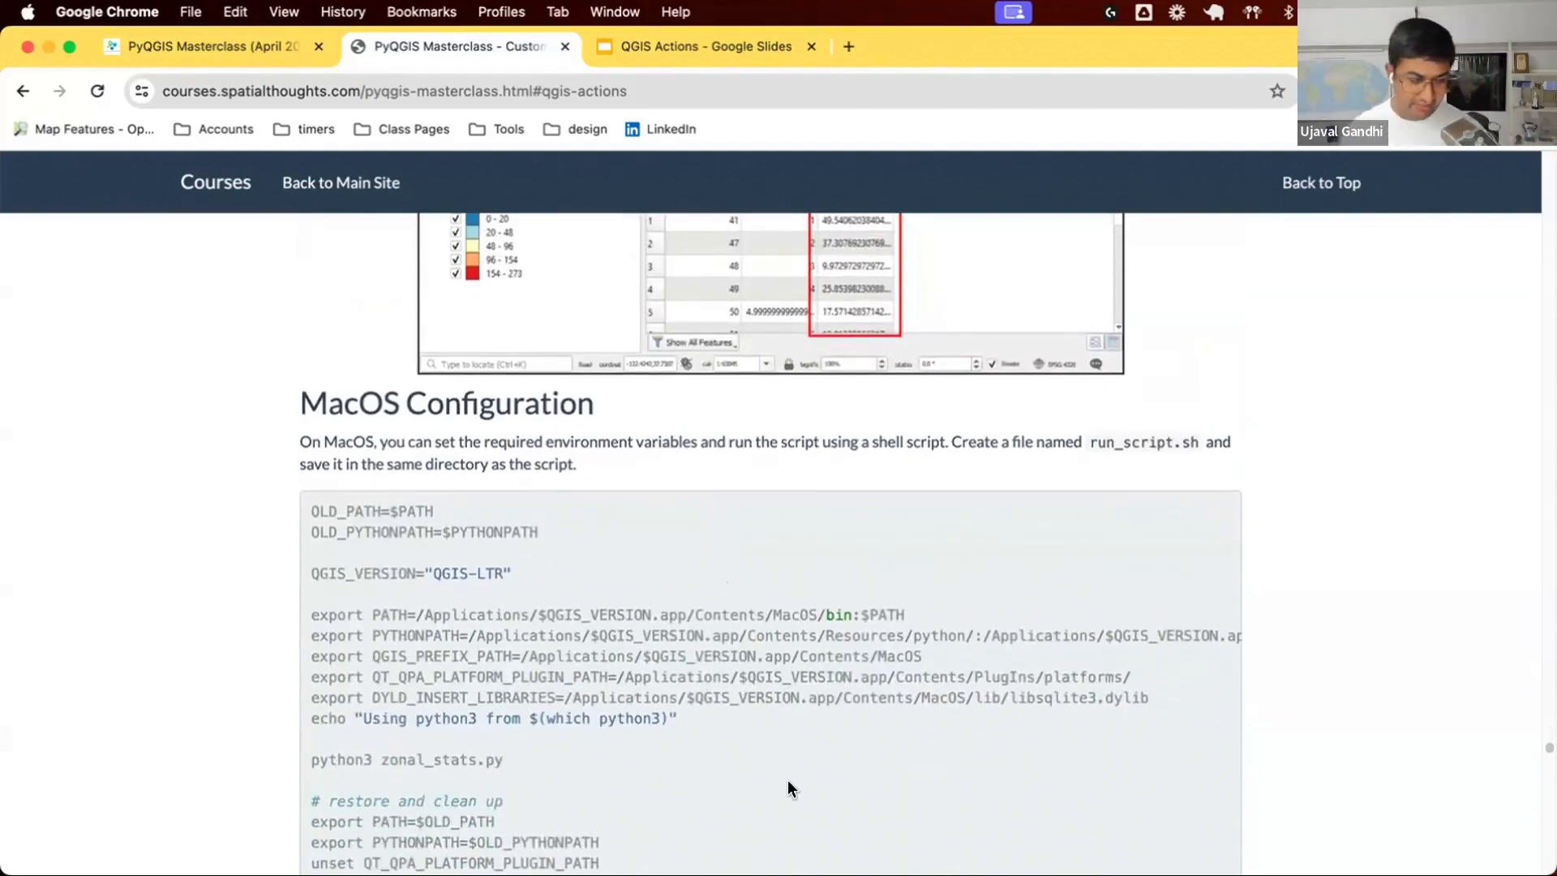
mouse_move(675, 665)
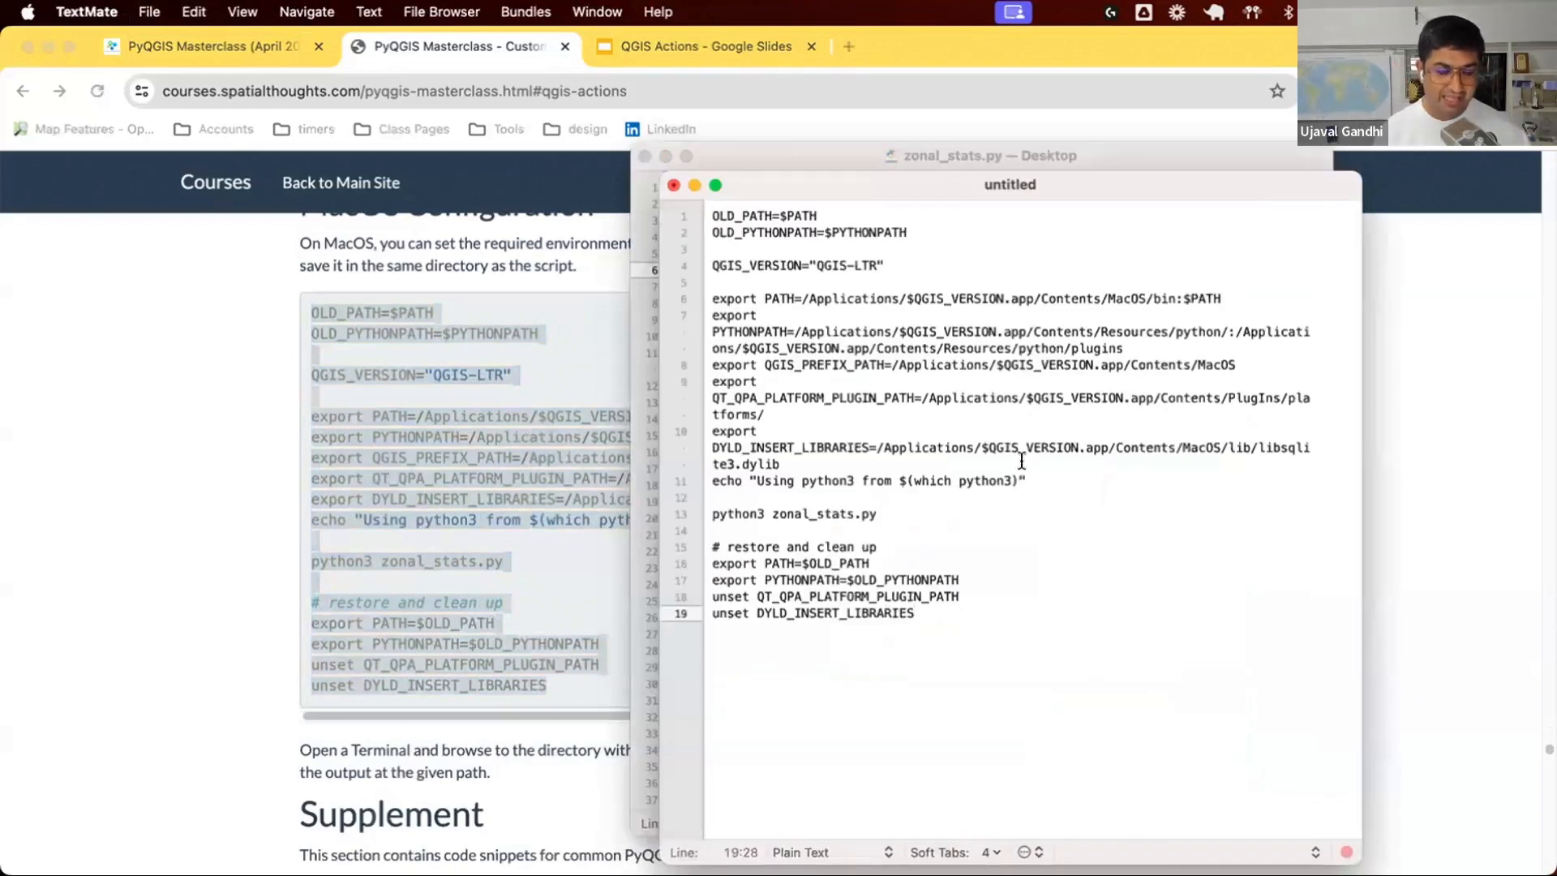
mouse_move(1023, 524)
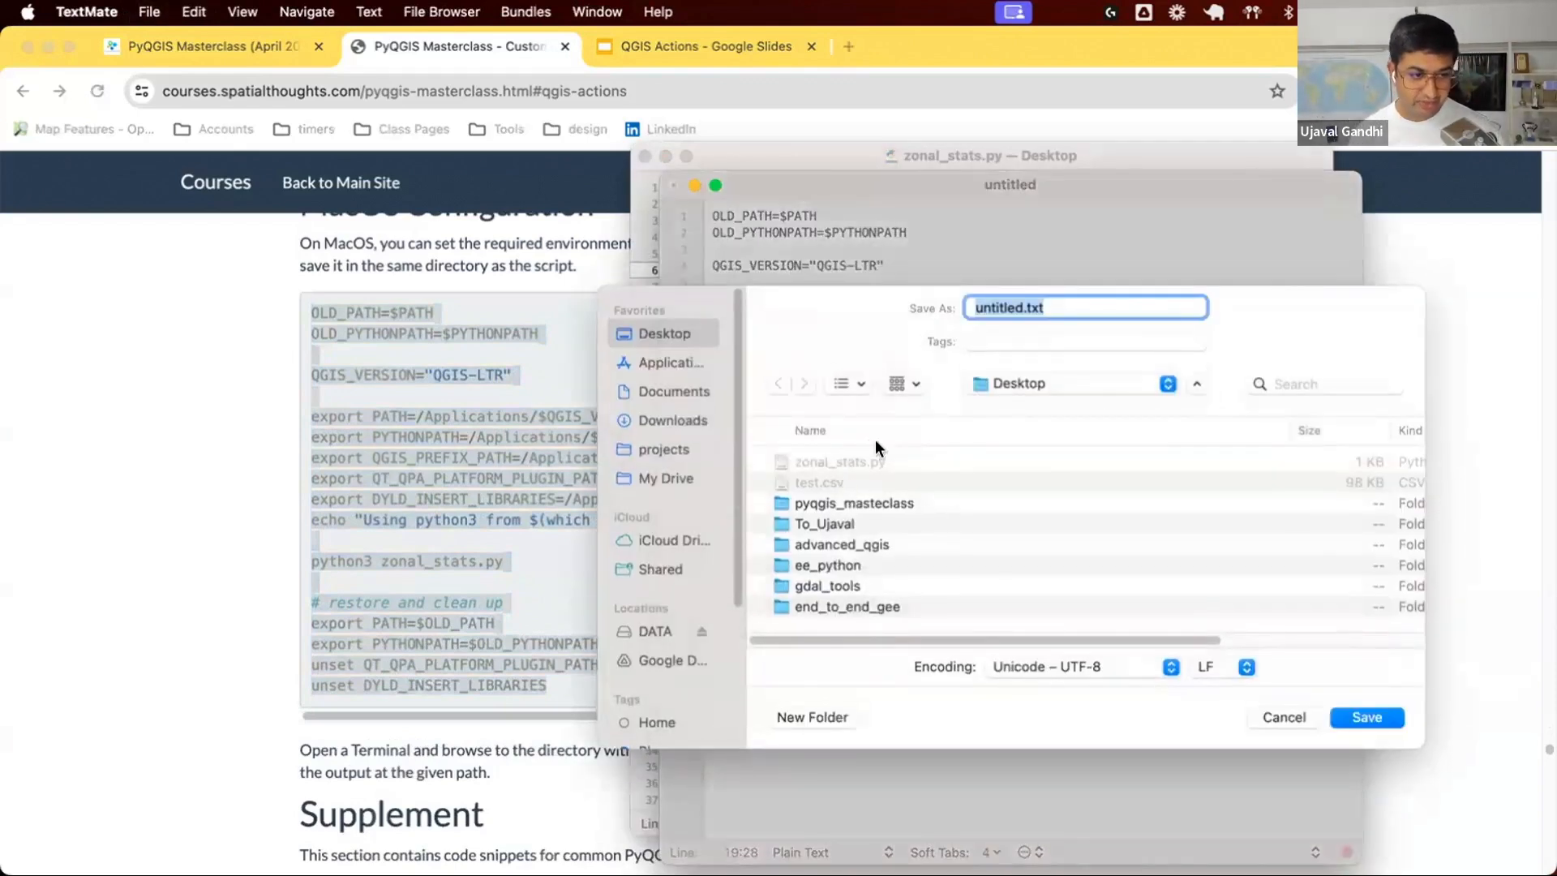
Save the shell script to the Desktop as run_script.sh.
text(run_)
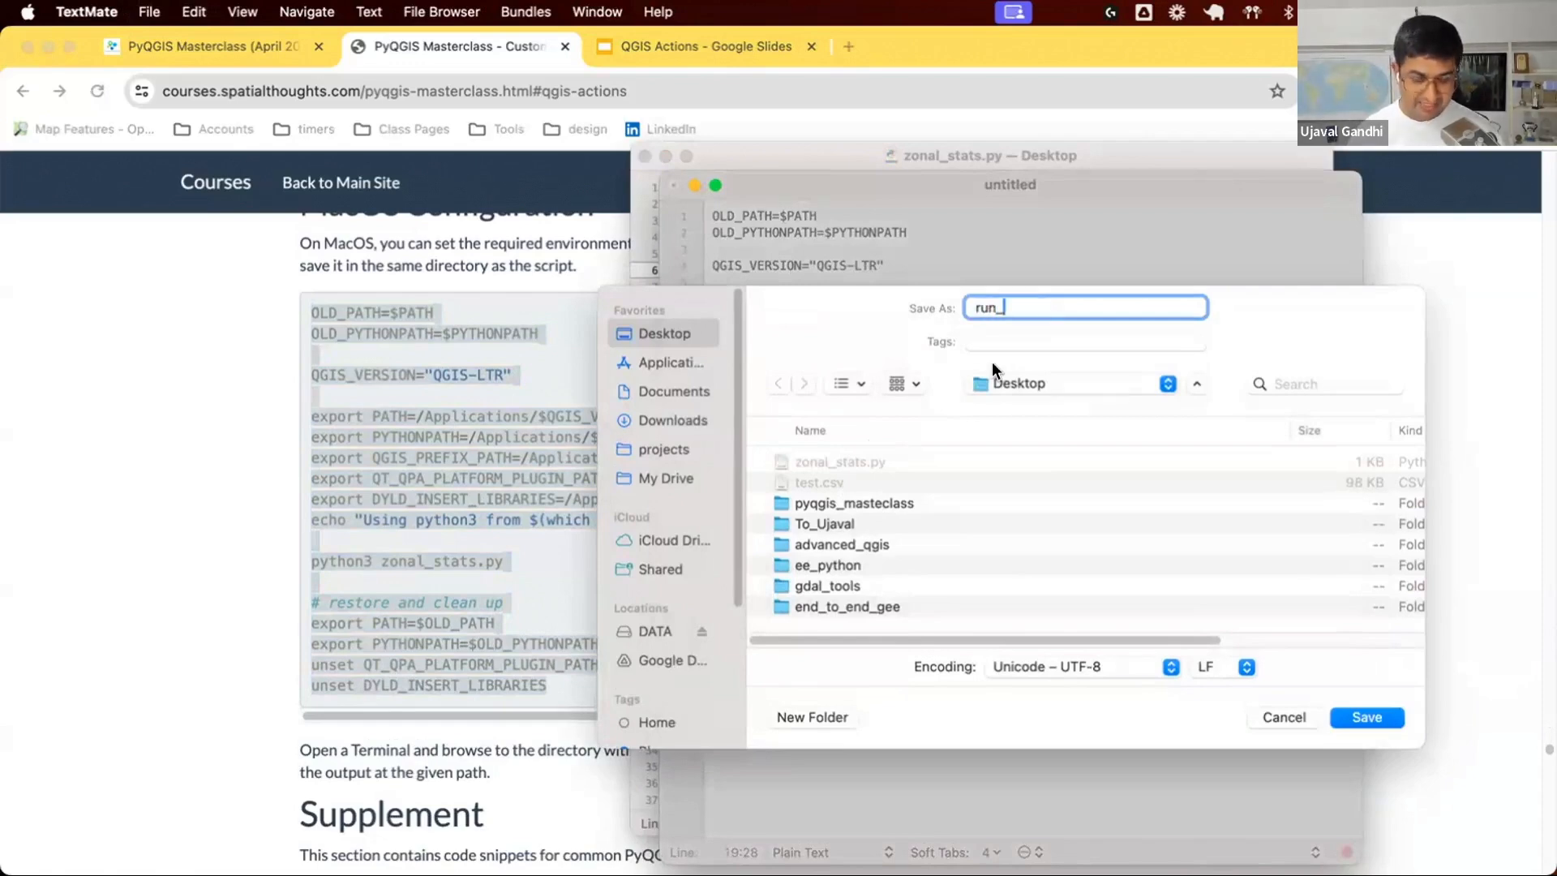
text(script.sh)
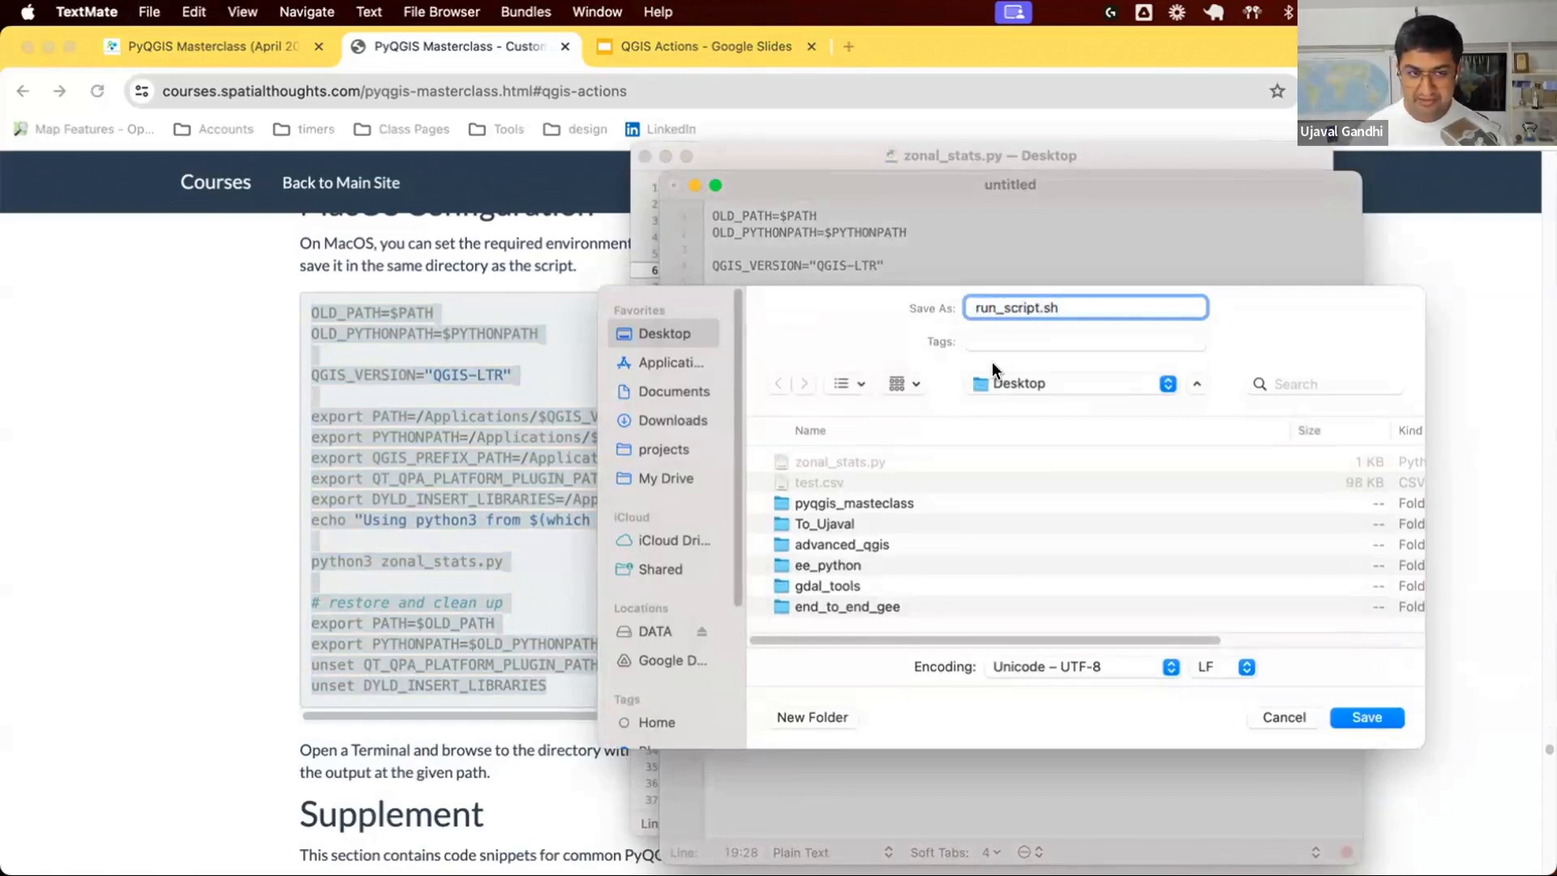
click(1365, 717)
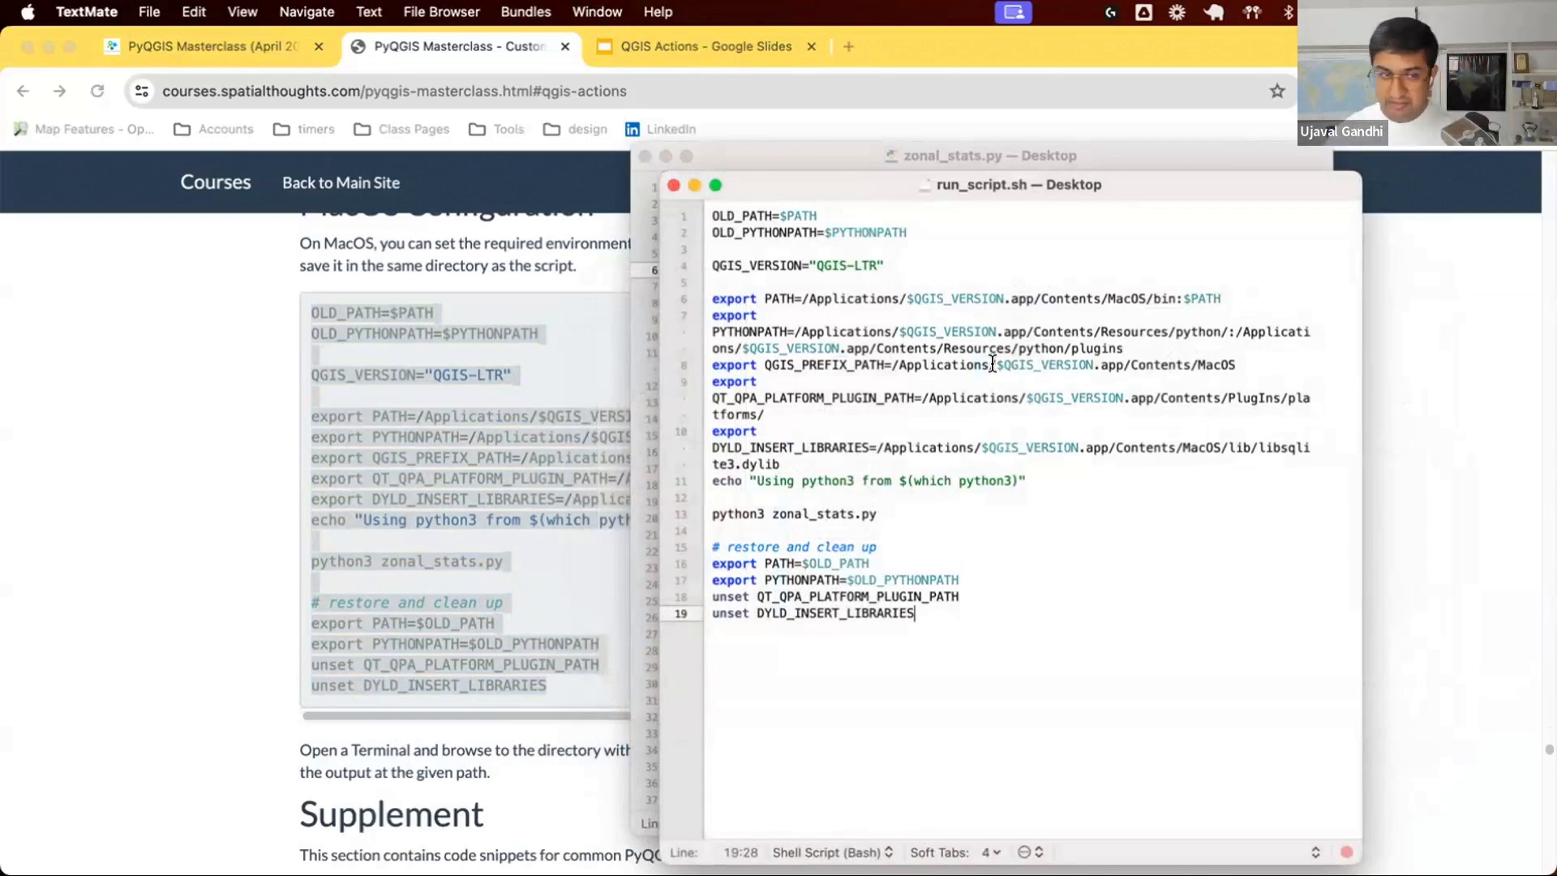
mouse_move(913, 268)
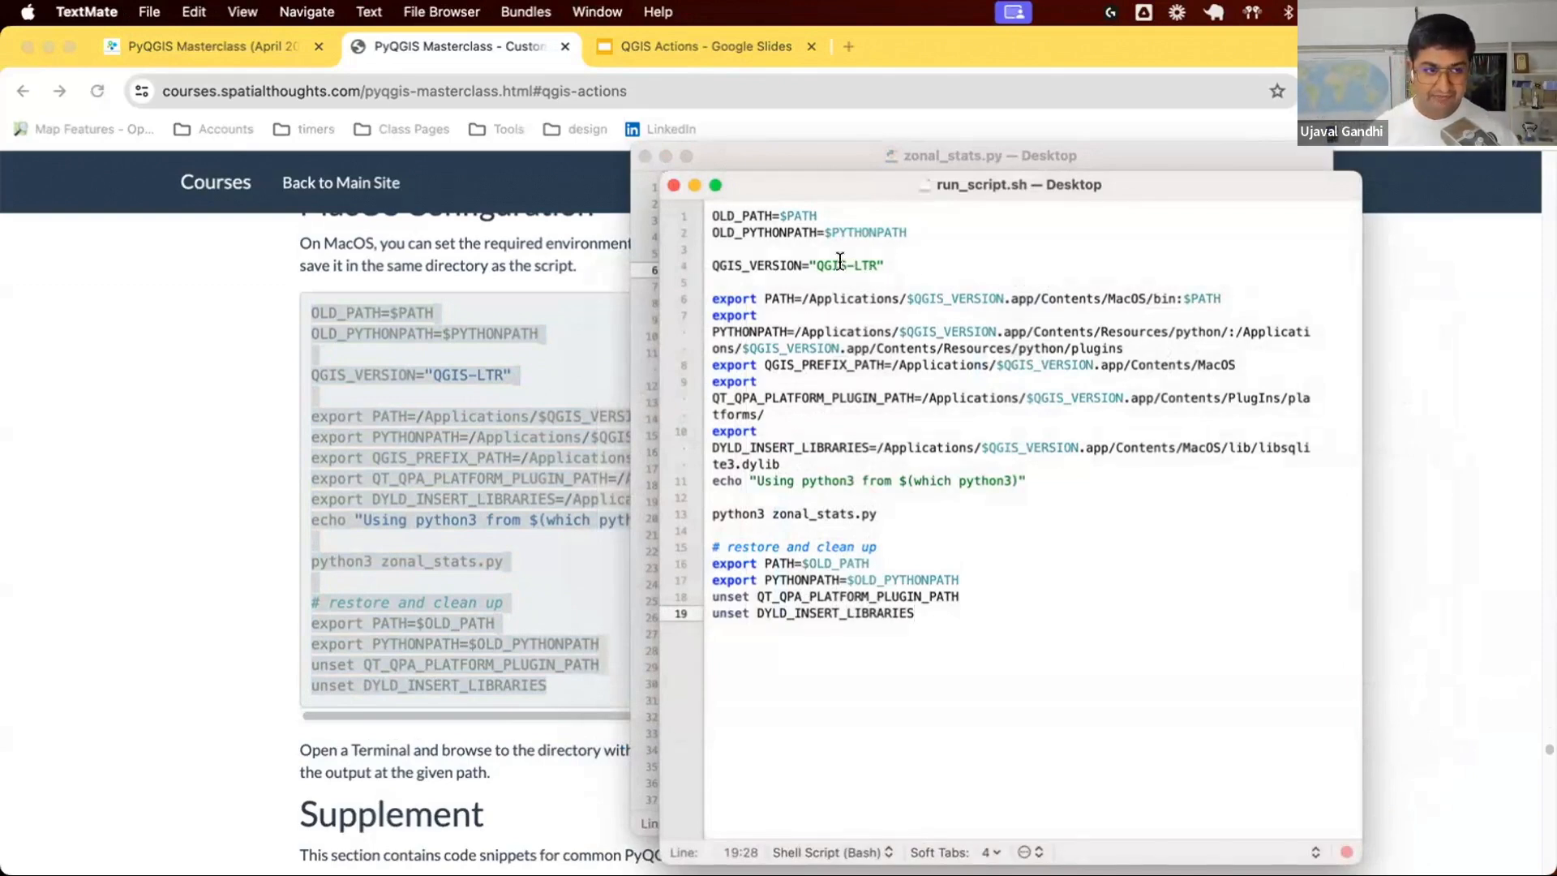
double_click(846, 265)
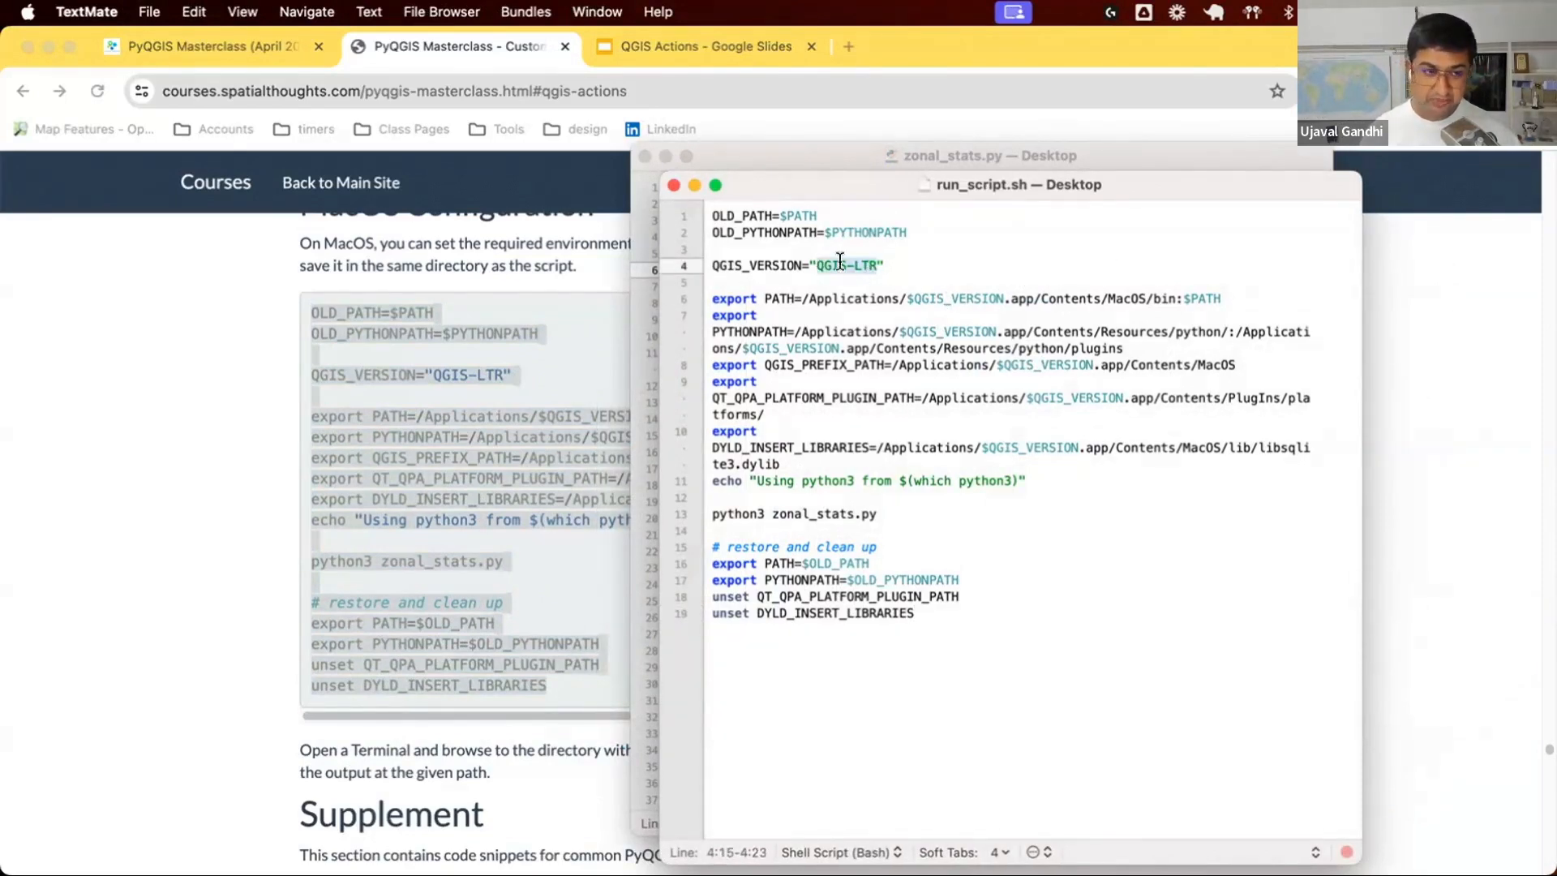
mouse_move(784, 298)
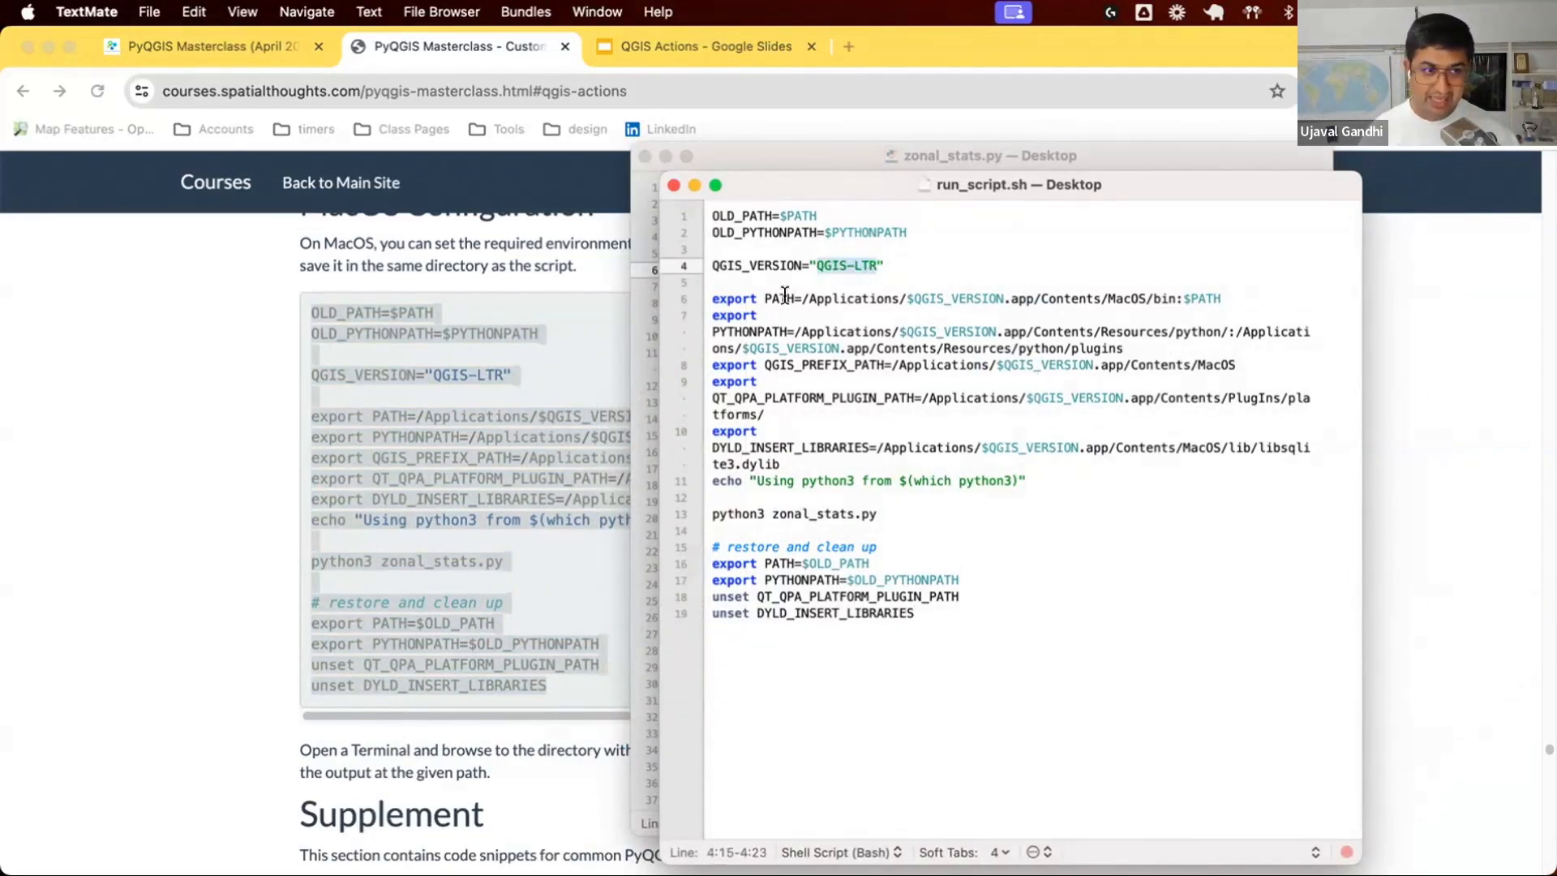
mouse_move(799, 299)
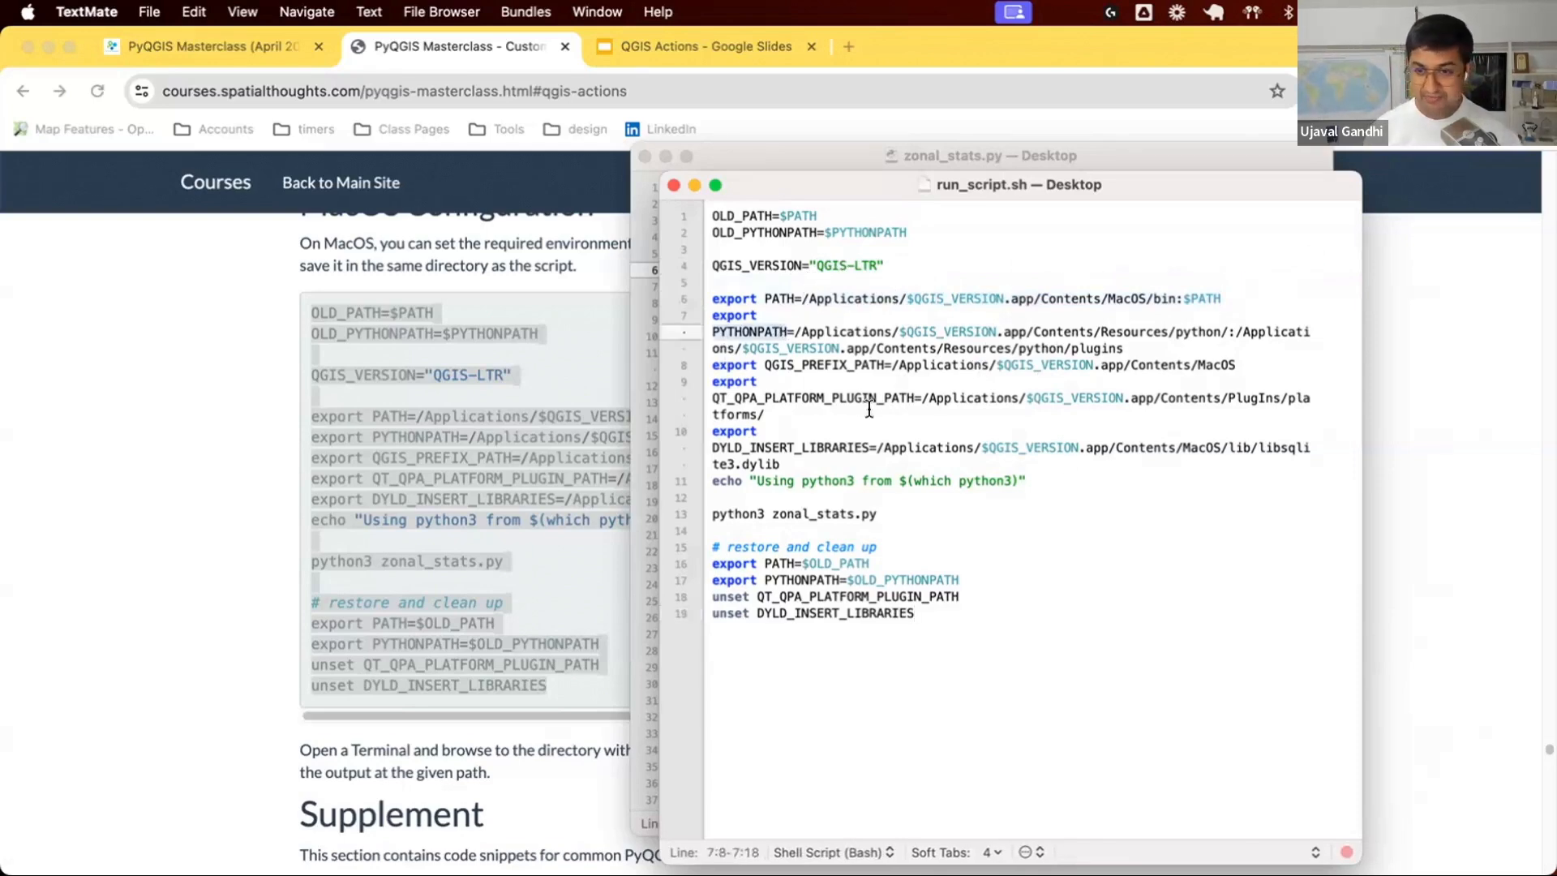
mouse_move(1224, 330)
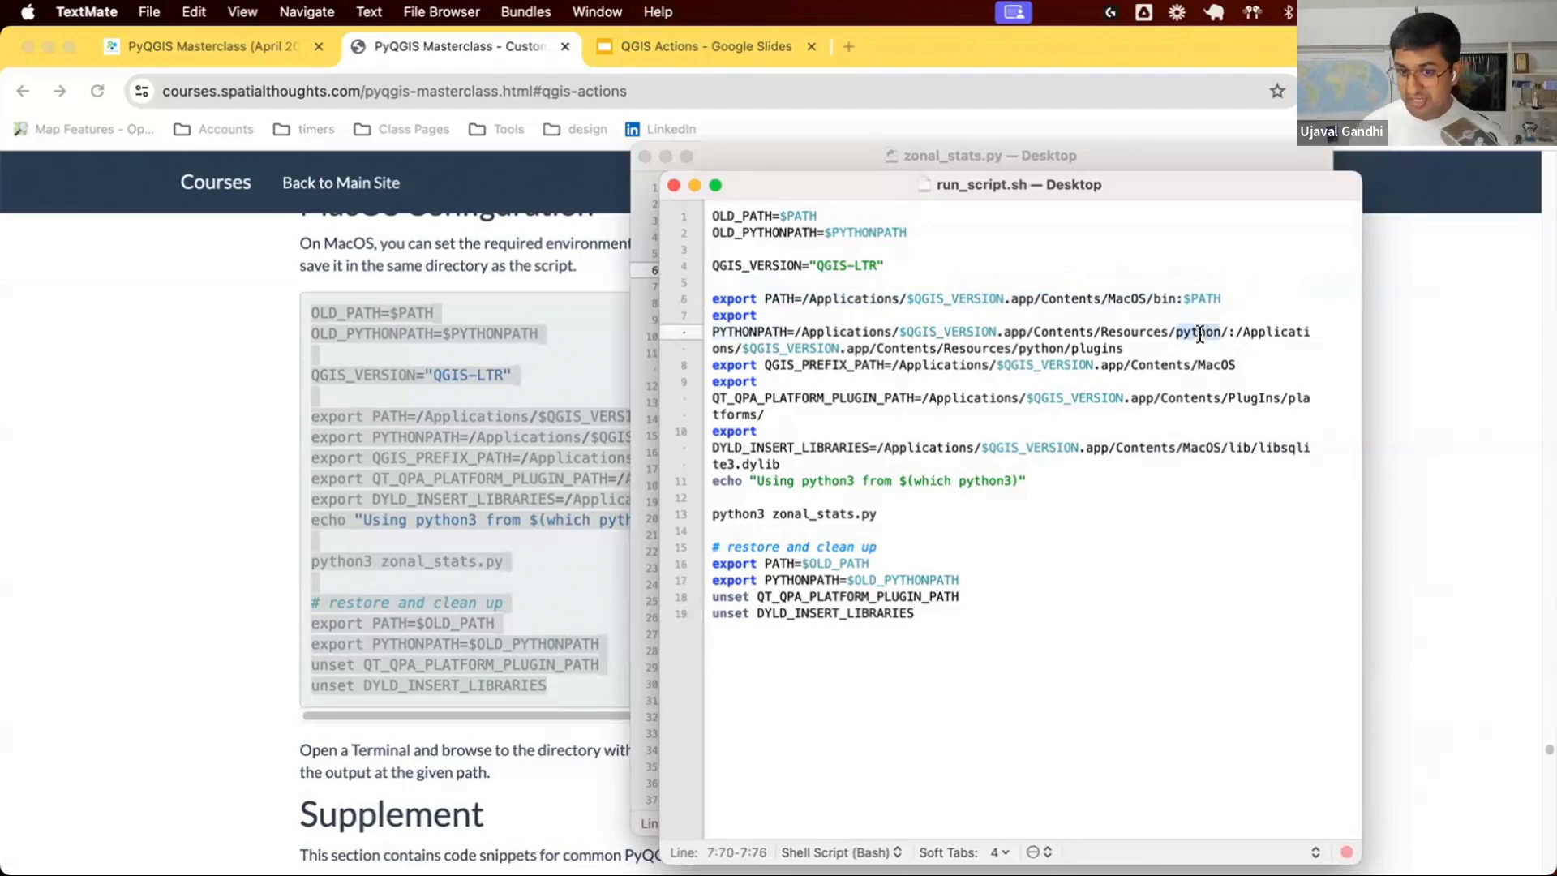
mouse_move(1220, 352)
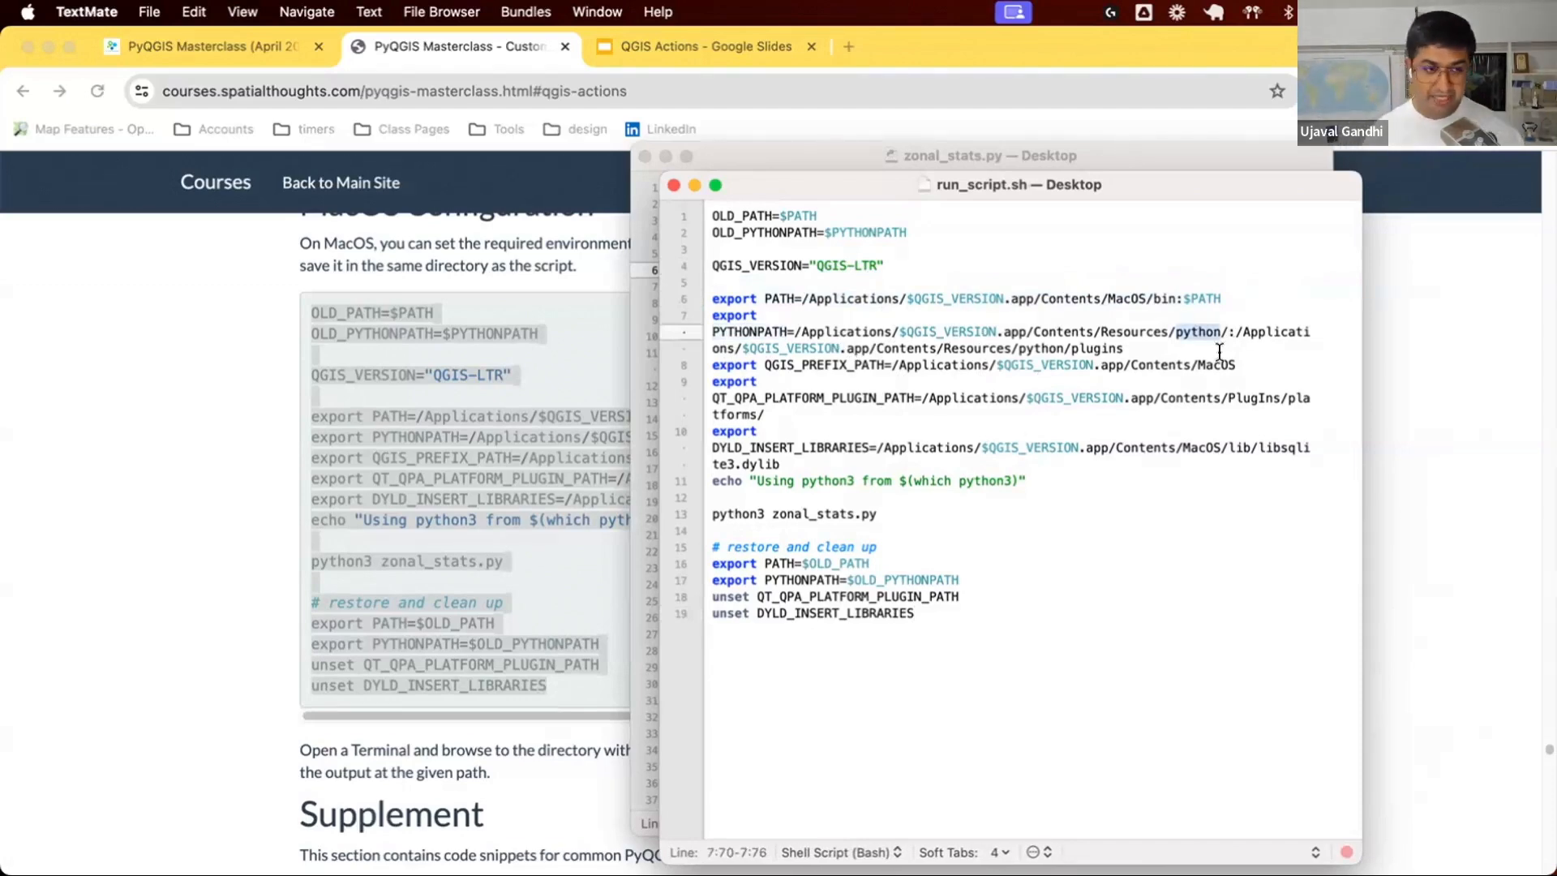
mouse_move(923, 439)
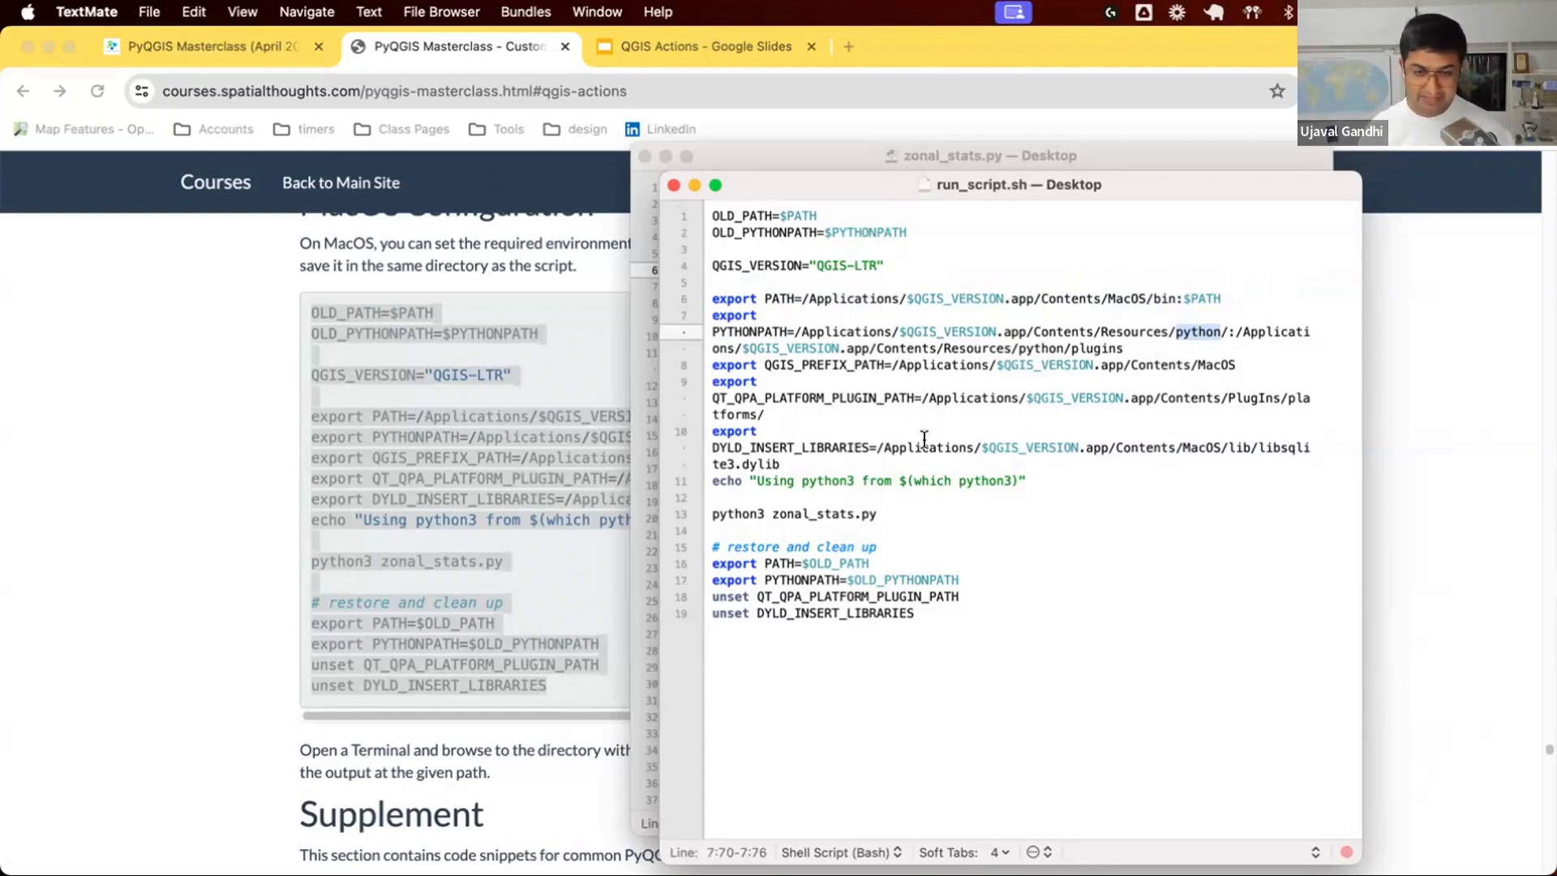
mouse_move(769, 529)
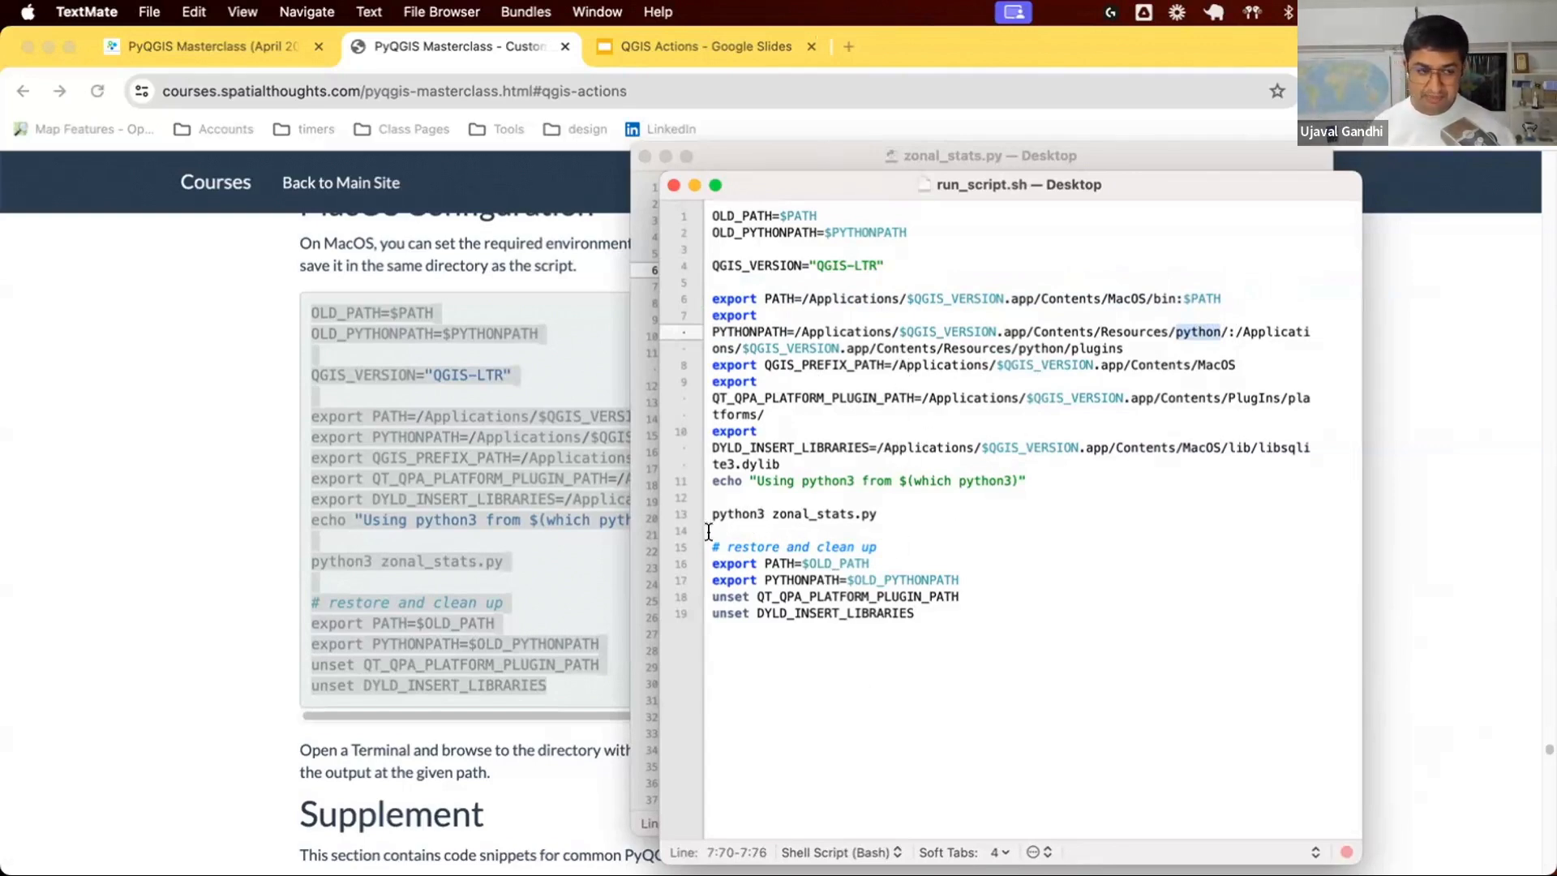
click(720, 514)
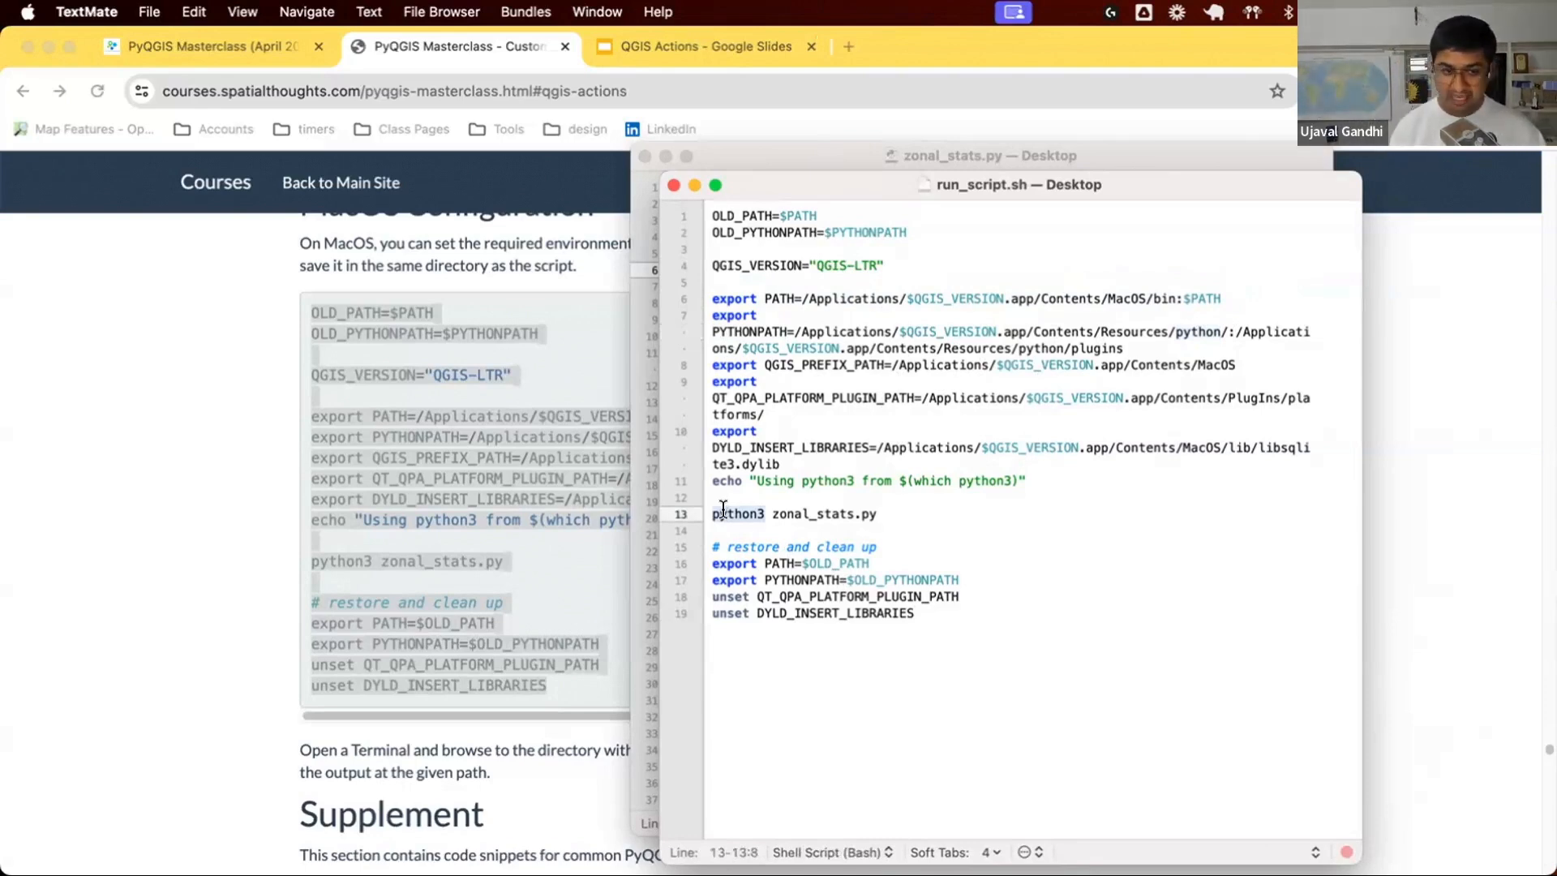
mouse_move(896, 311)
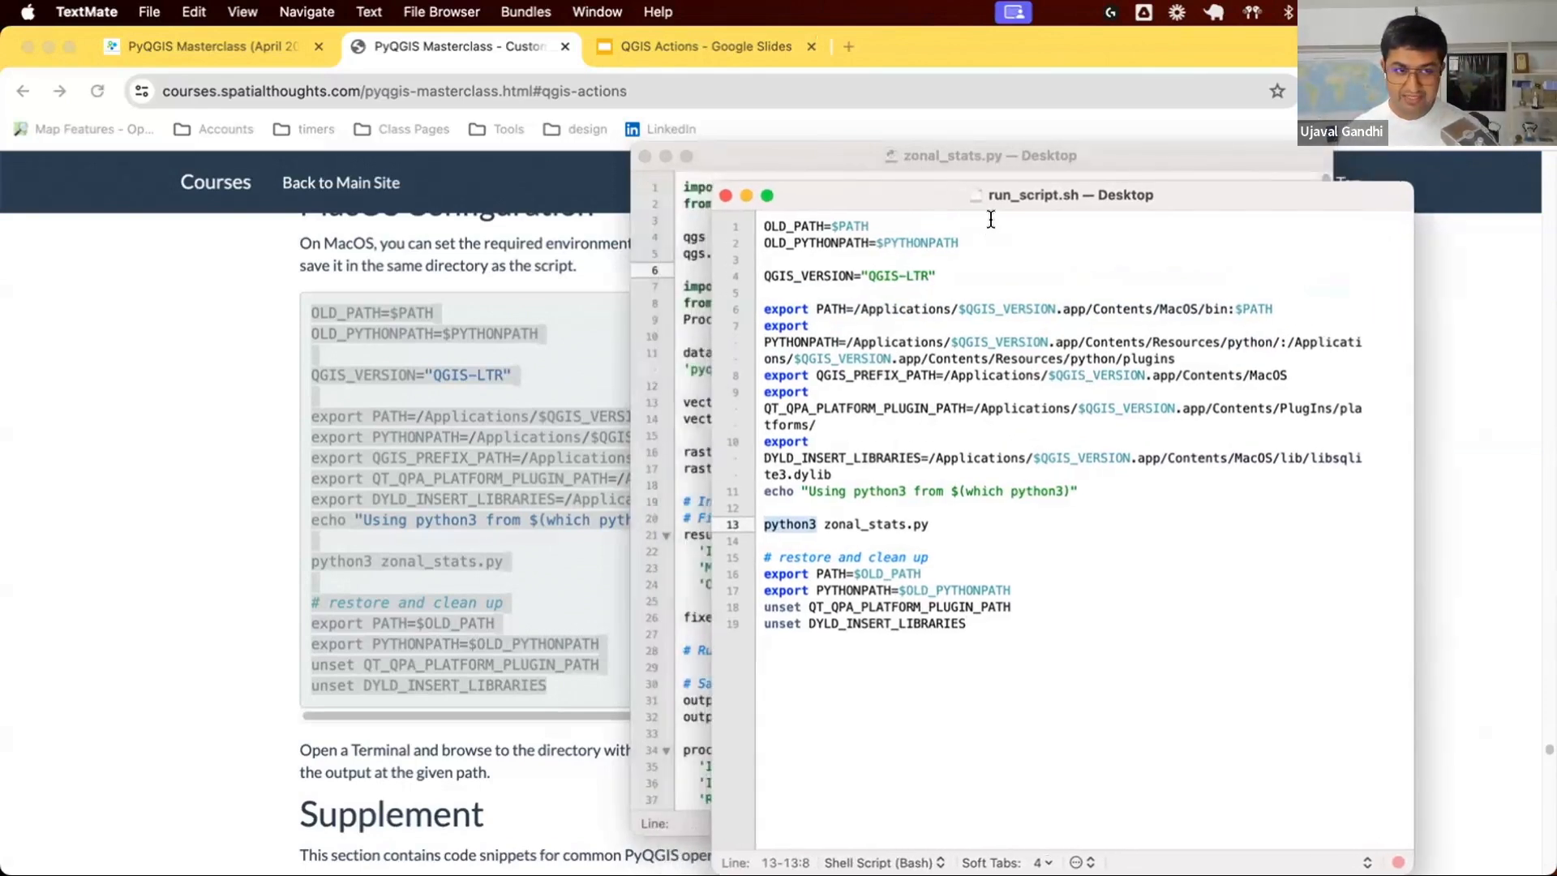
mouse_move(1070, 195)
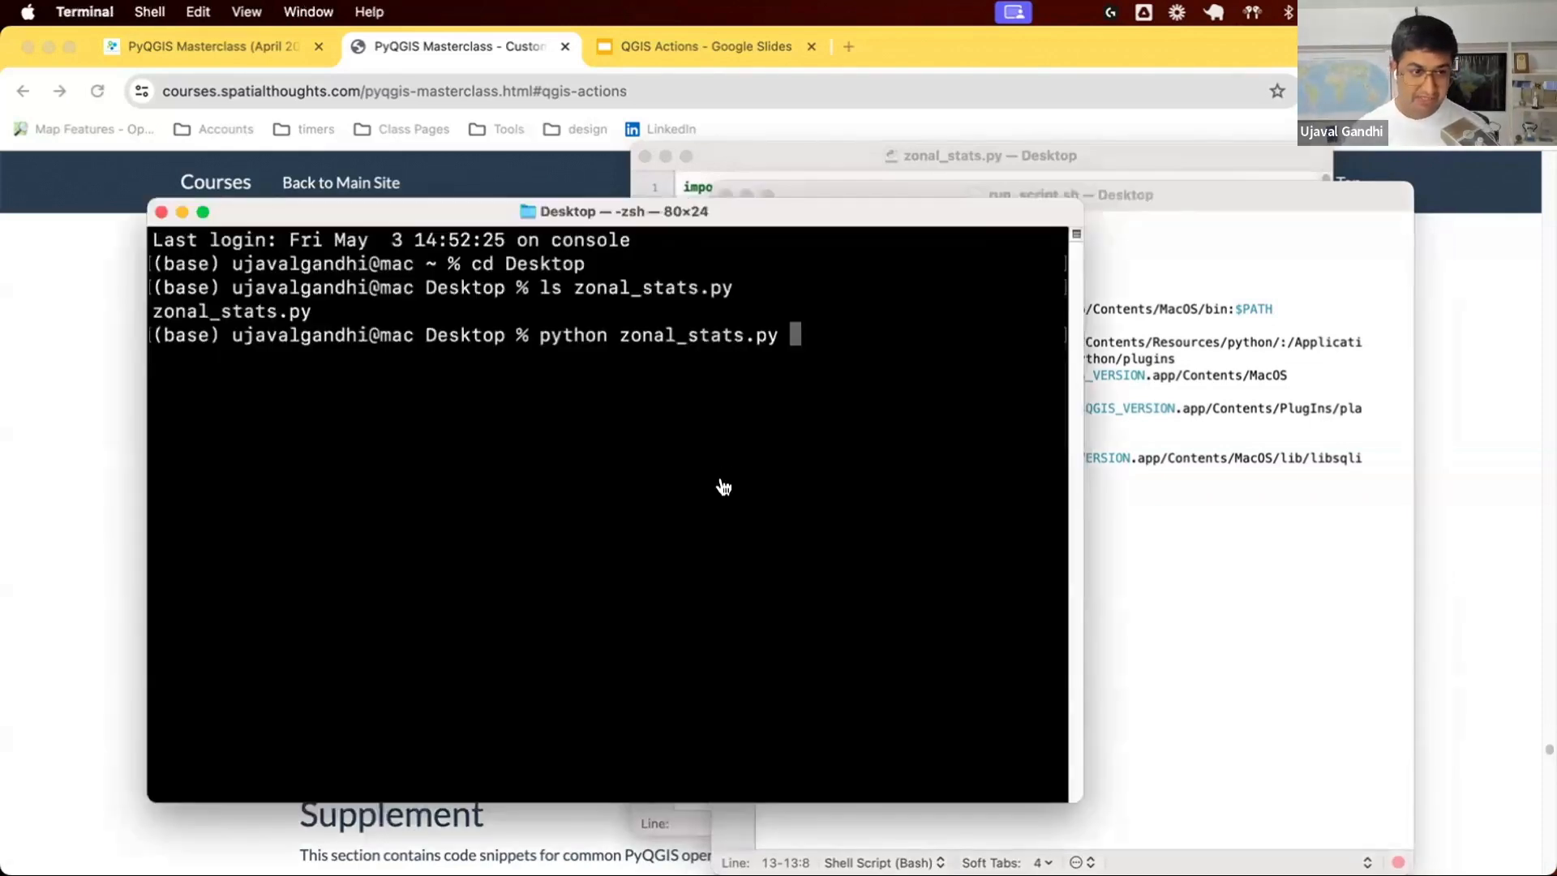
Run bash run_script.sh in Terminal, producing seismic_zones_with_elevation.gpkg.
click(1067, 195)
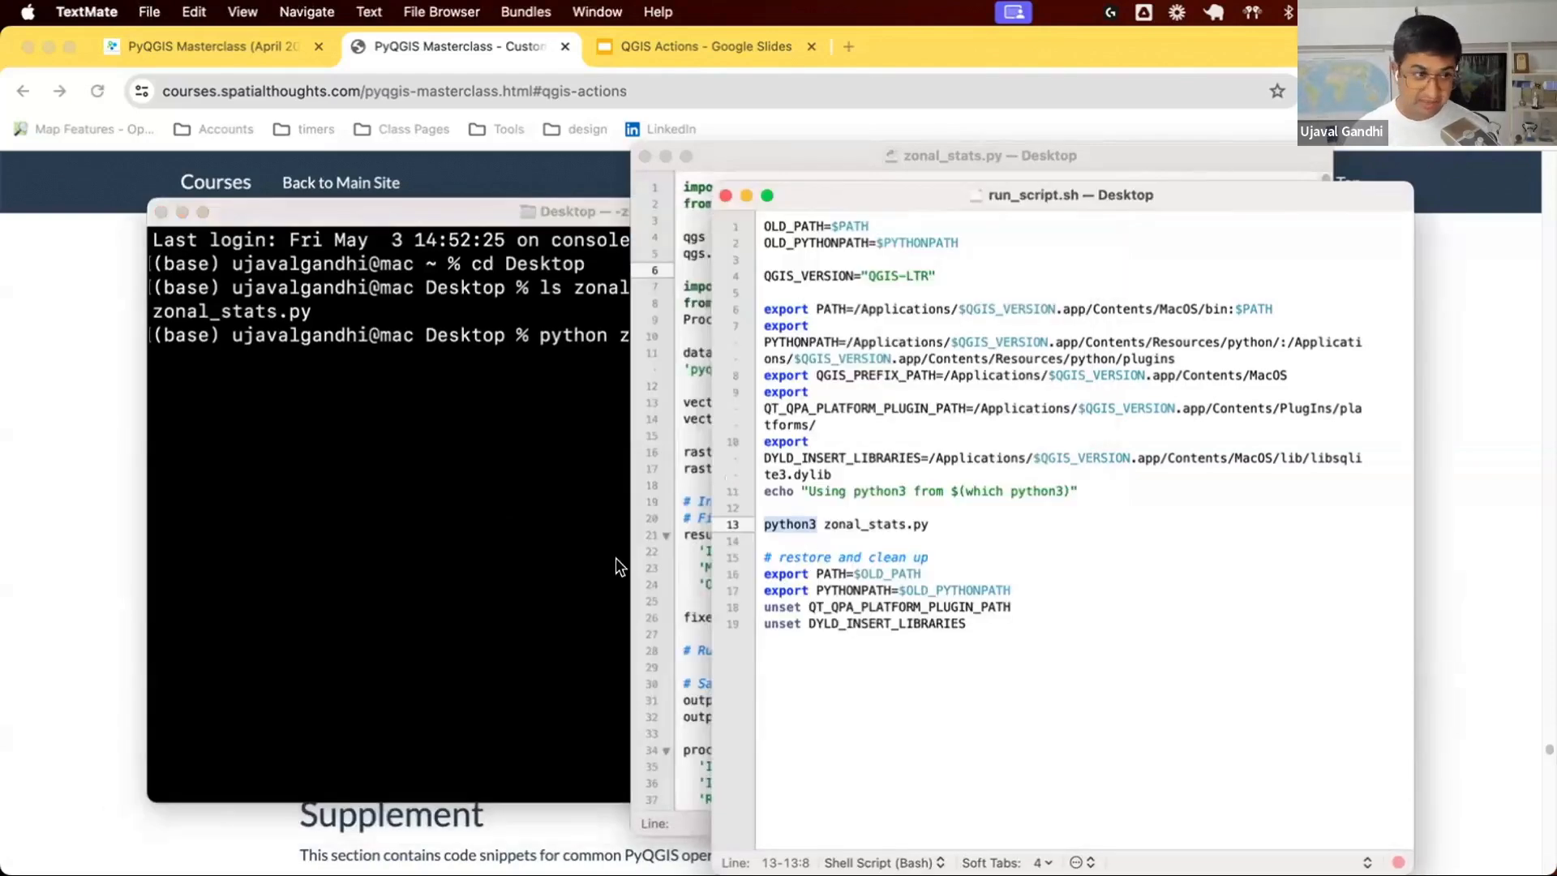
click(397, 497)
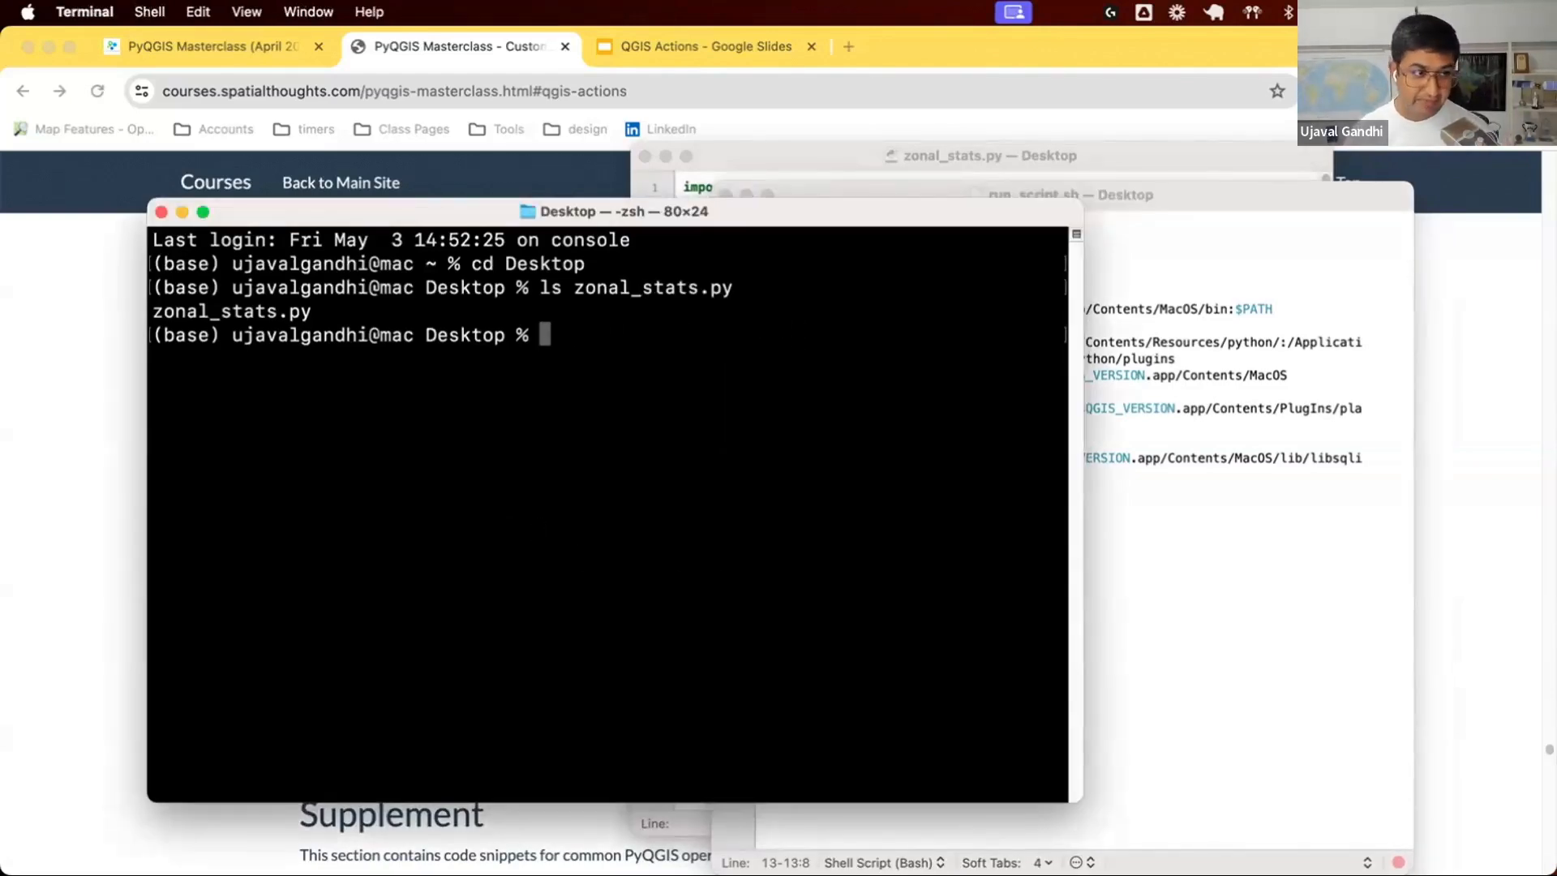
text(run_script.sh)
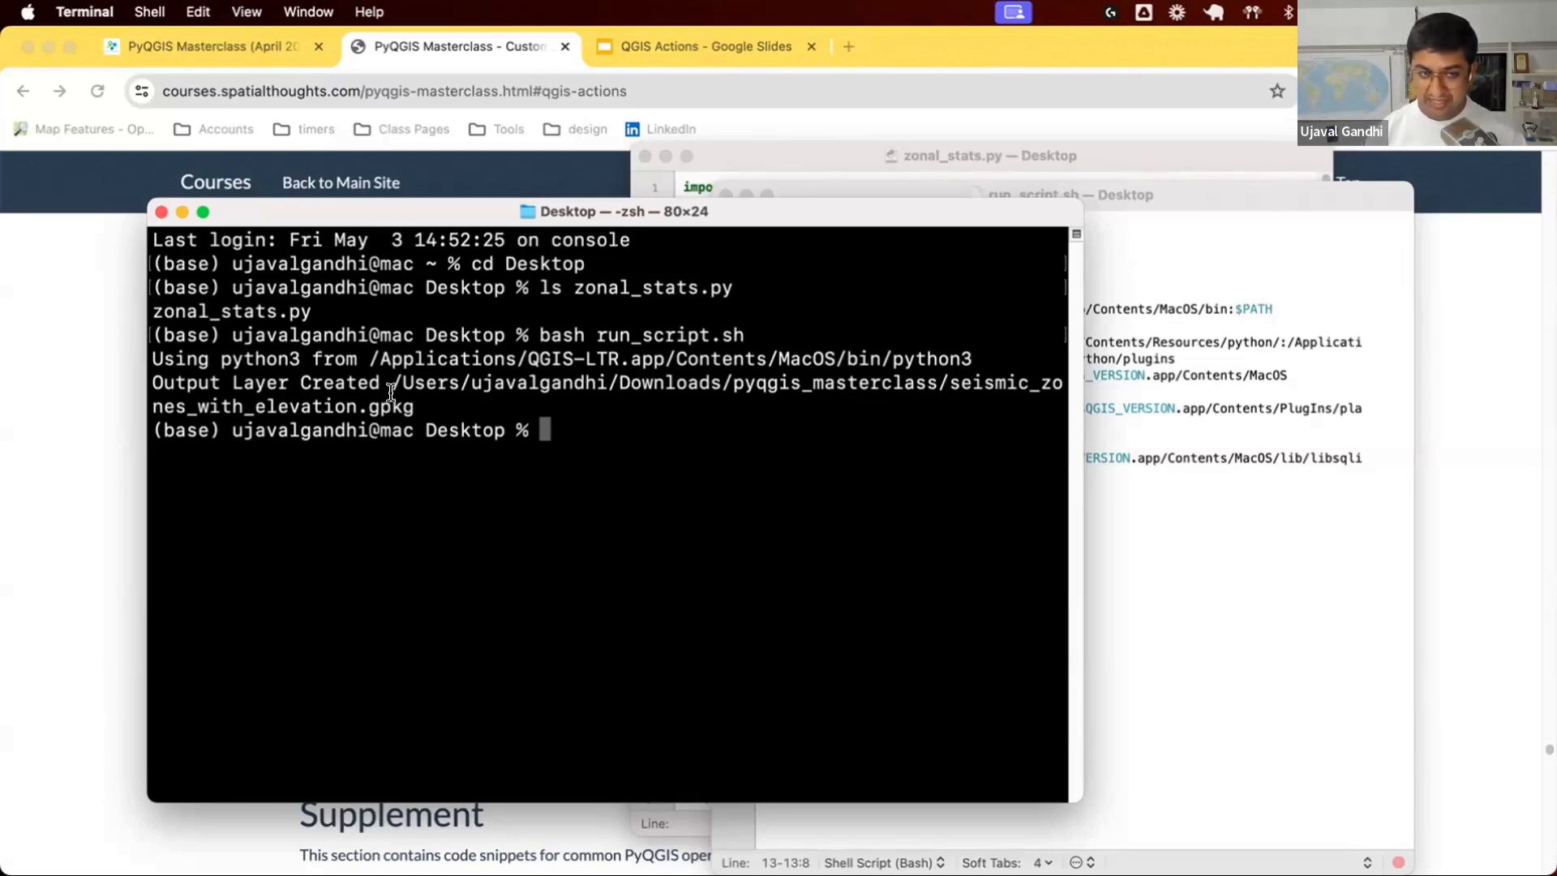
click(1067, 194)
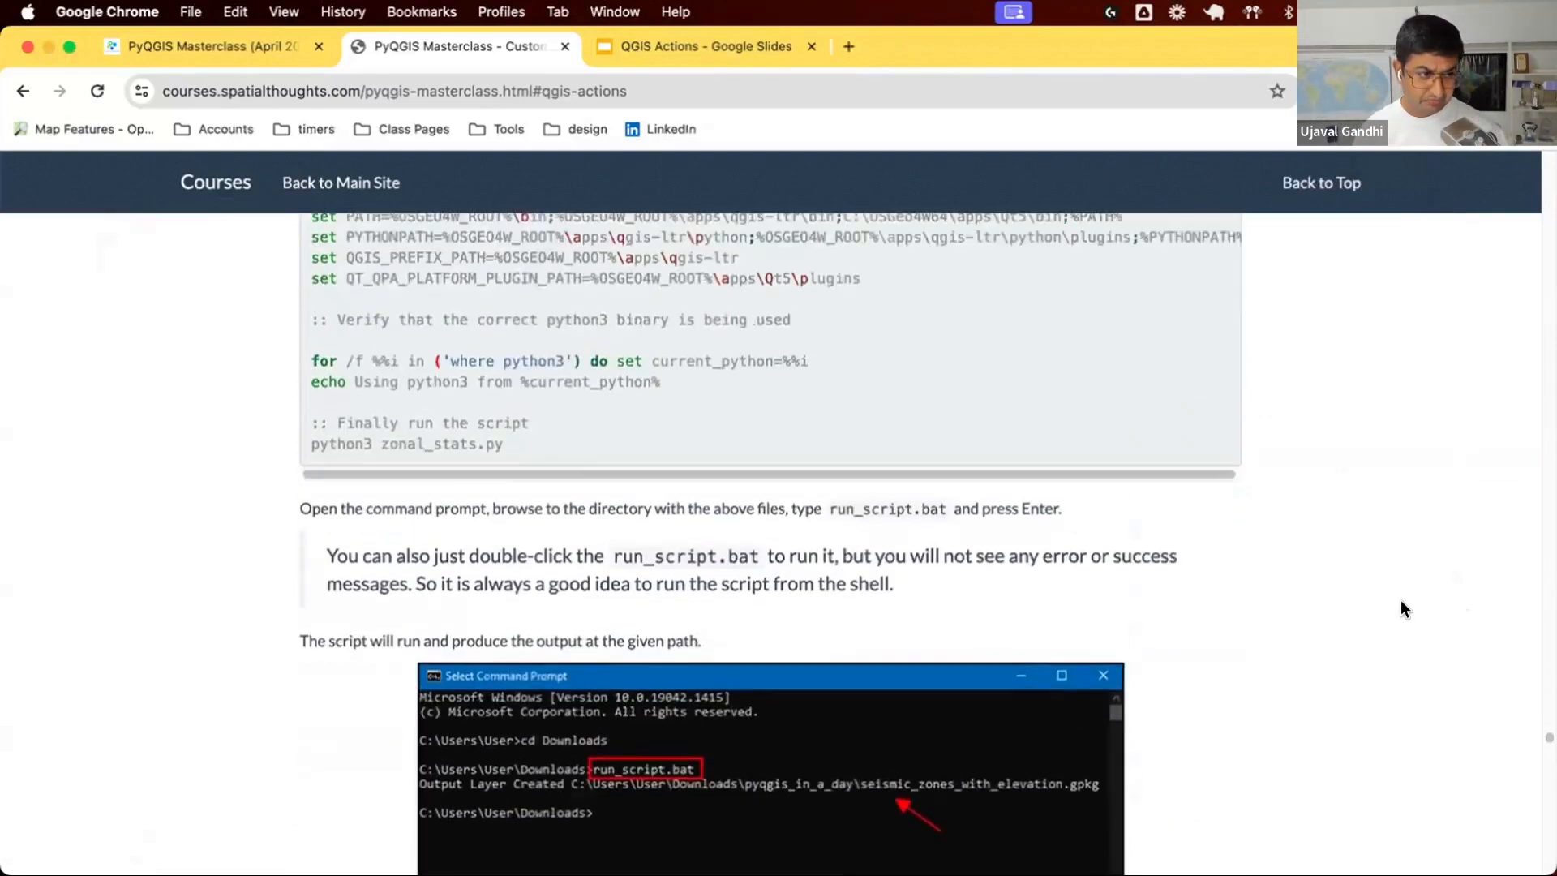
Scroll the course page between the zonal_stats.py code and the Windows run_script.bat instructions.
scroll(up, 3)
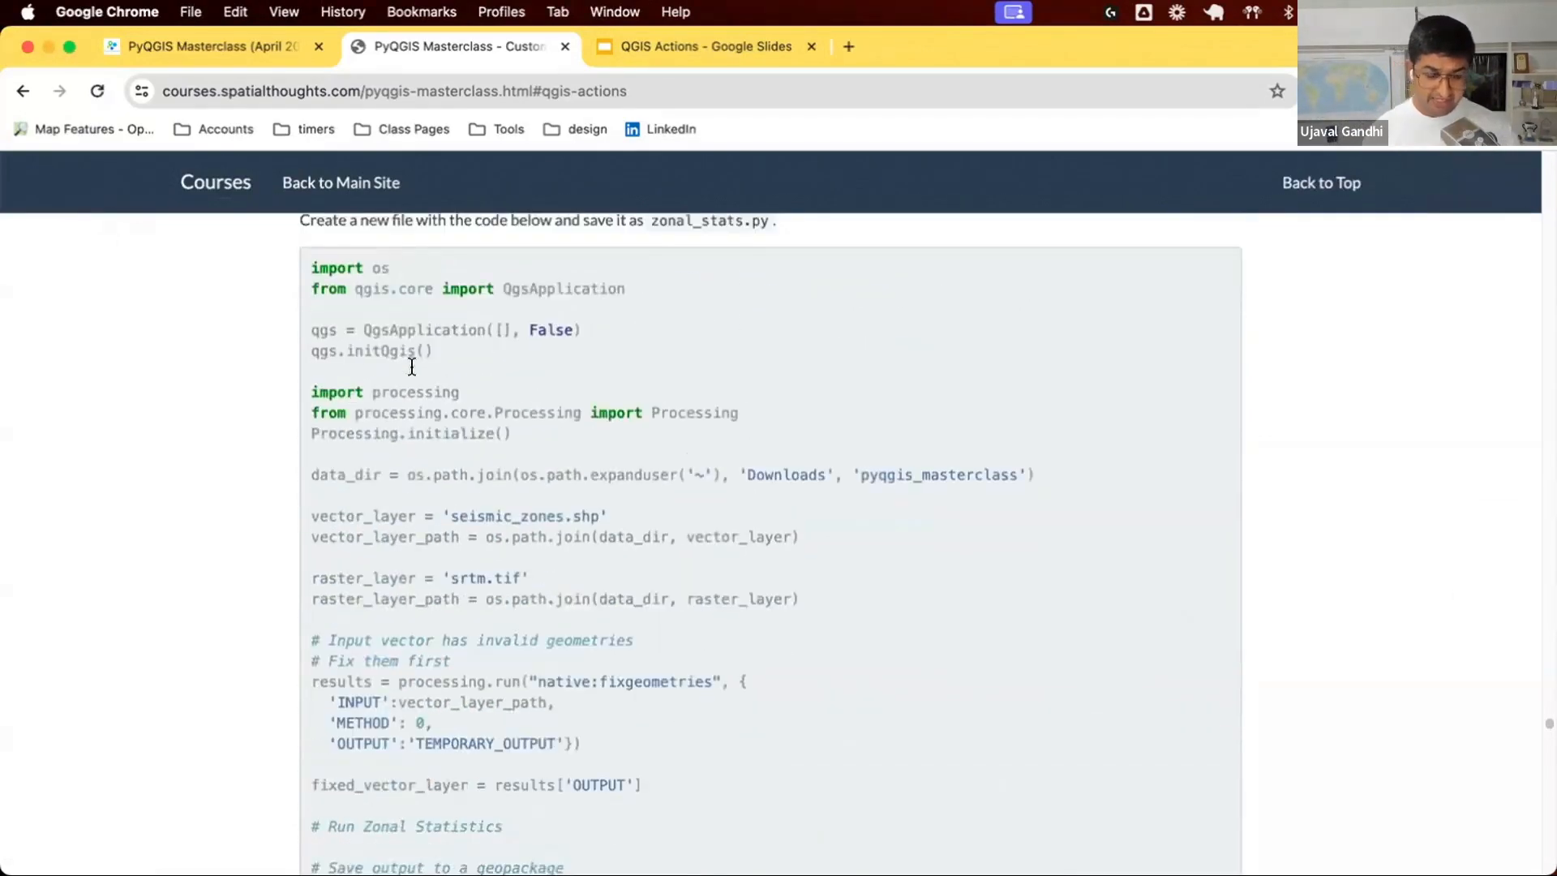
scroll(up, 3)
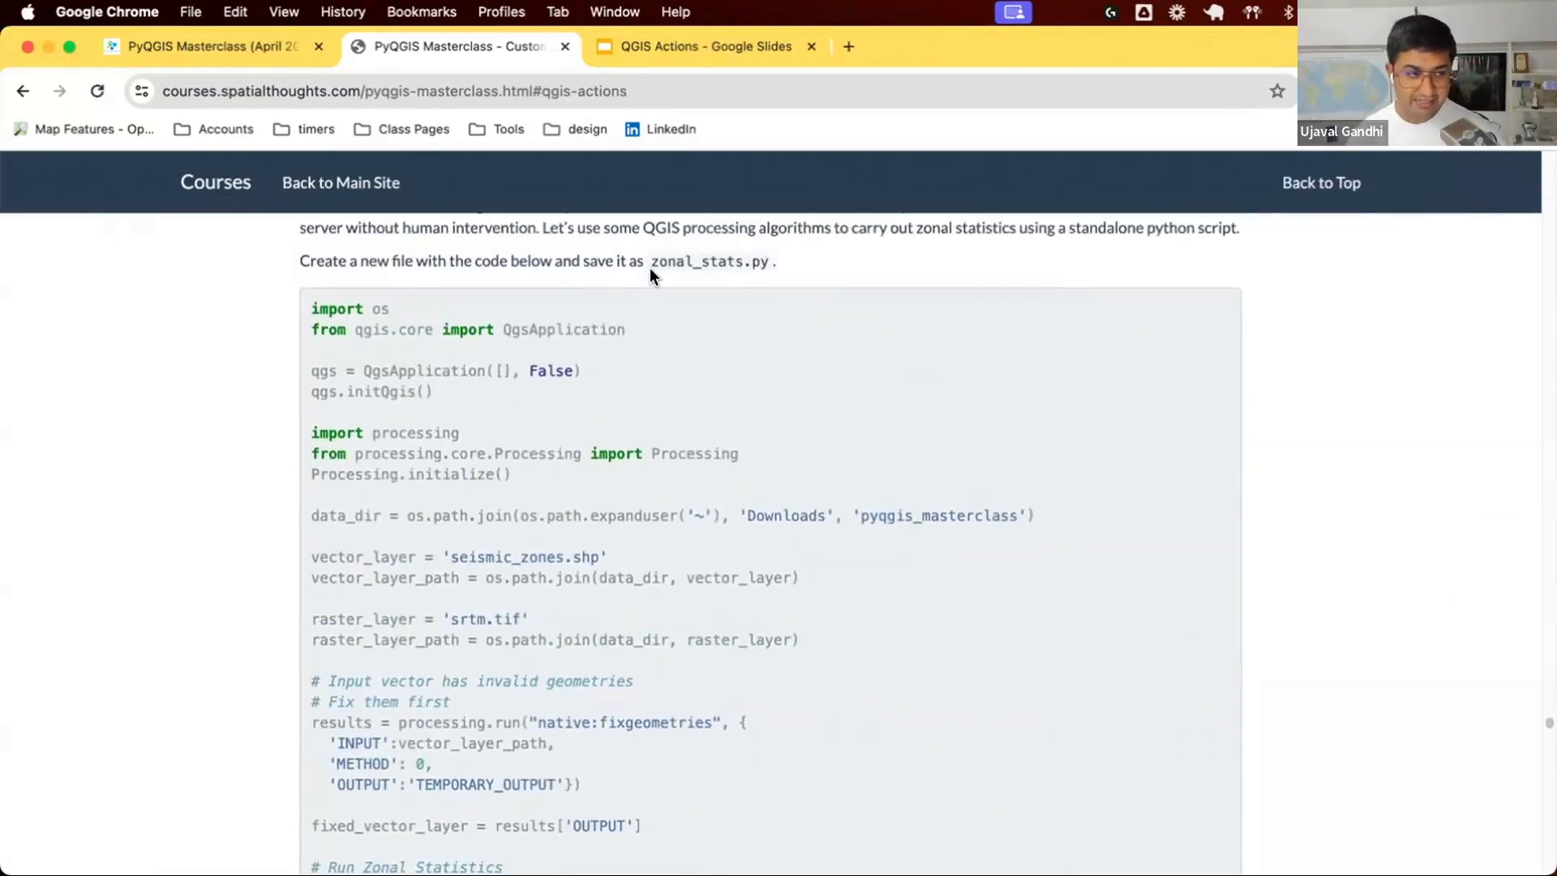
mouse_move(673, 431)
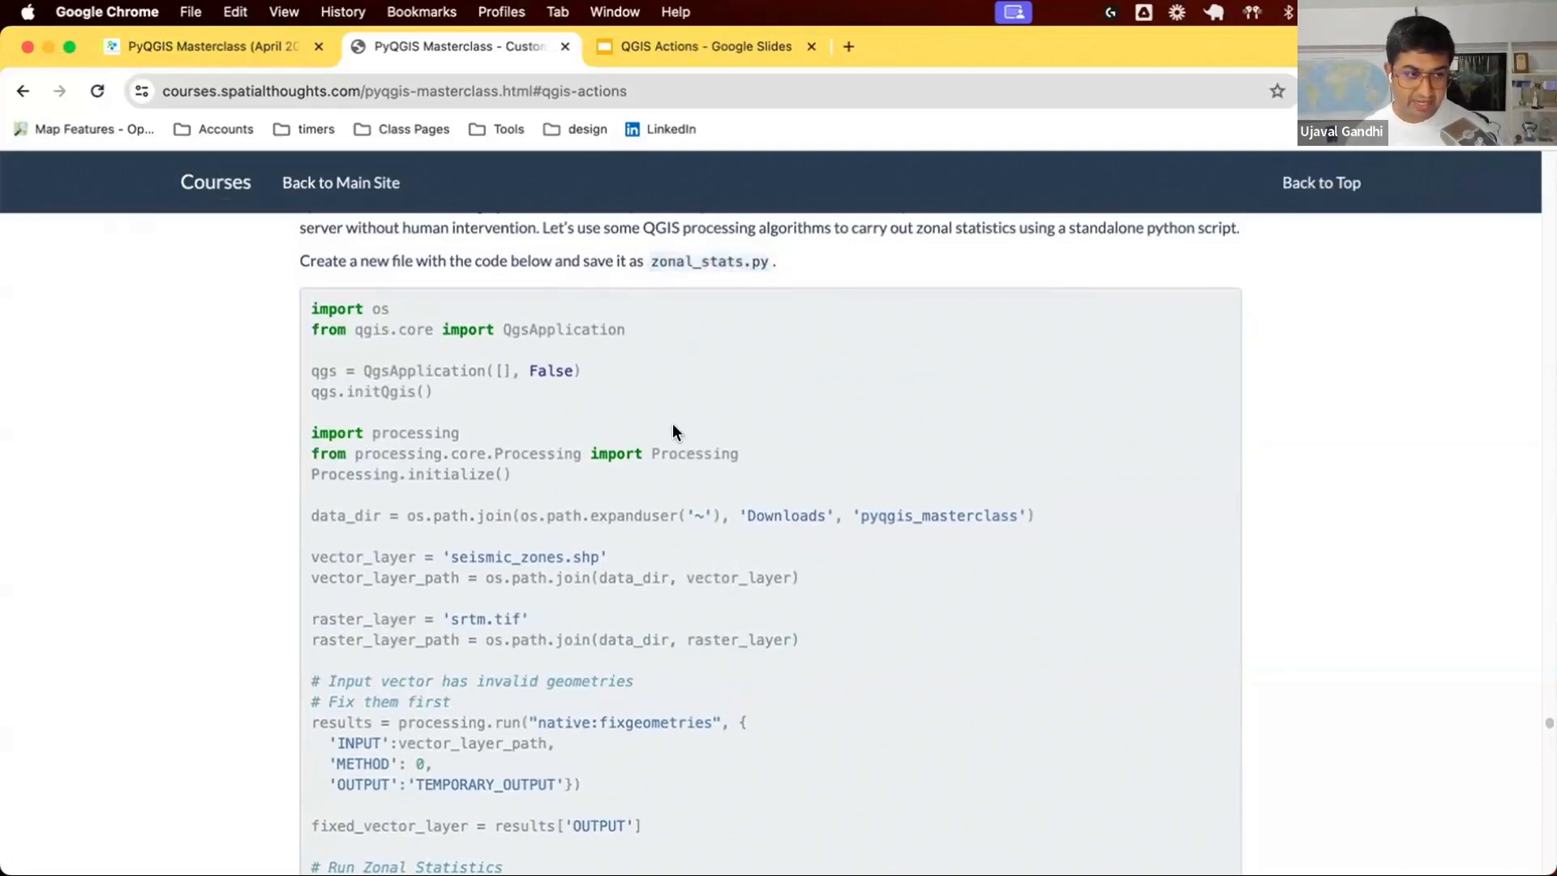
mouse_move(281, 328)
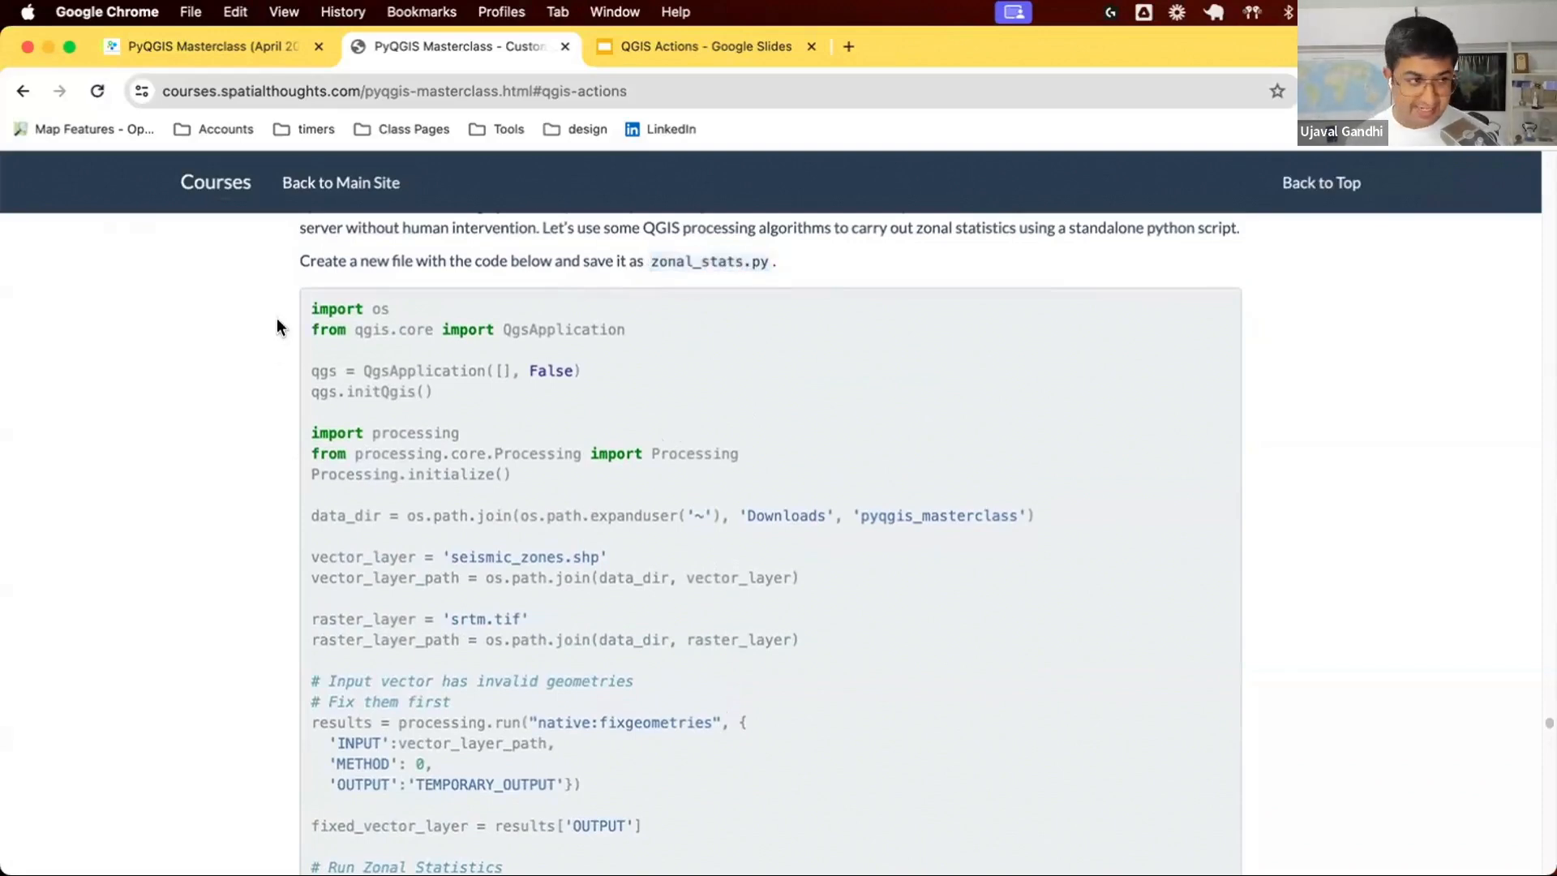
scroll(down, 3)
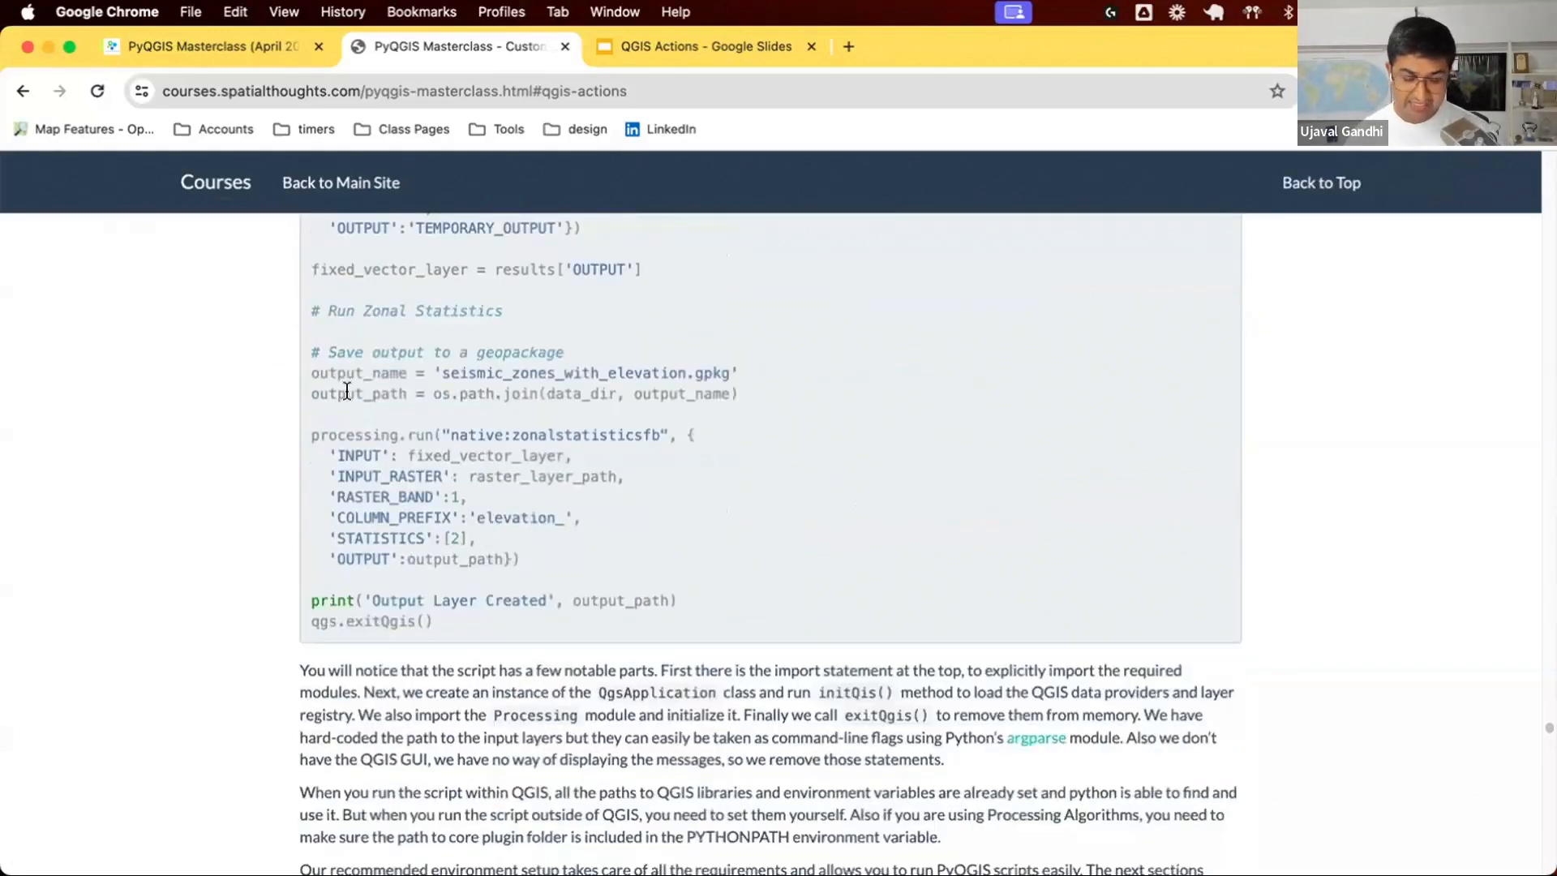
scroll(up, 3)
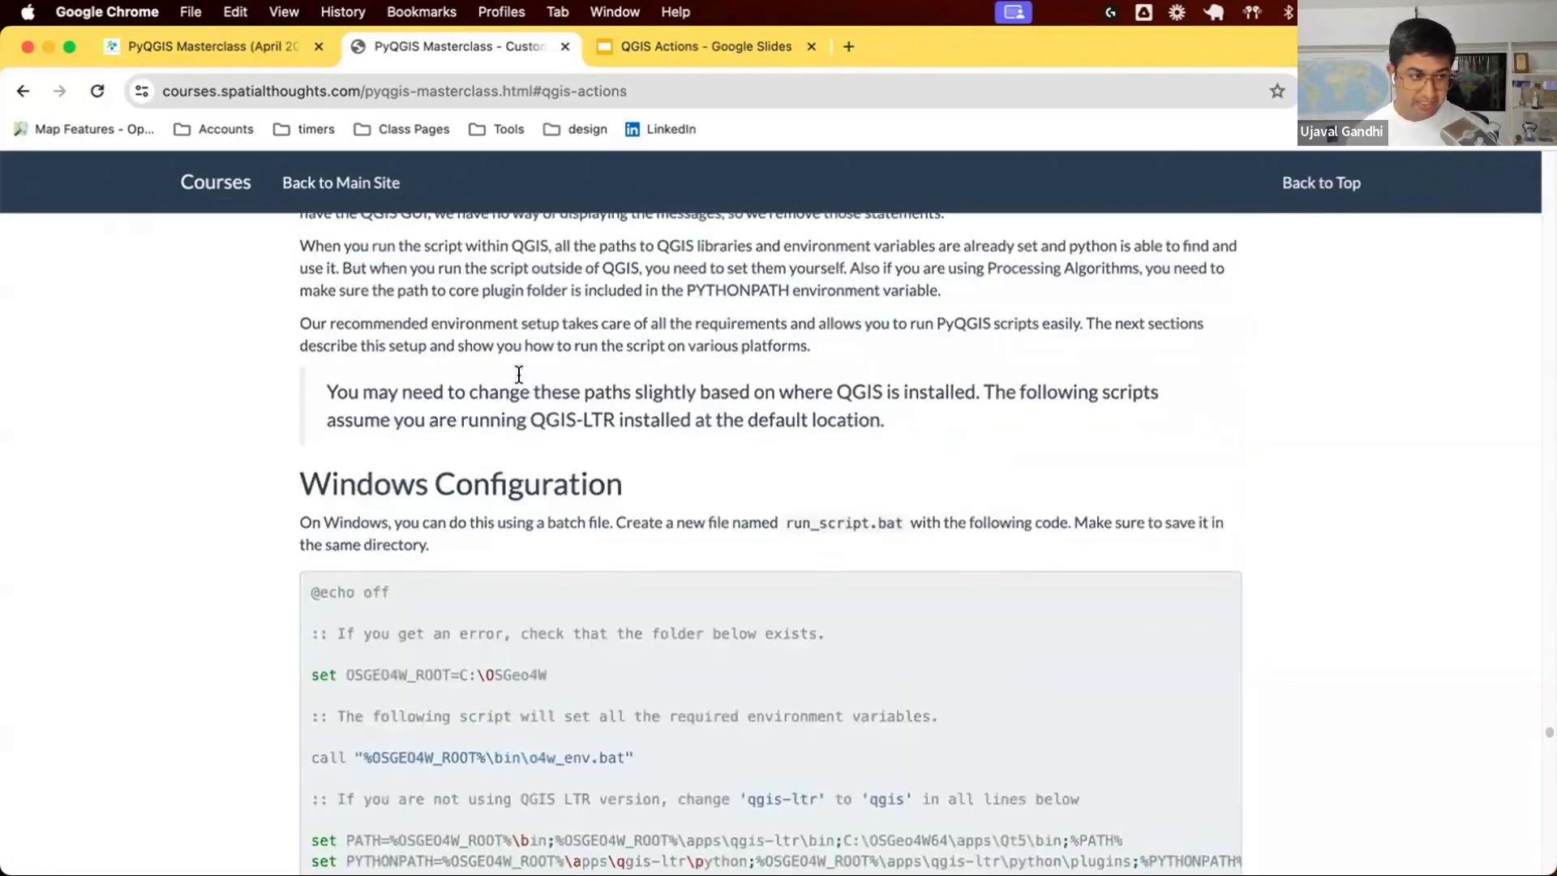
scroll(down, 3)
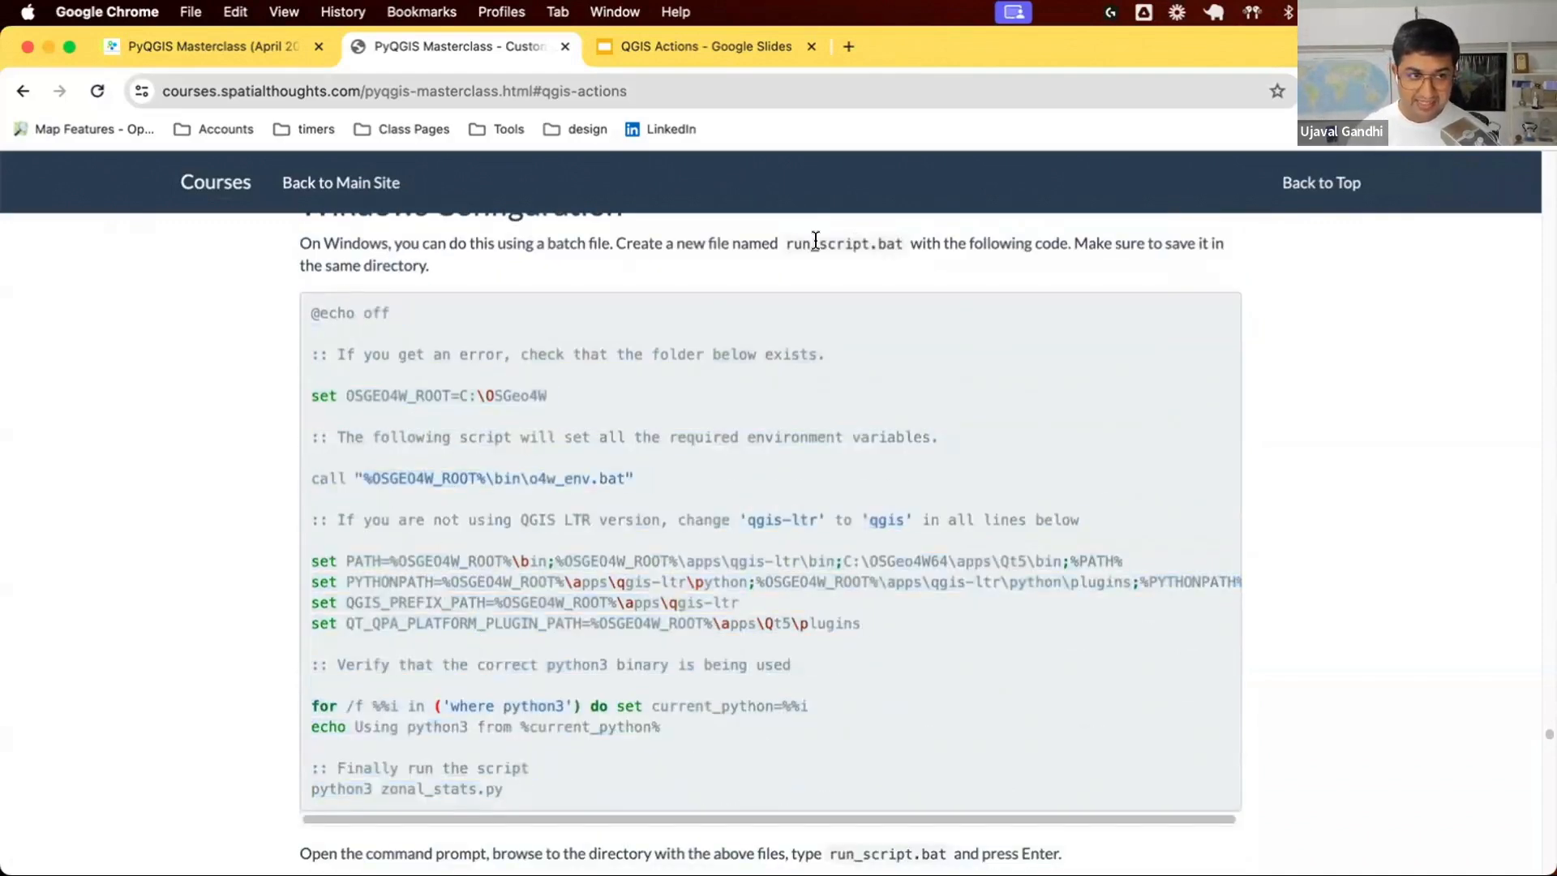
double_click(841, 243)
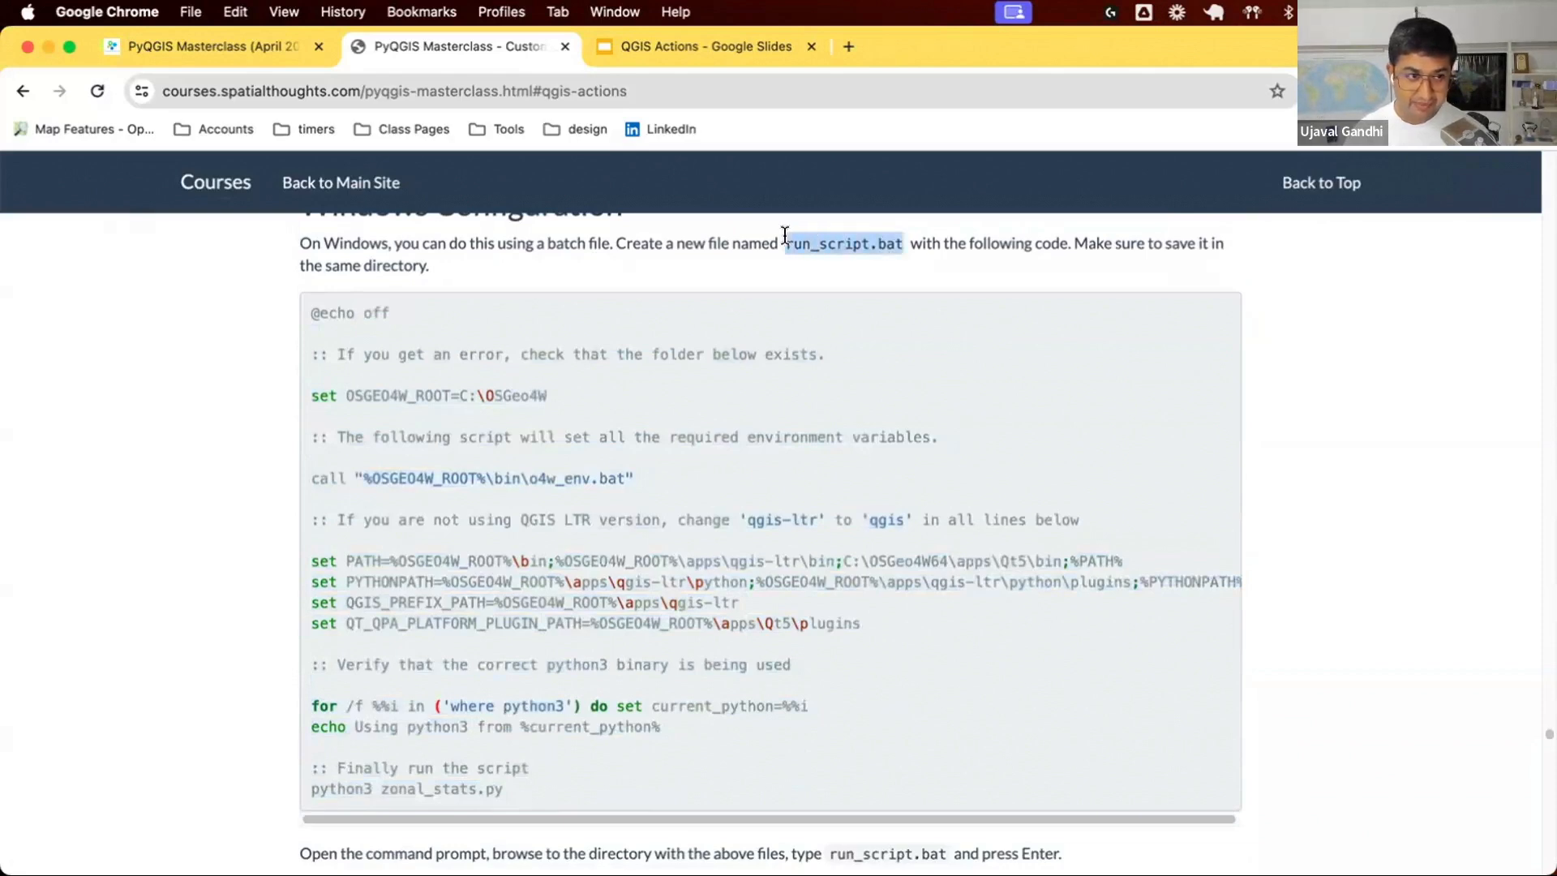
mouse_move(1035, 351)
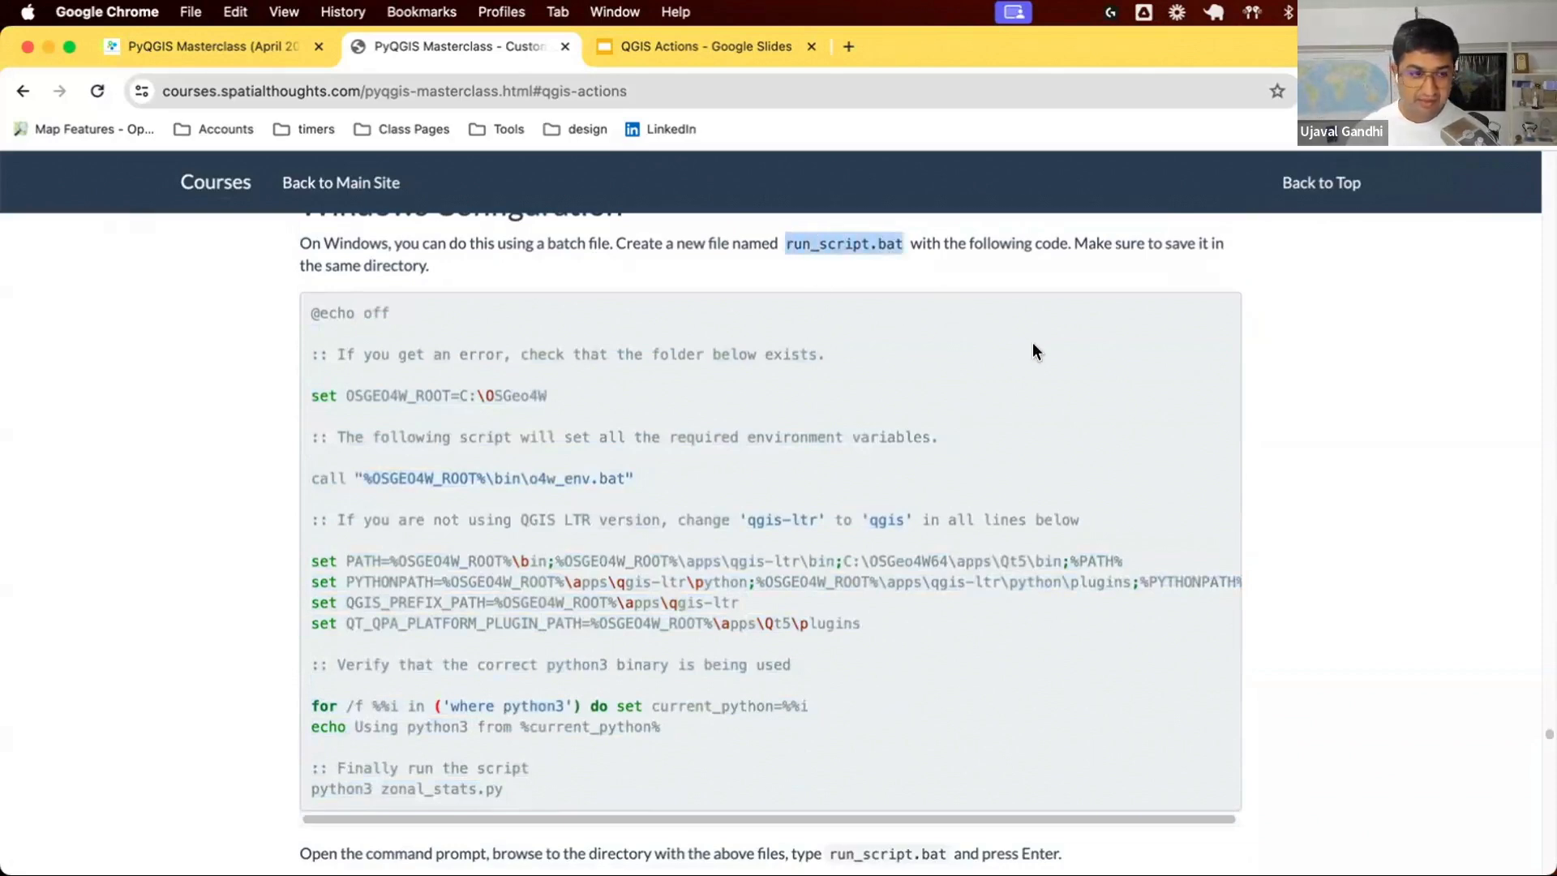
mouse_move(493, 310)
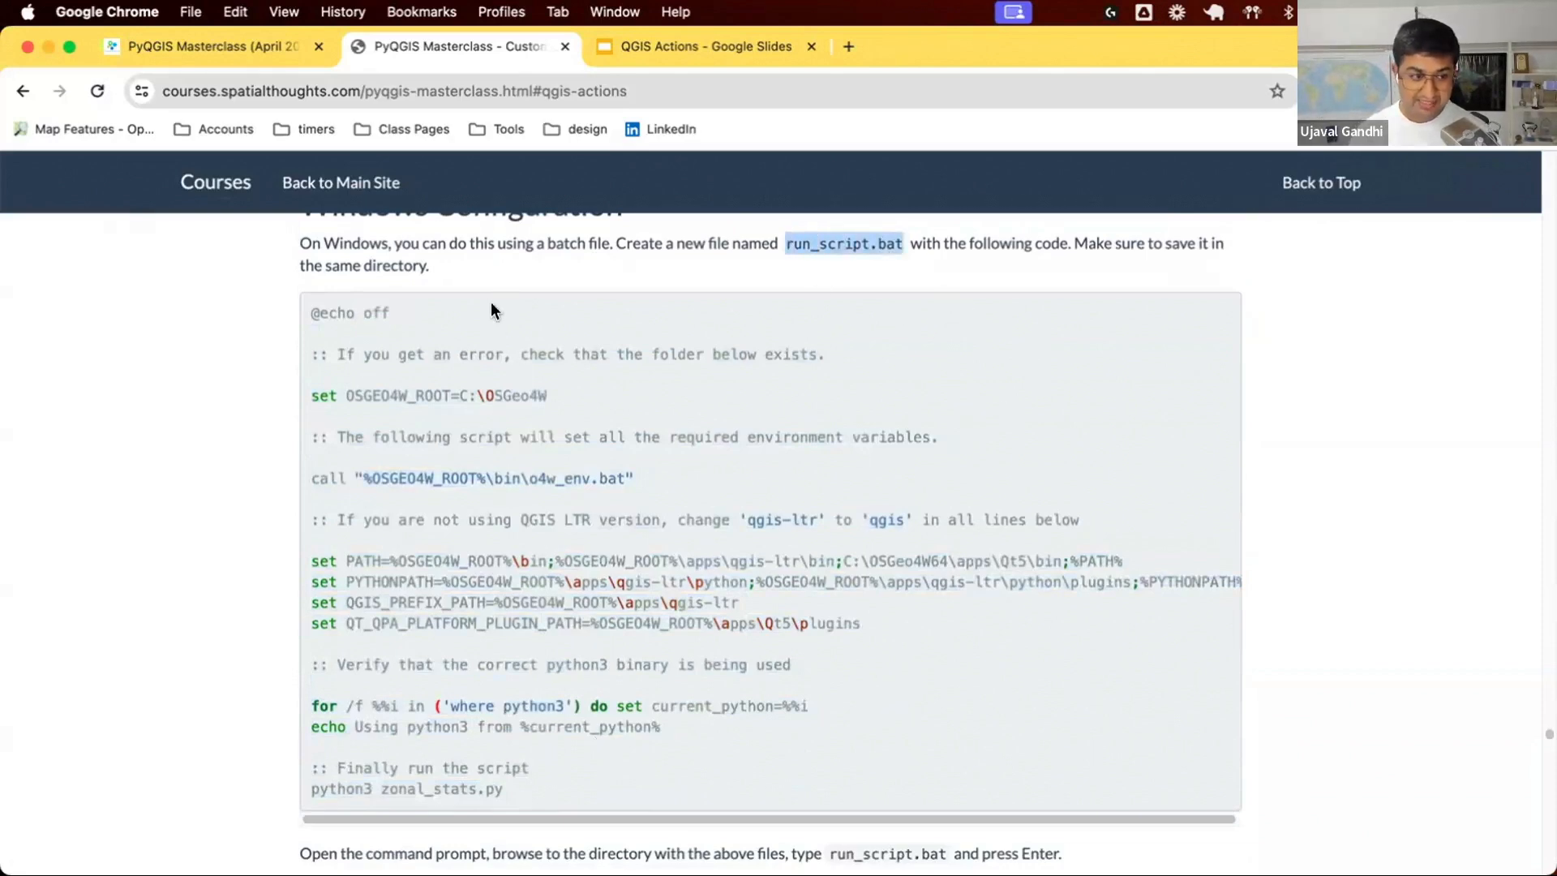
mouse_move(501, 449)
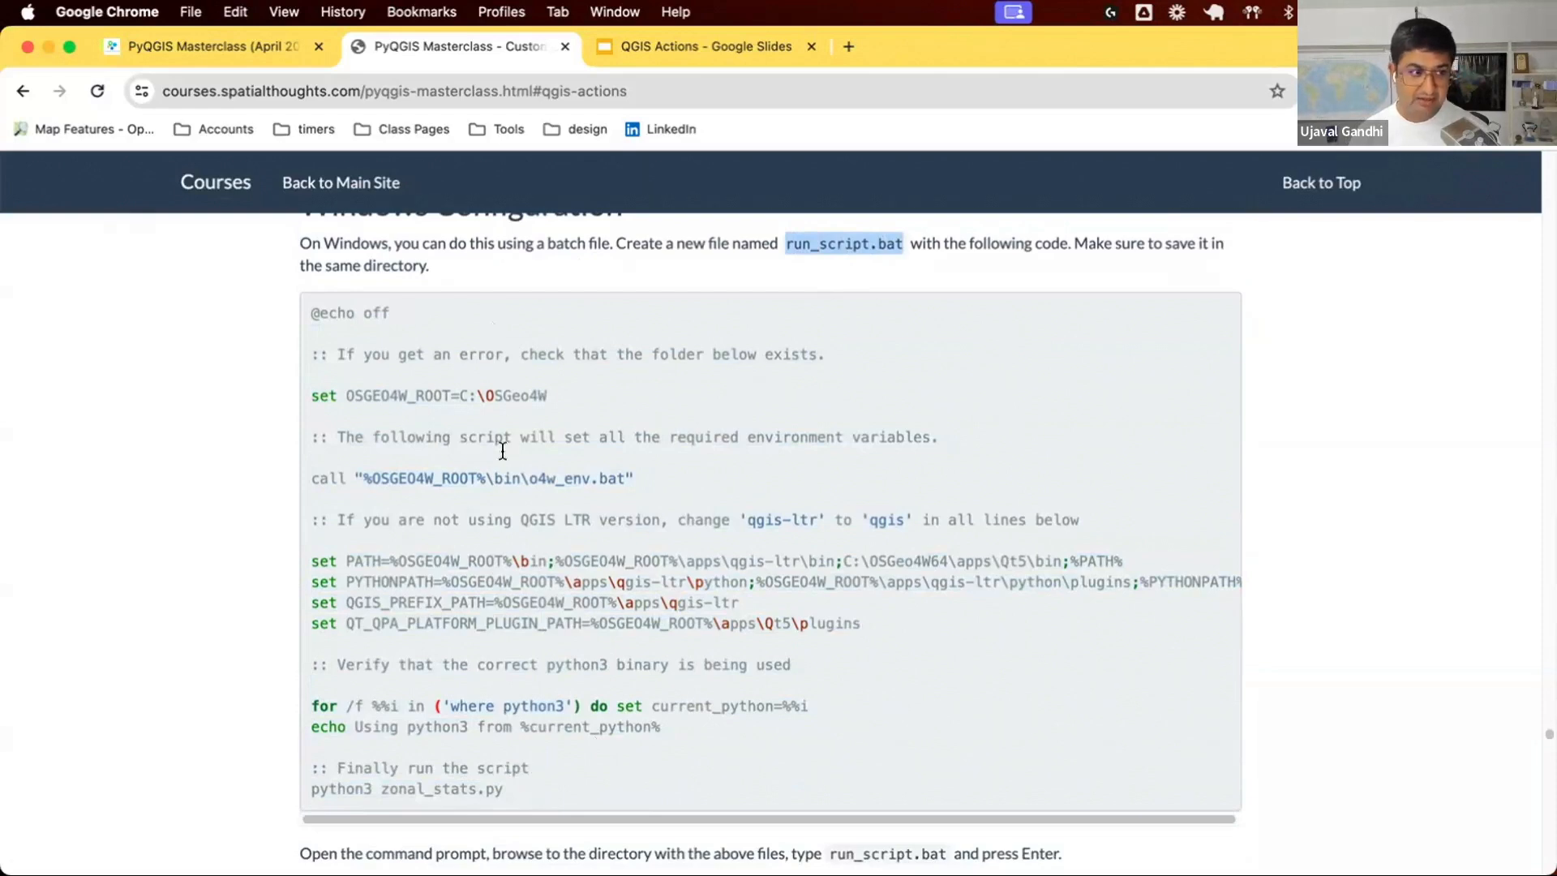
mouse_move(660, 785)
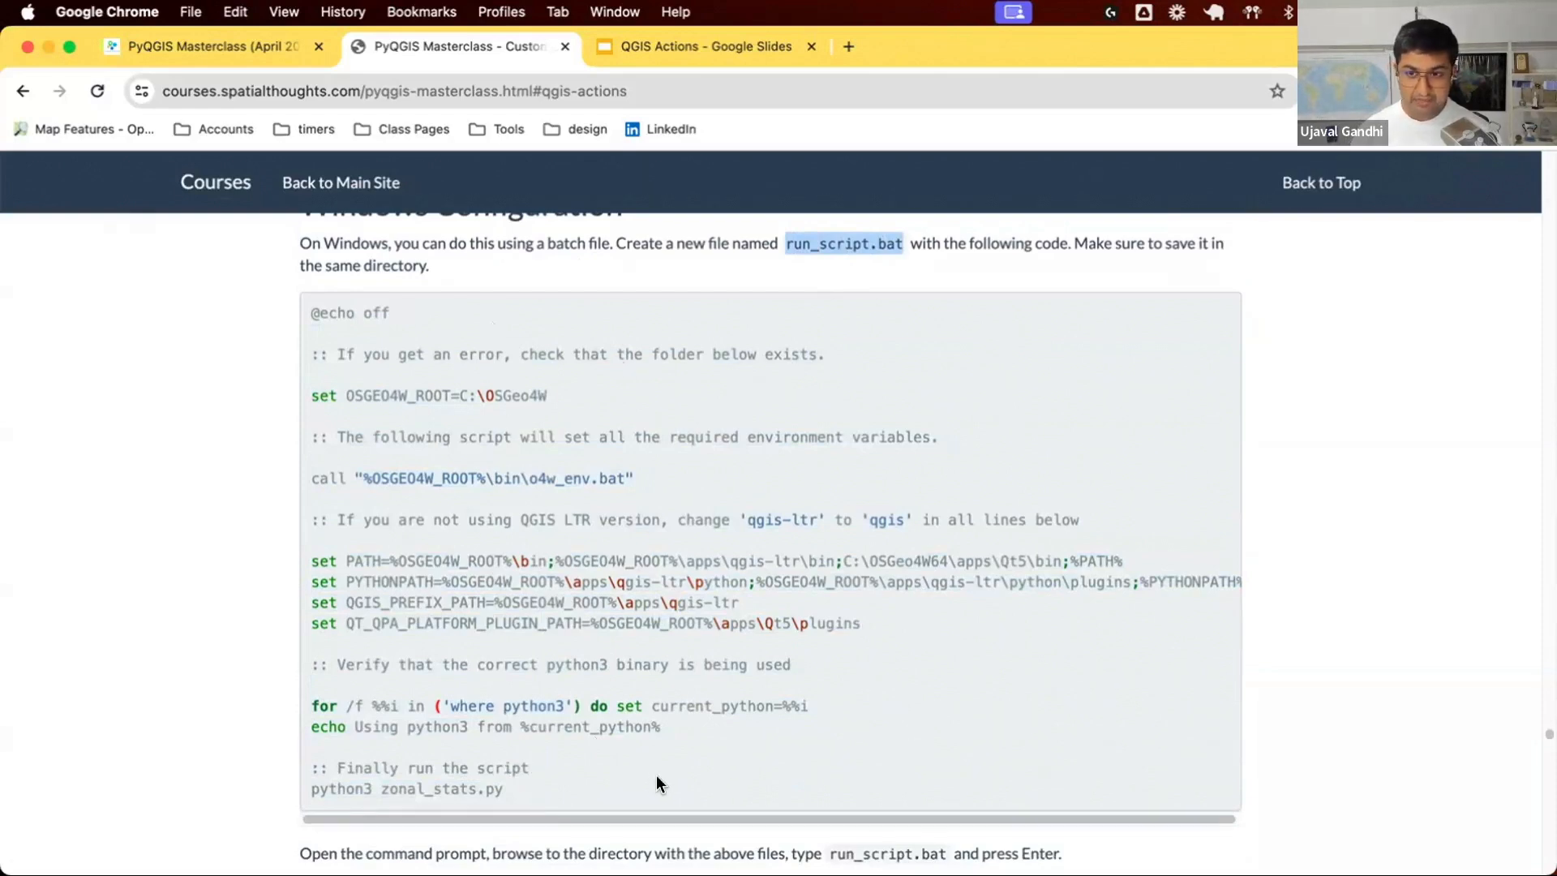
mouse_move(656, 693)
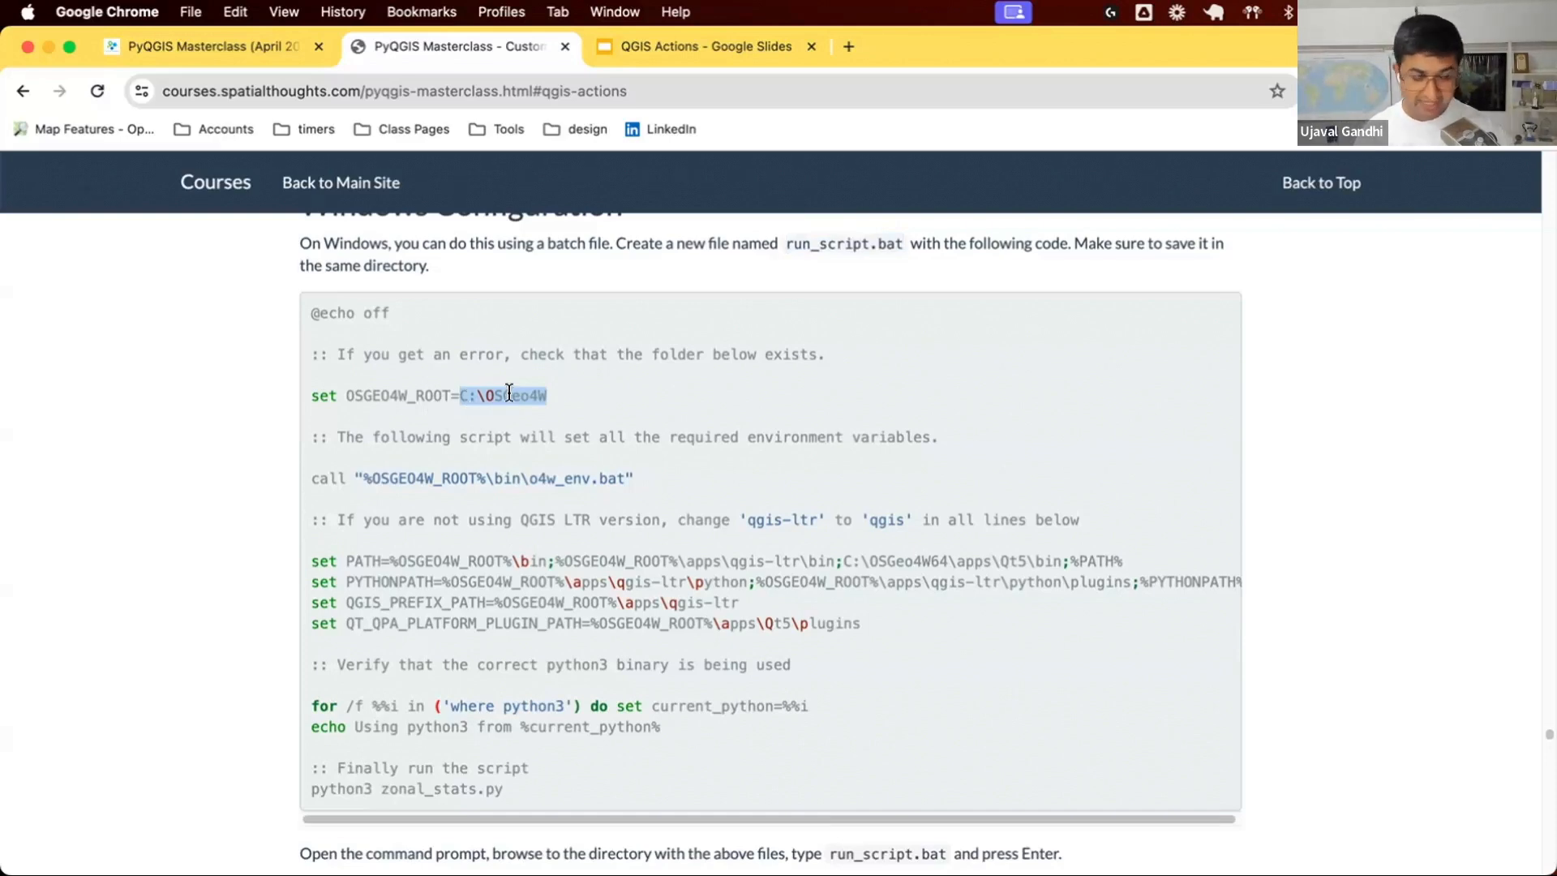
mouse_move(579, 418)
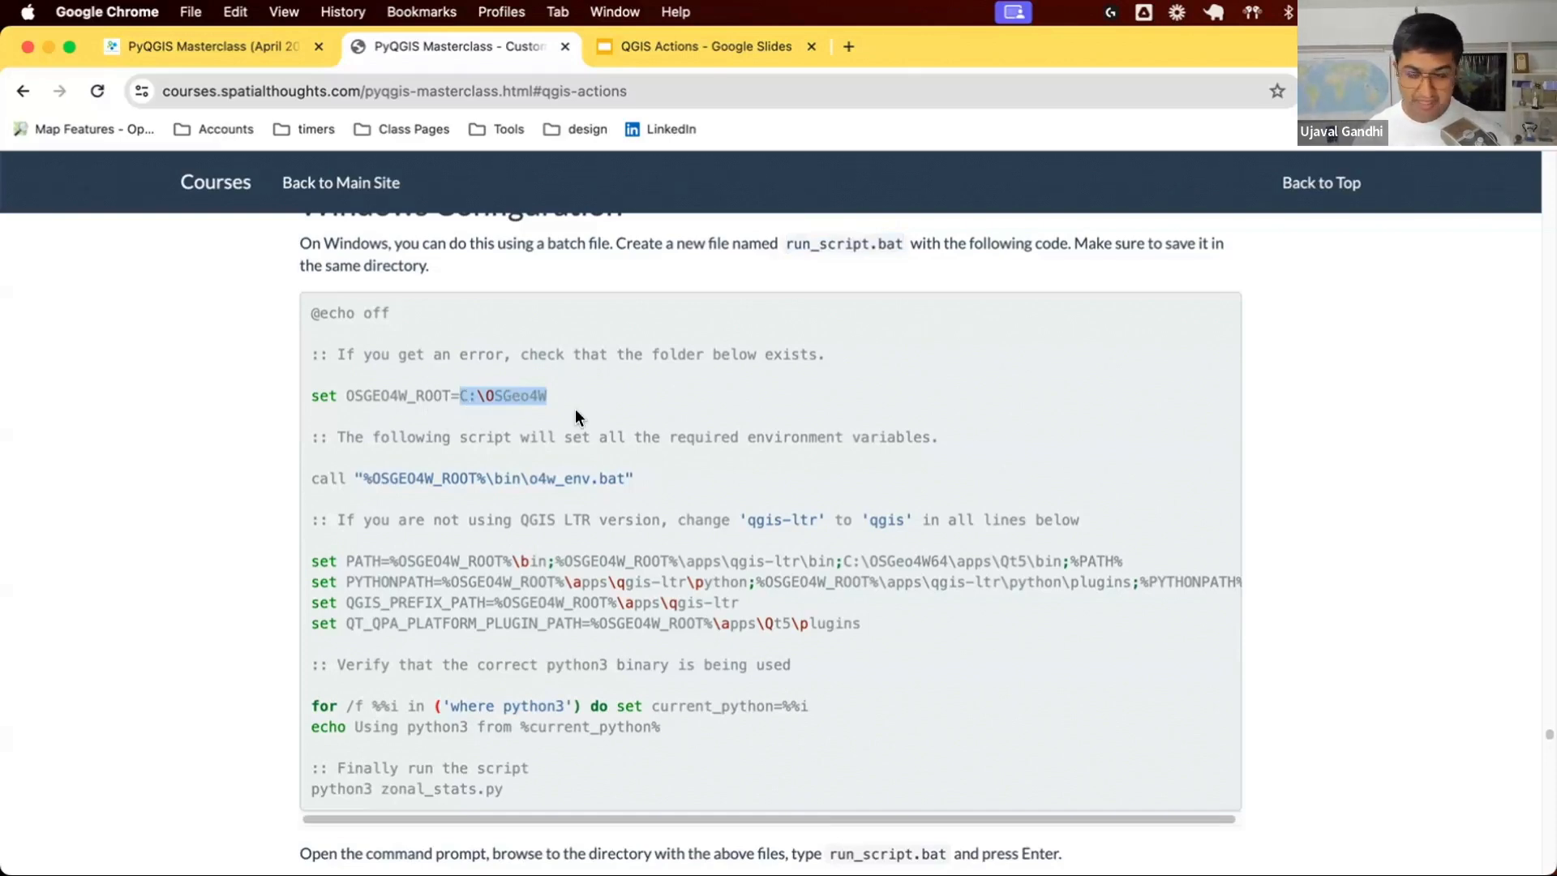
mouse_move(864, 506)
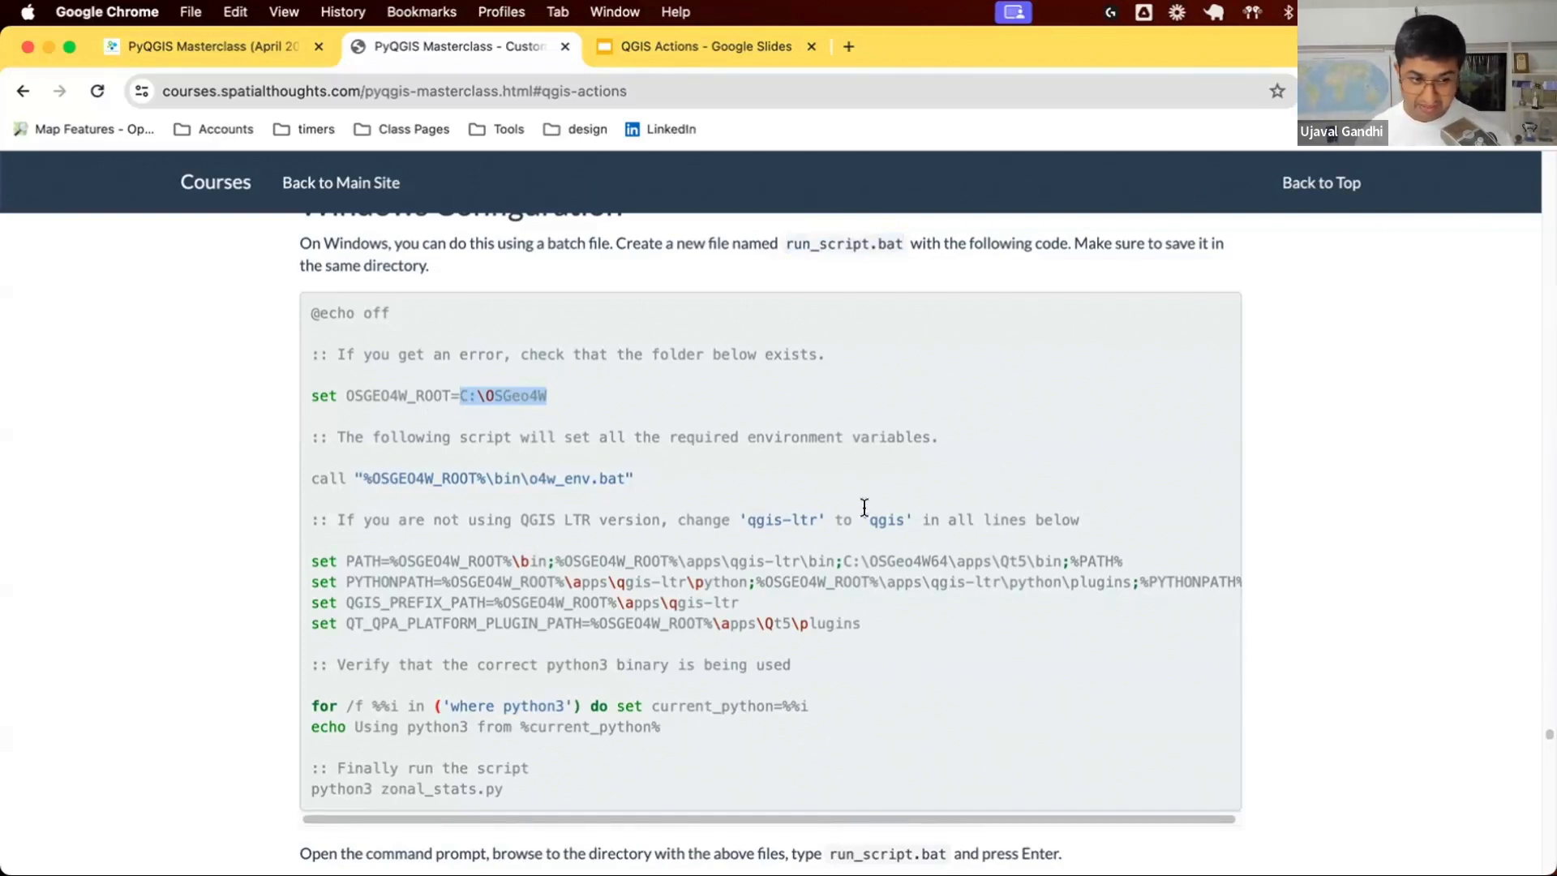
double_click(779, 519)
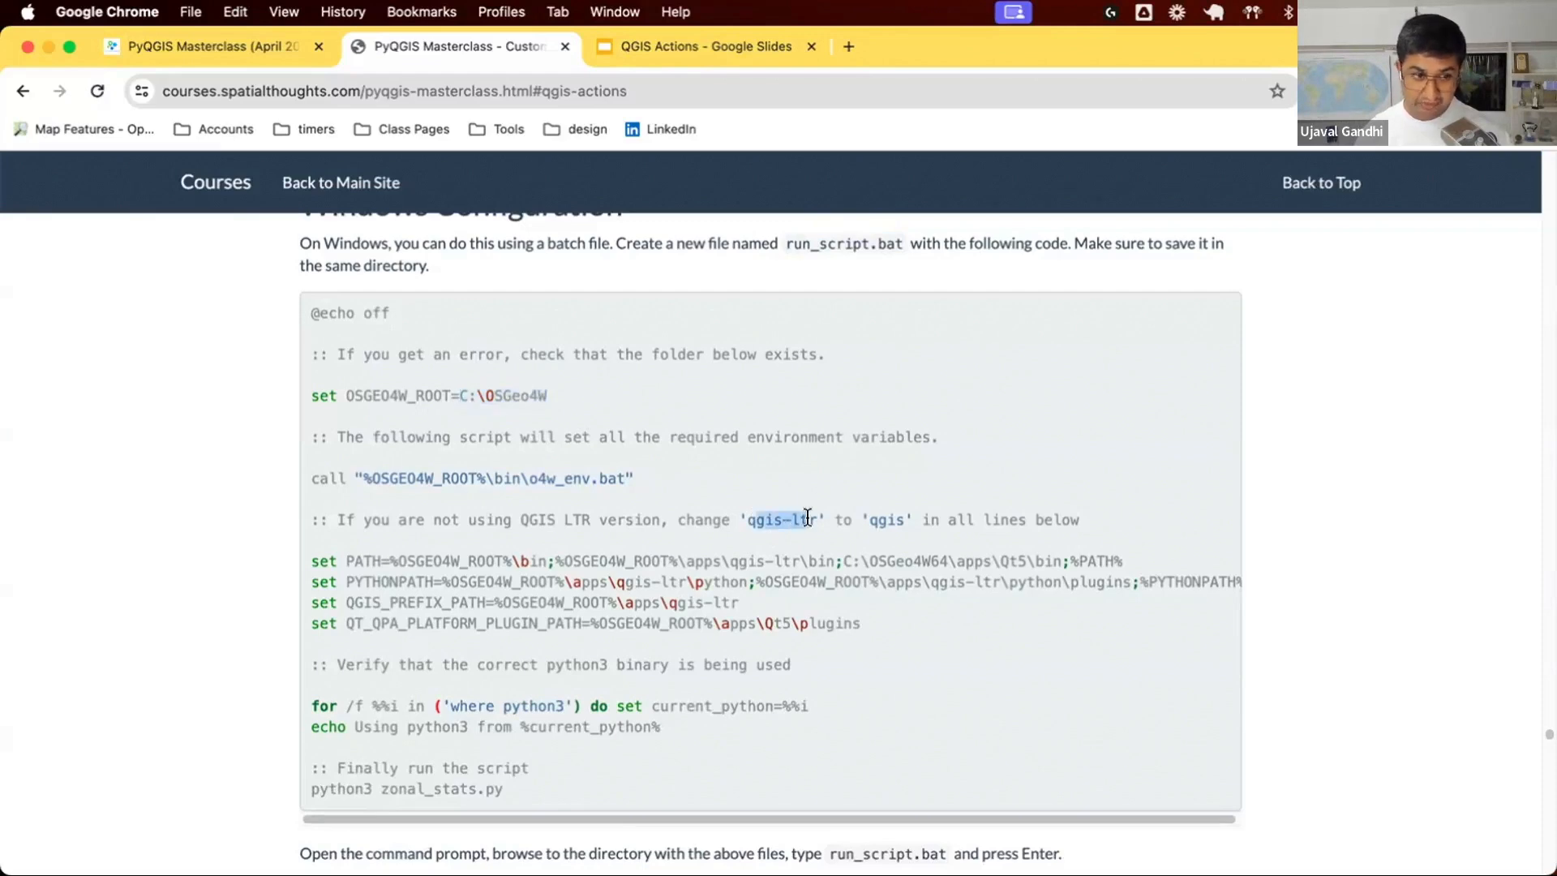
mouse_move(872, 507)
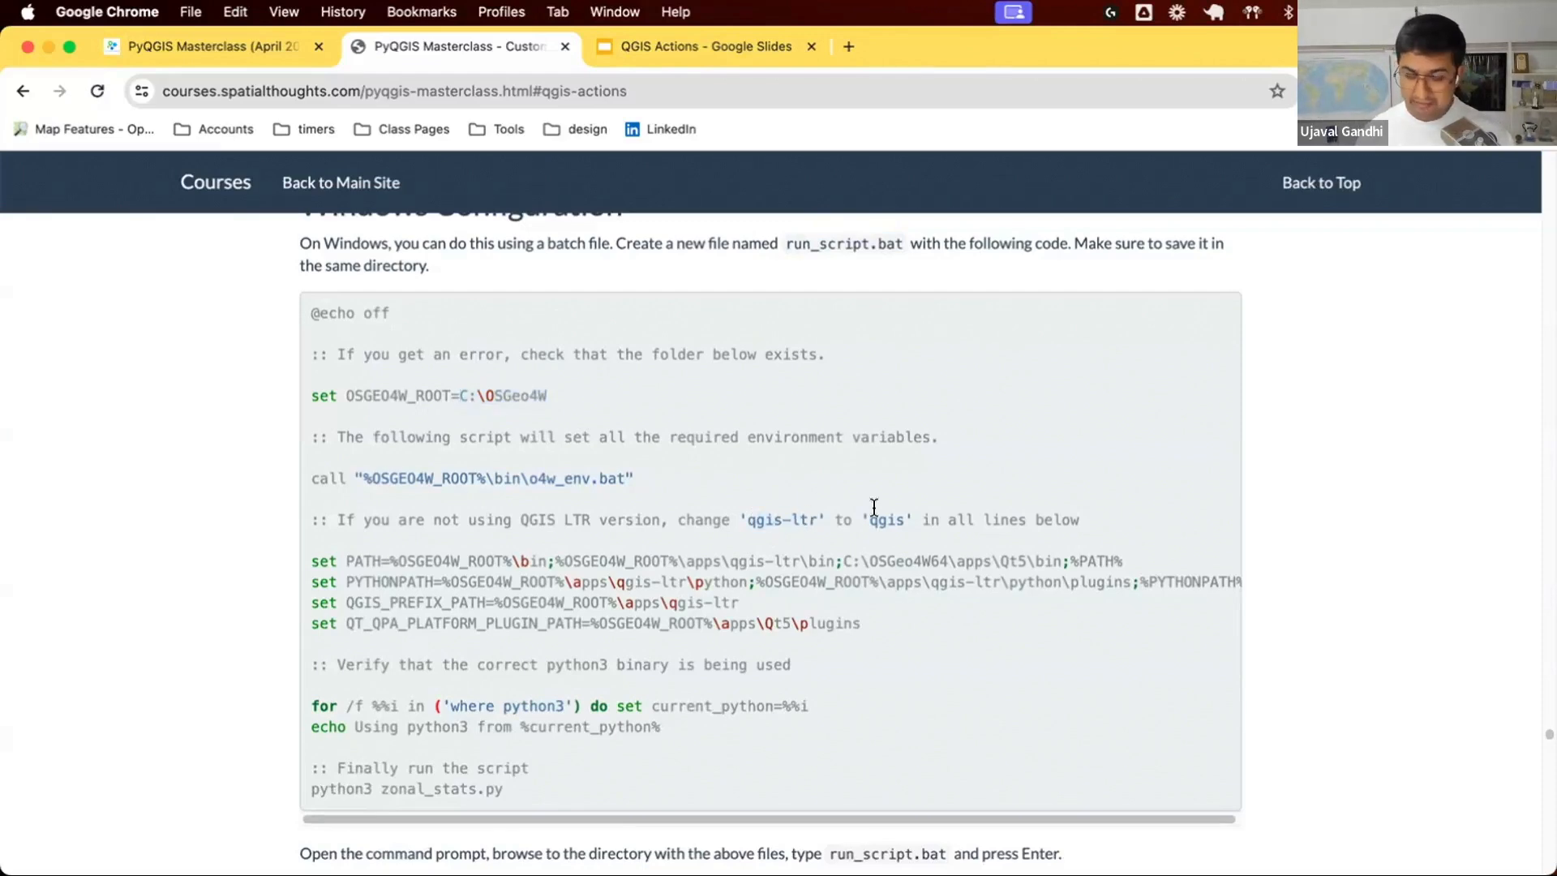
double_click(883, 519)
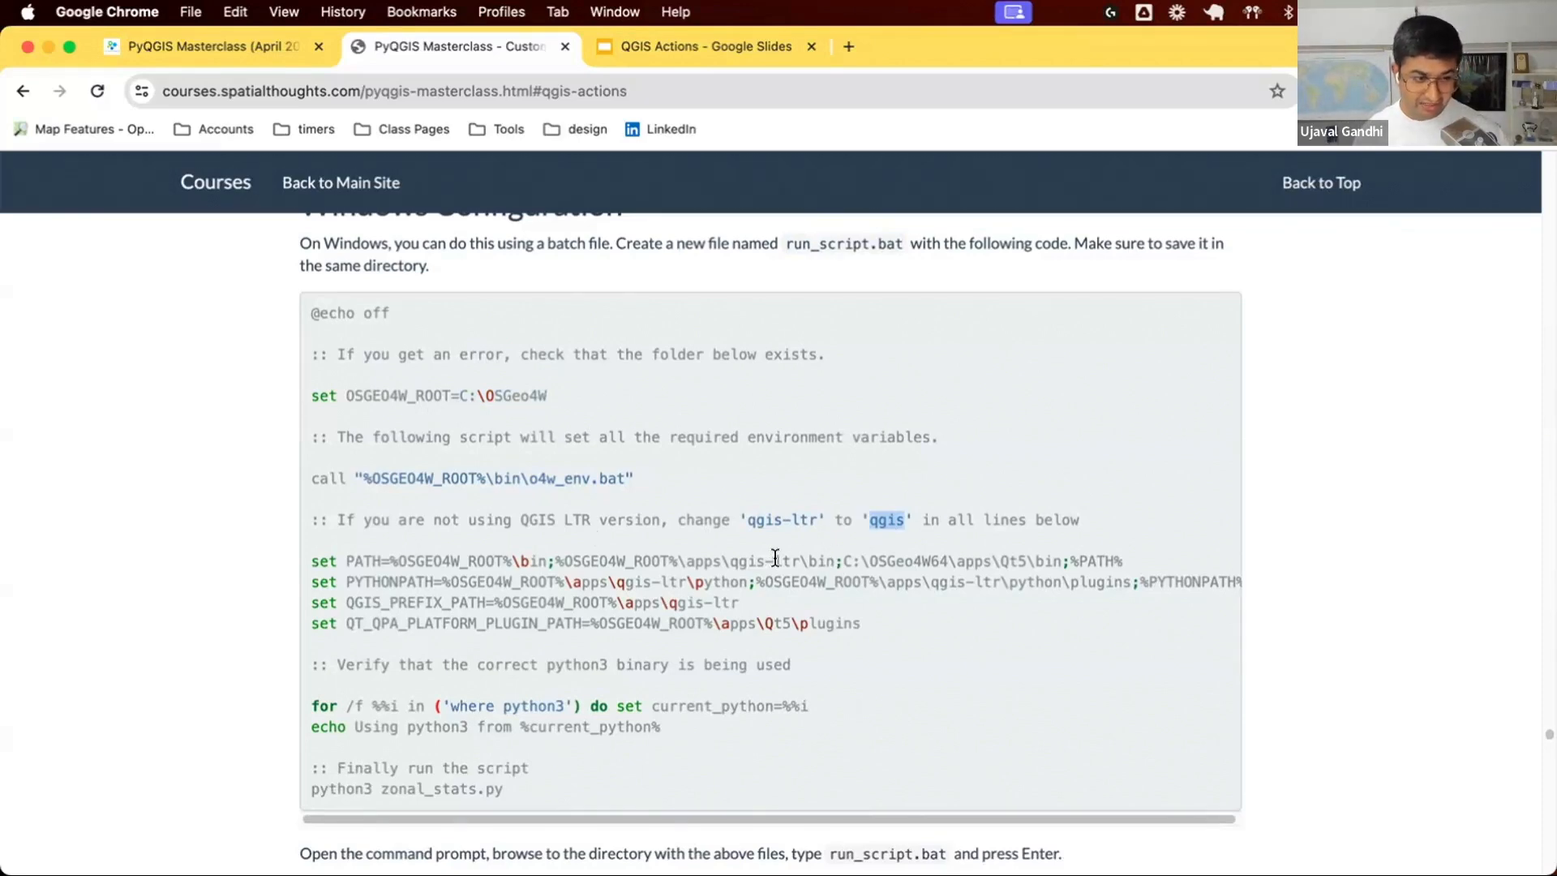
mouse_move(641, 470)
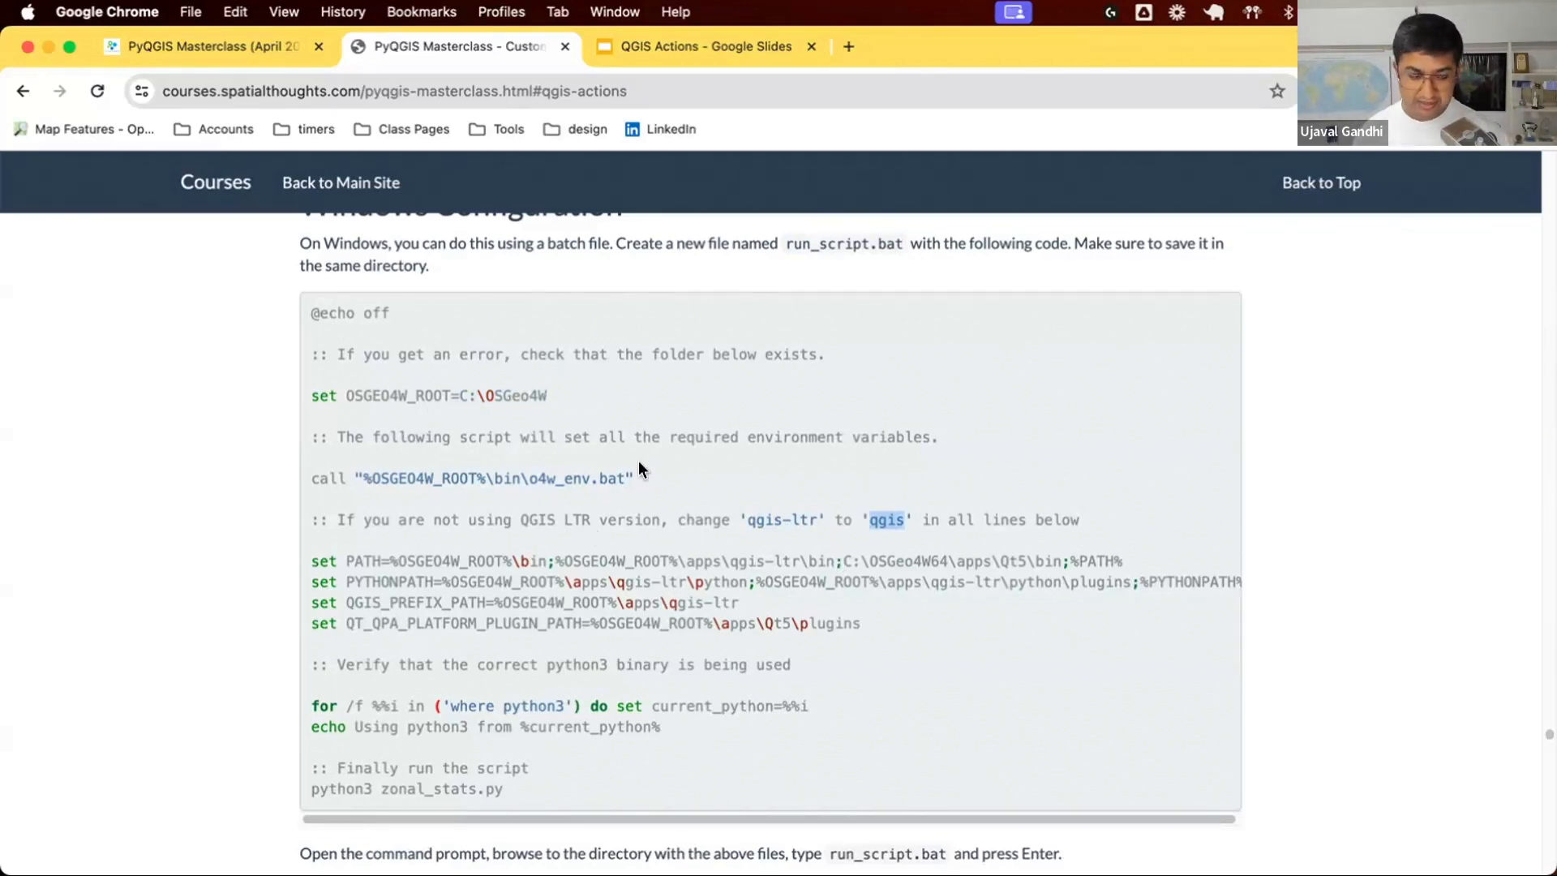
mouse_move(590, 334)
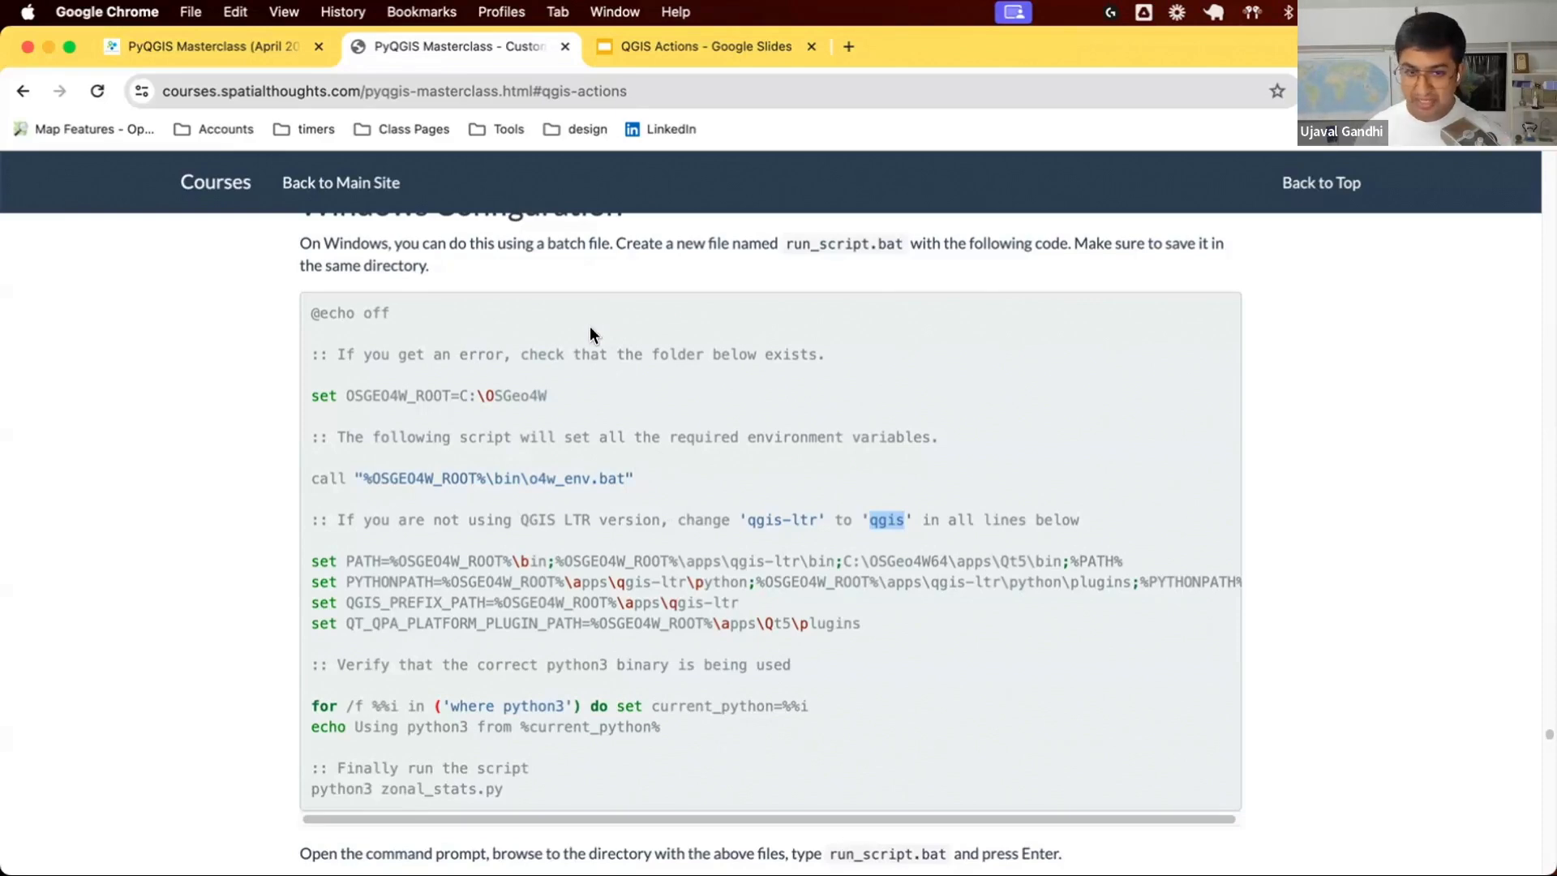
mouse_move(817, 251)
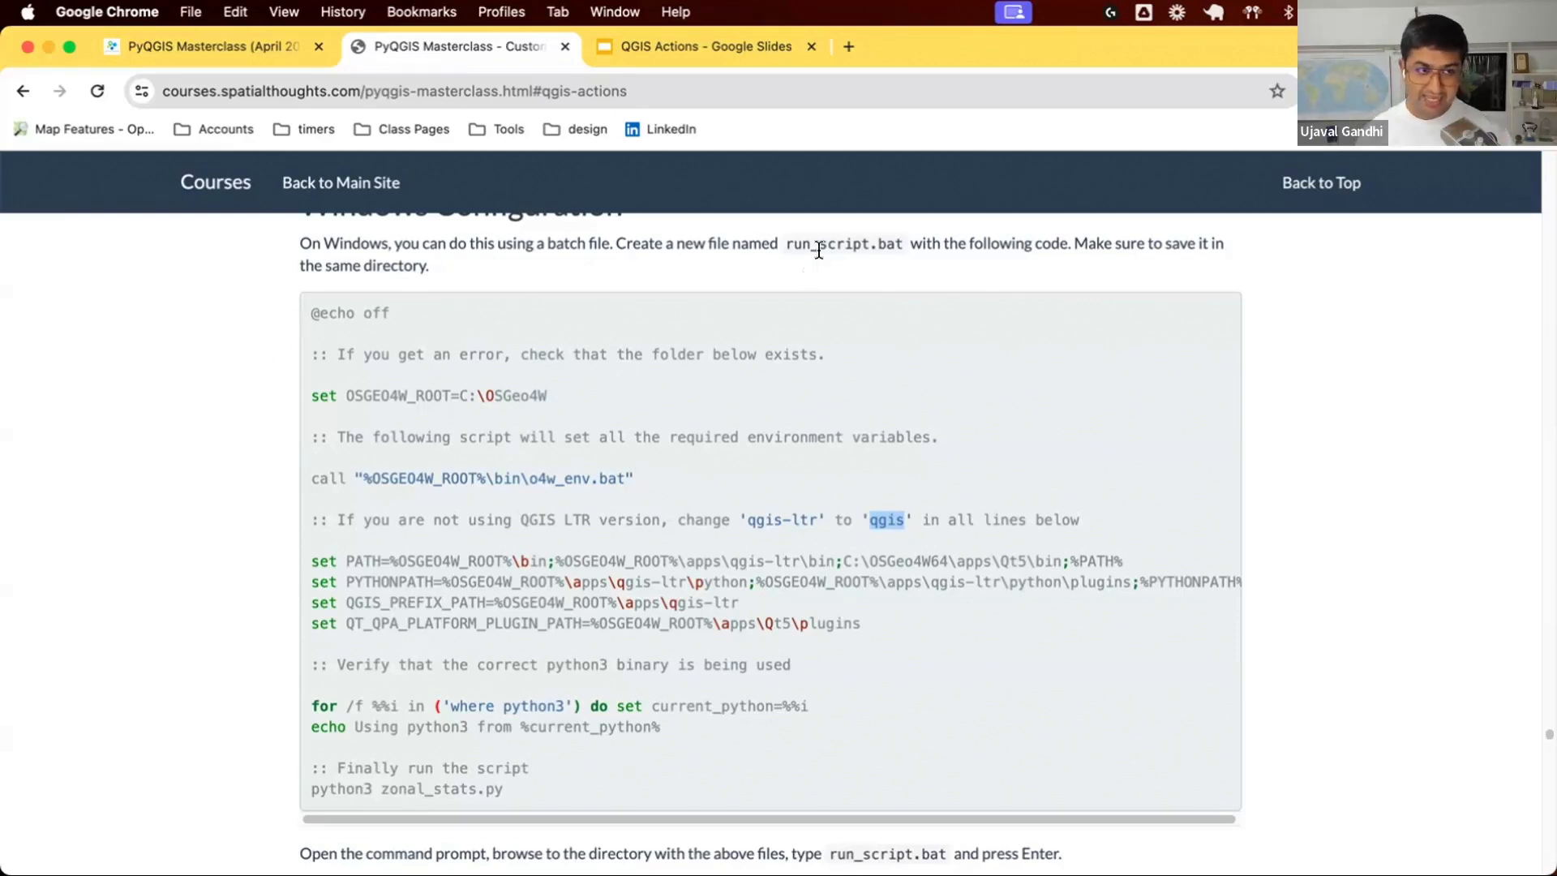
mouse_move(829, 265)
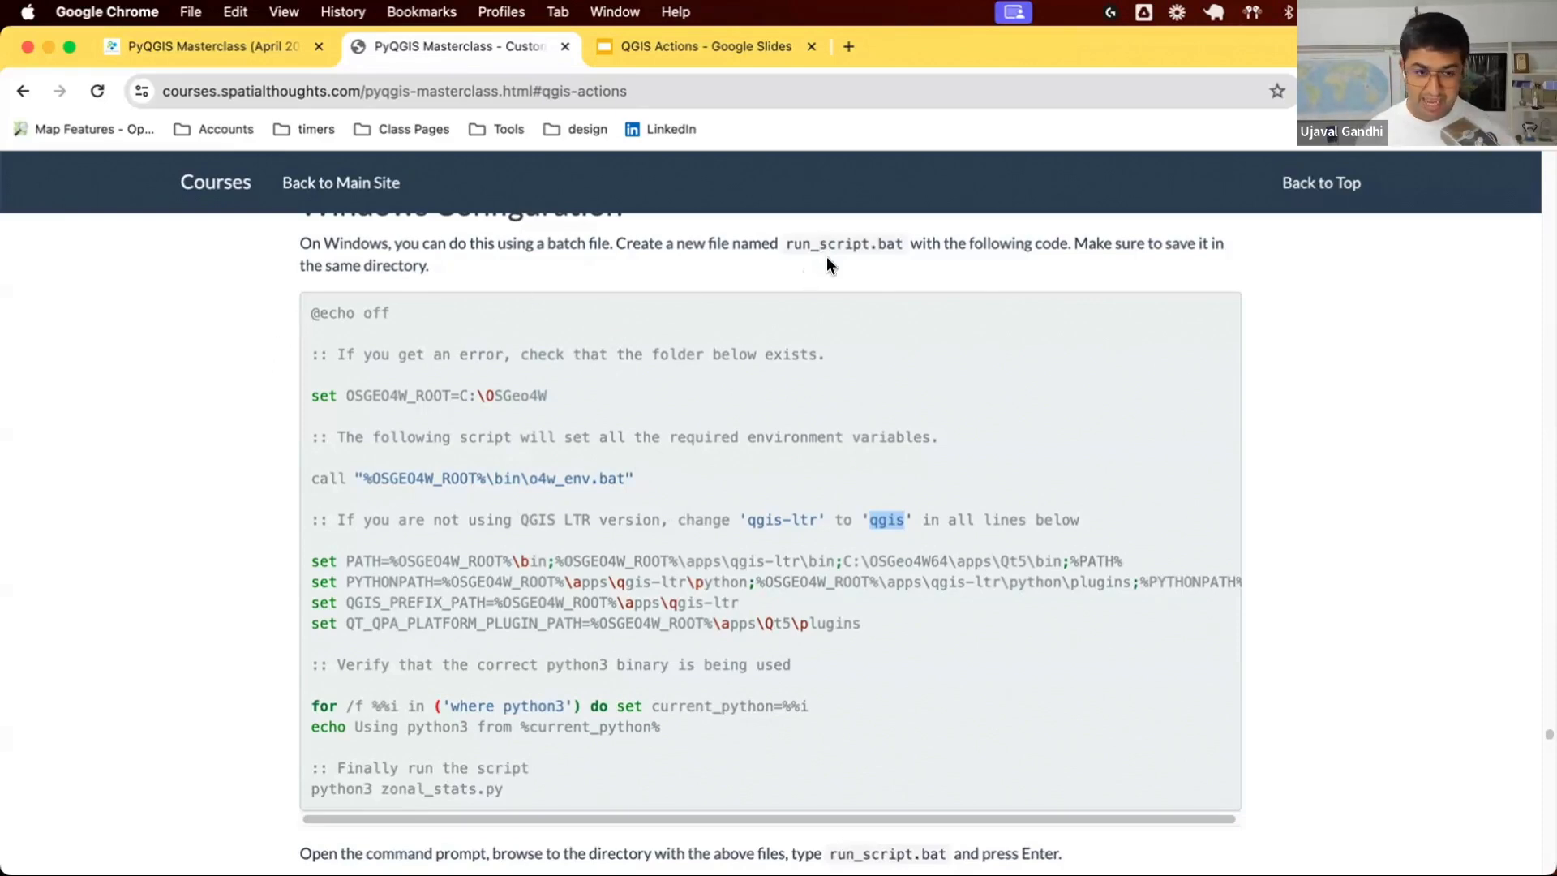
Scroll the course page down to the Command Prompt screenshot of run_script.bat creating the output geopackage.
scroll(down, 3)
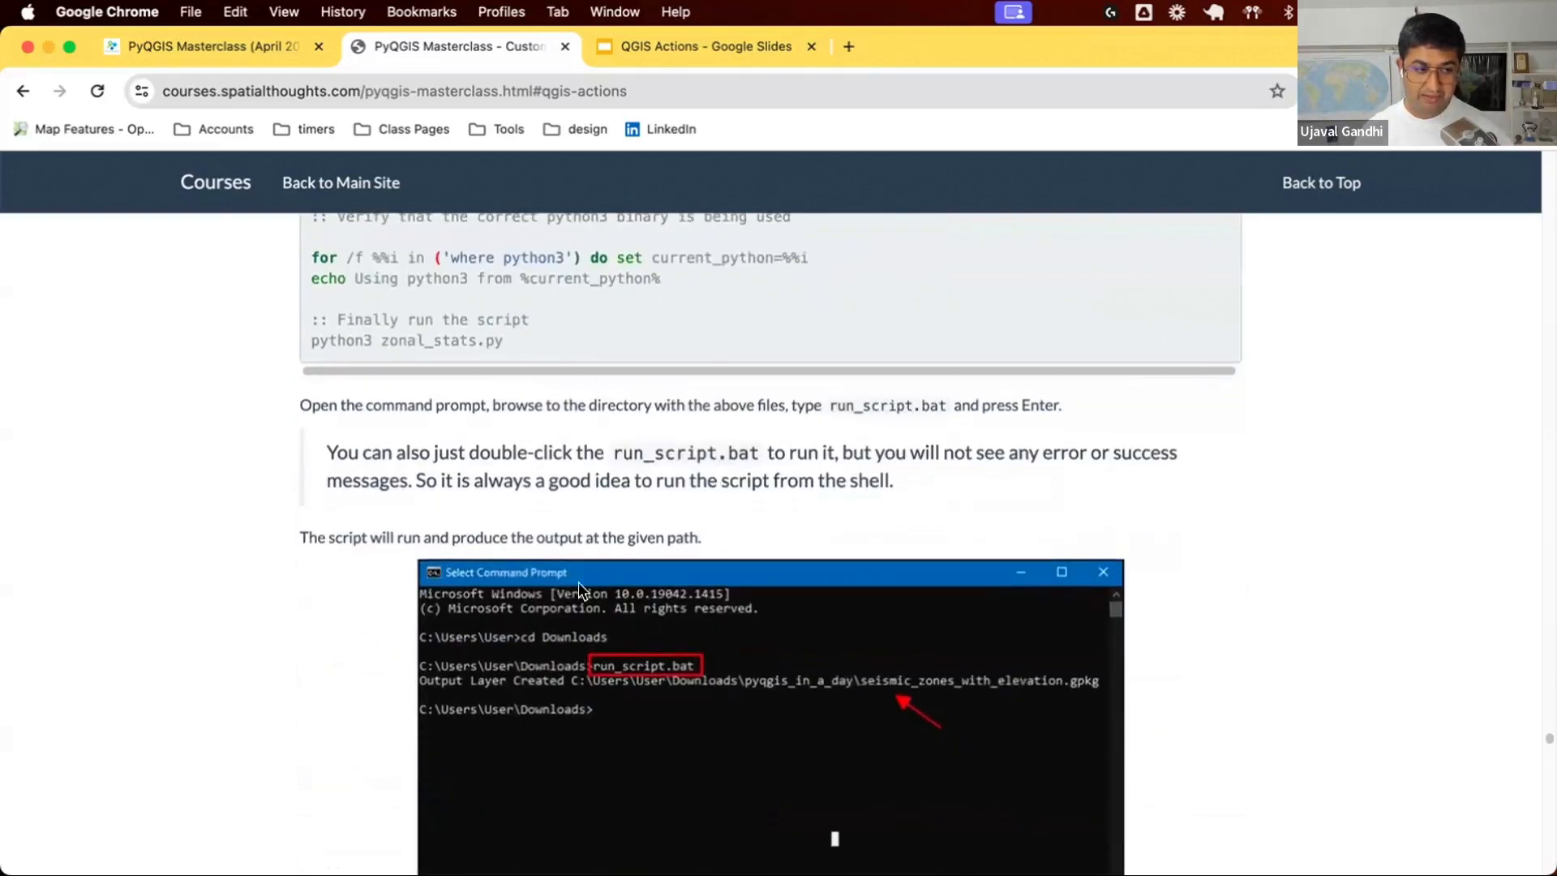
mouse_move(493, 582)
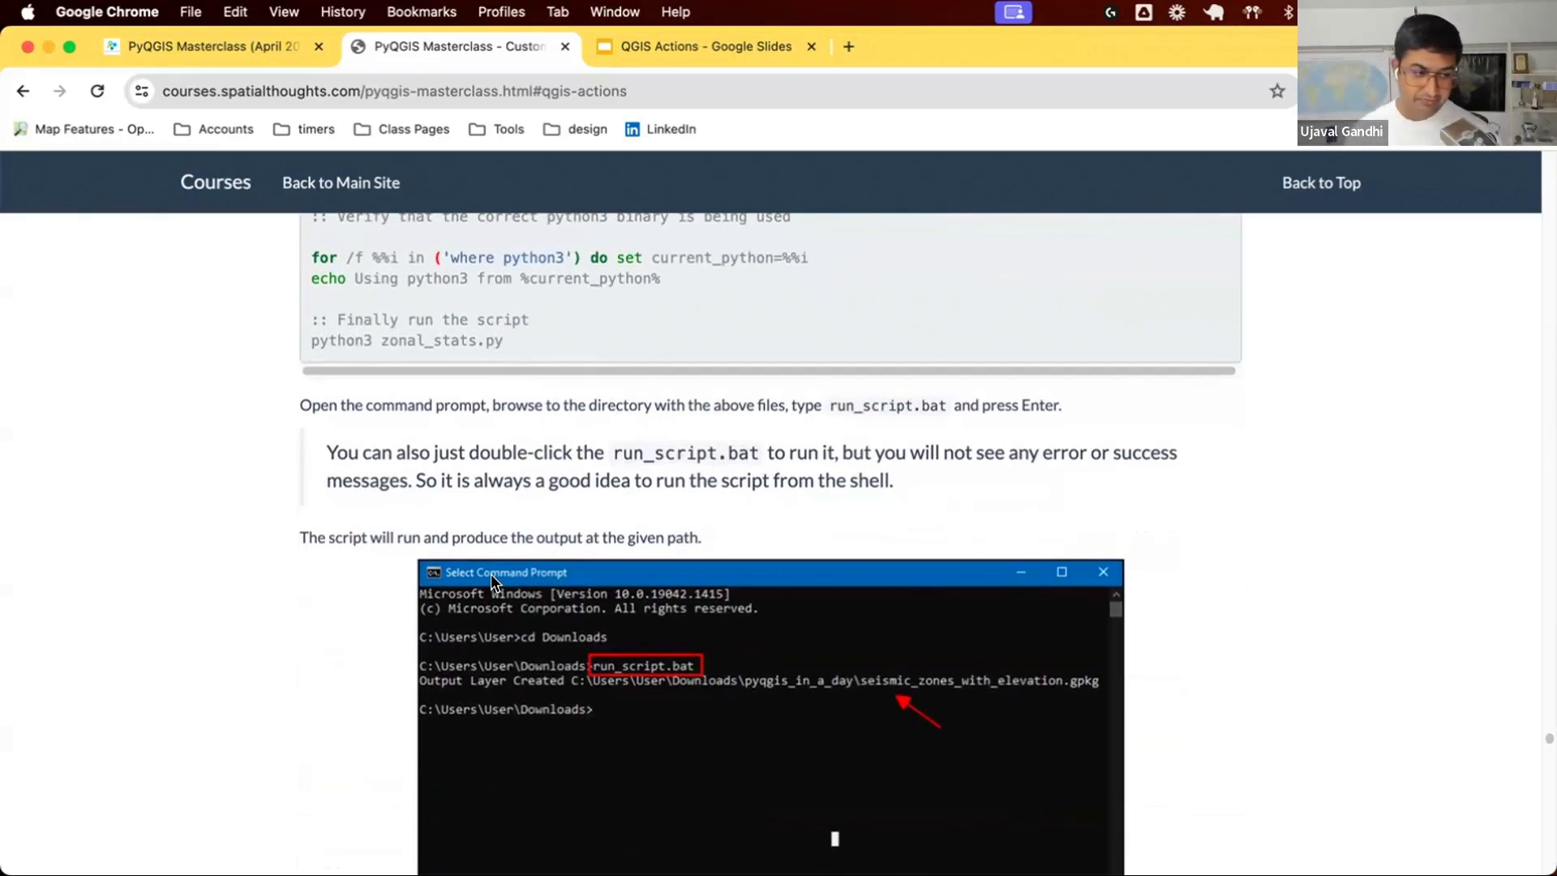
mouse_move(552, 644)
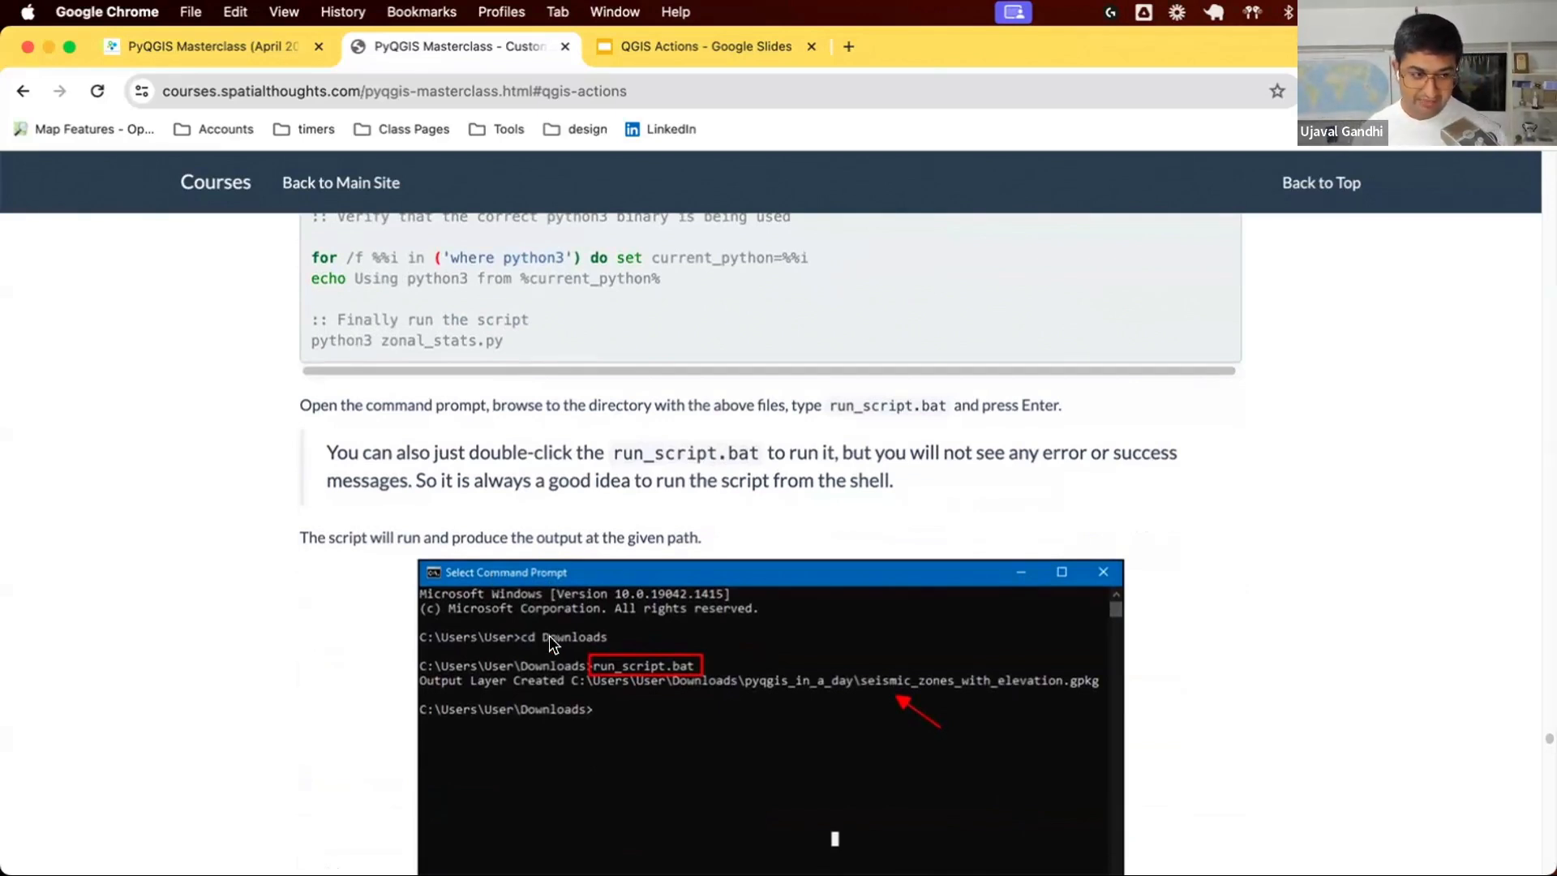
mouse_move(550, 647)
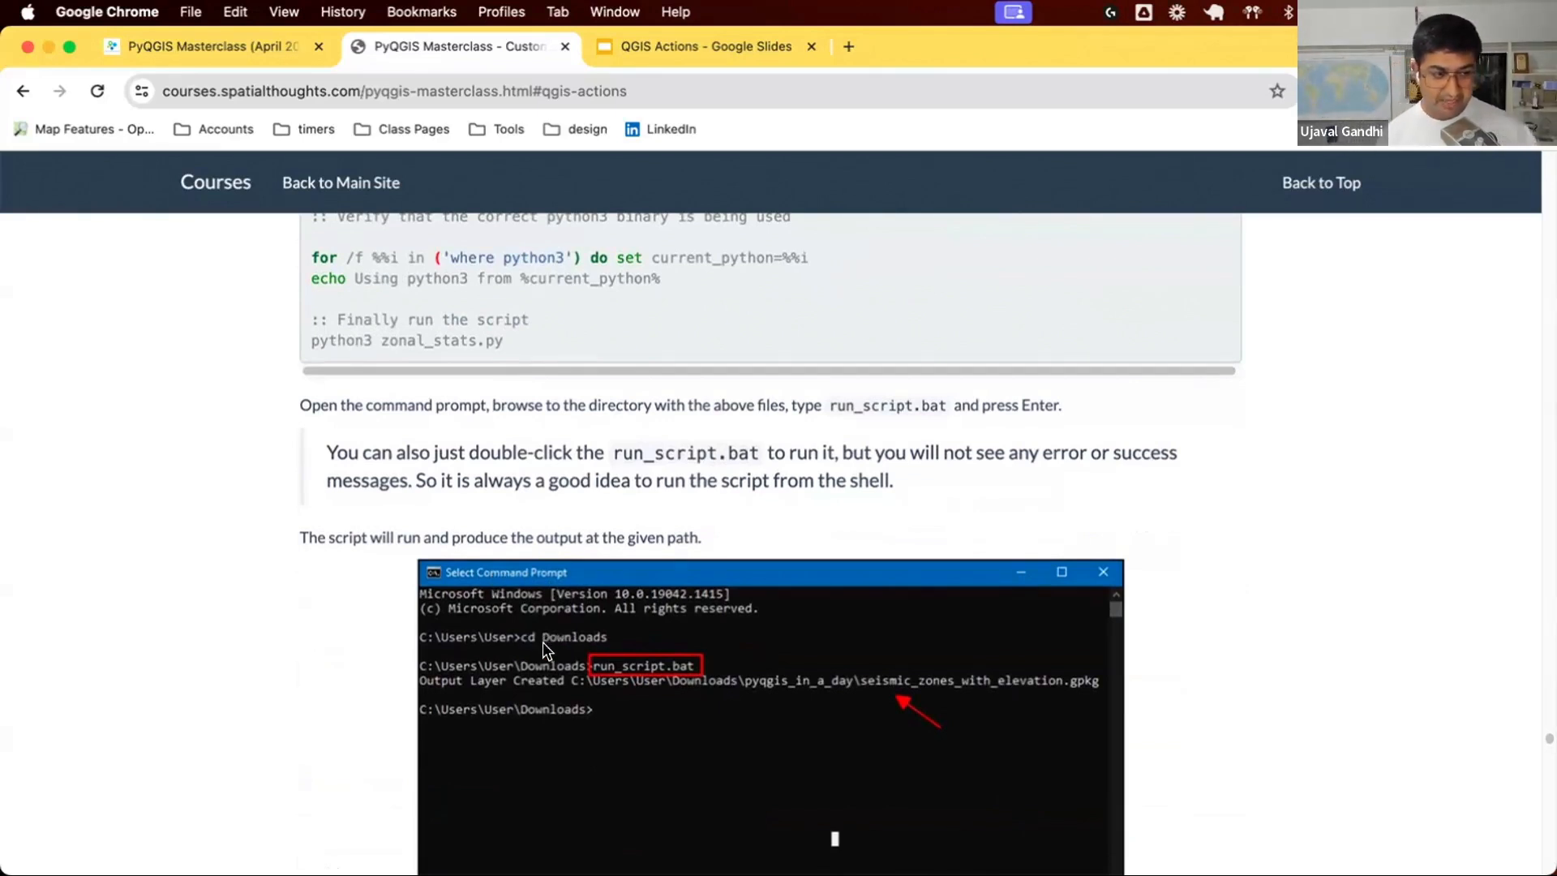
mouse_move(554, 673)
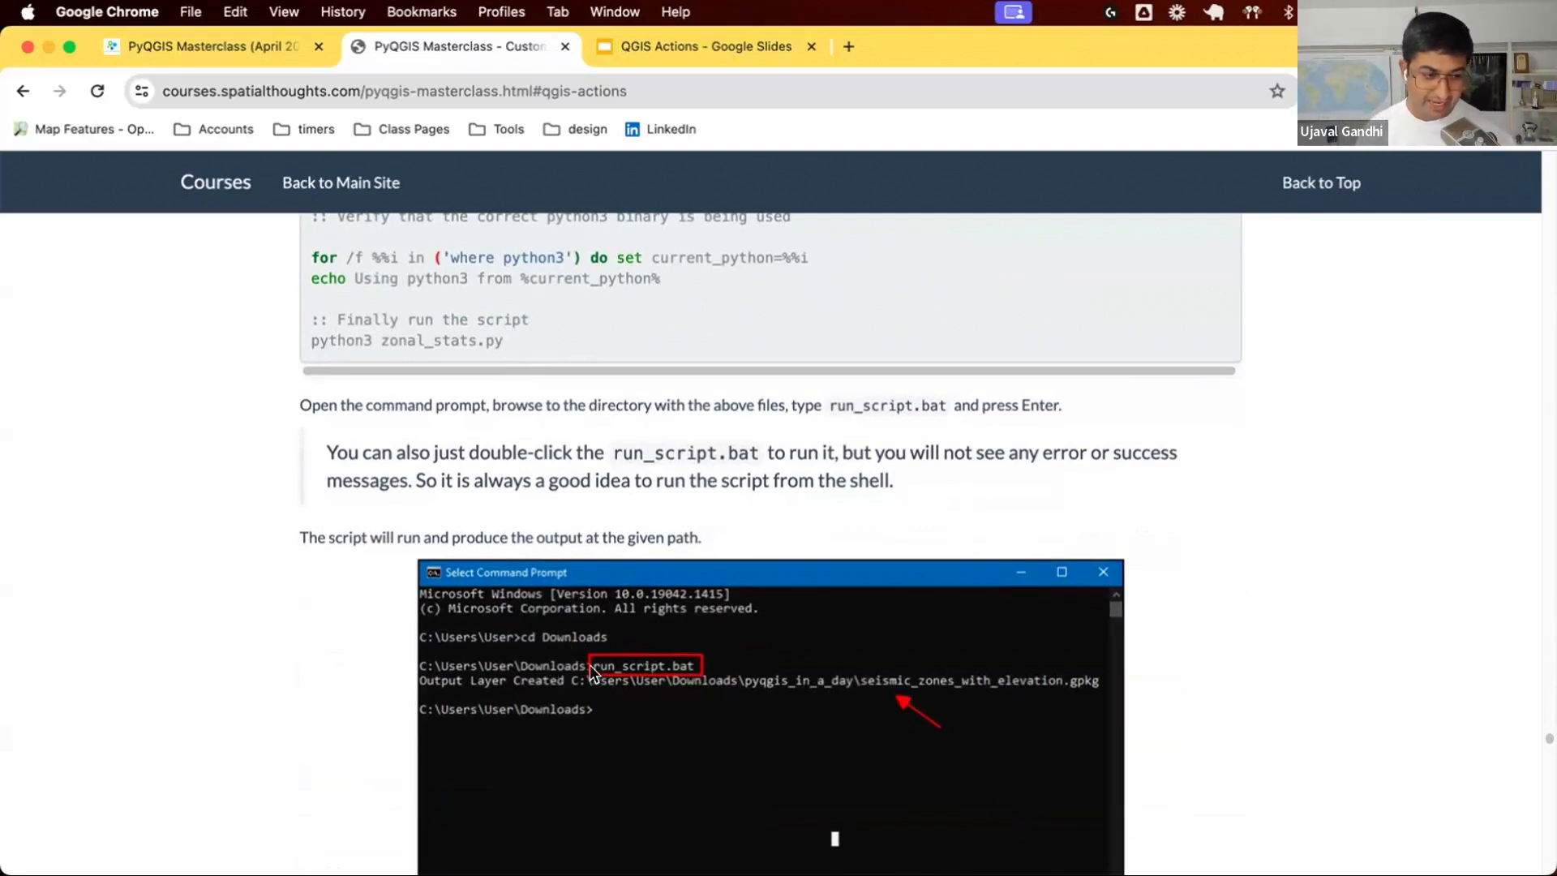
mouse_move(691, 678)
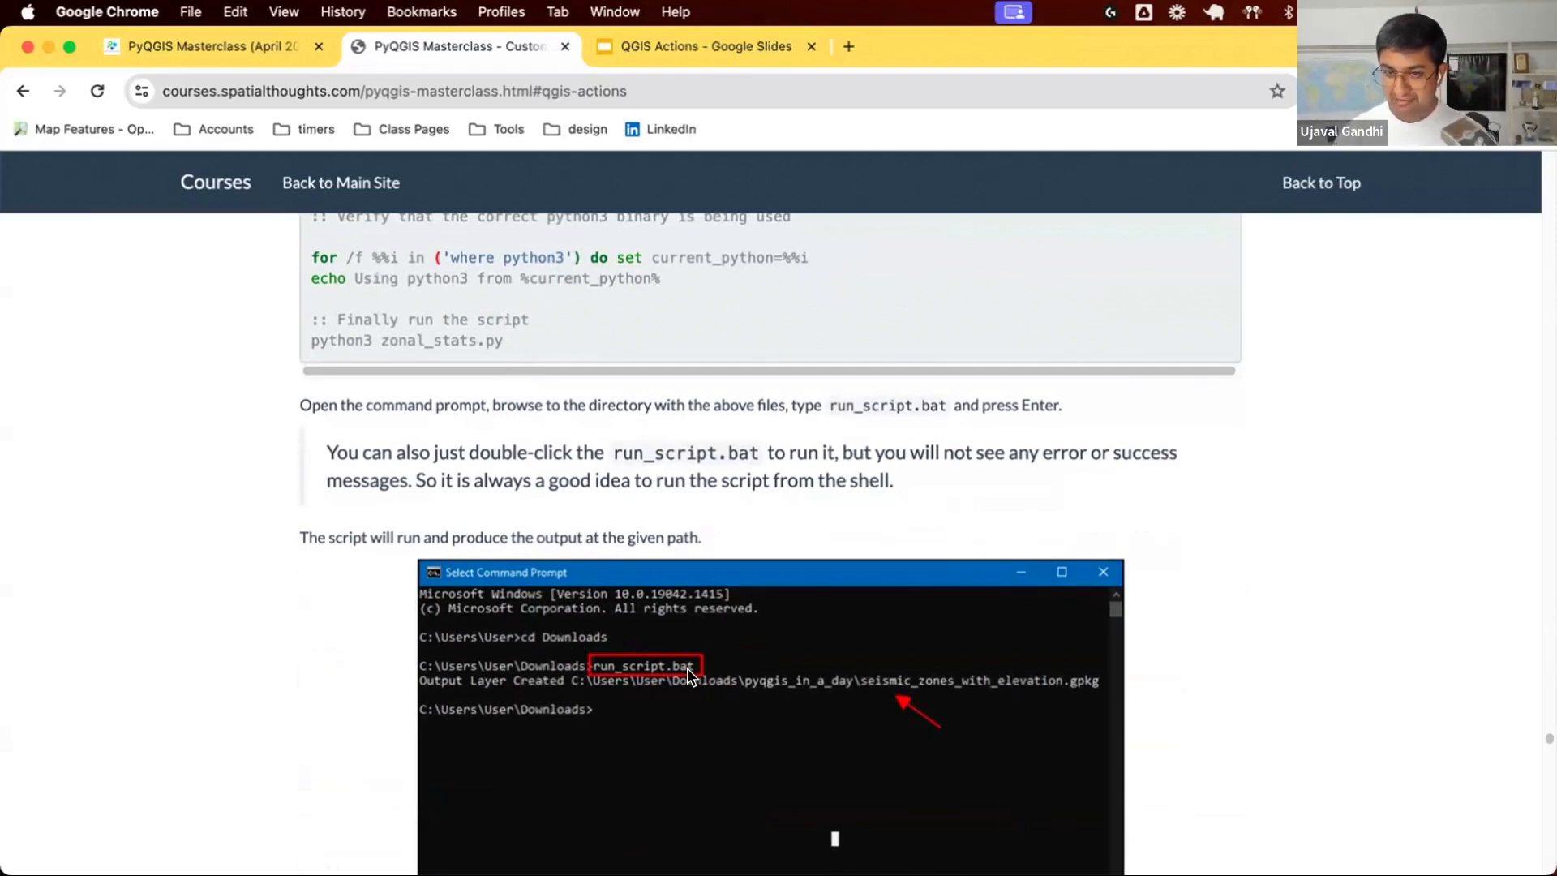
Scroll past the Windows output screenshot to the MacOS Configuration section with run_script.sh code.
scroll(down, 3)
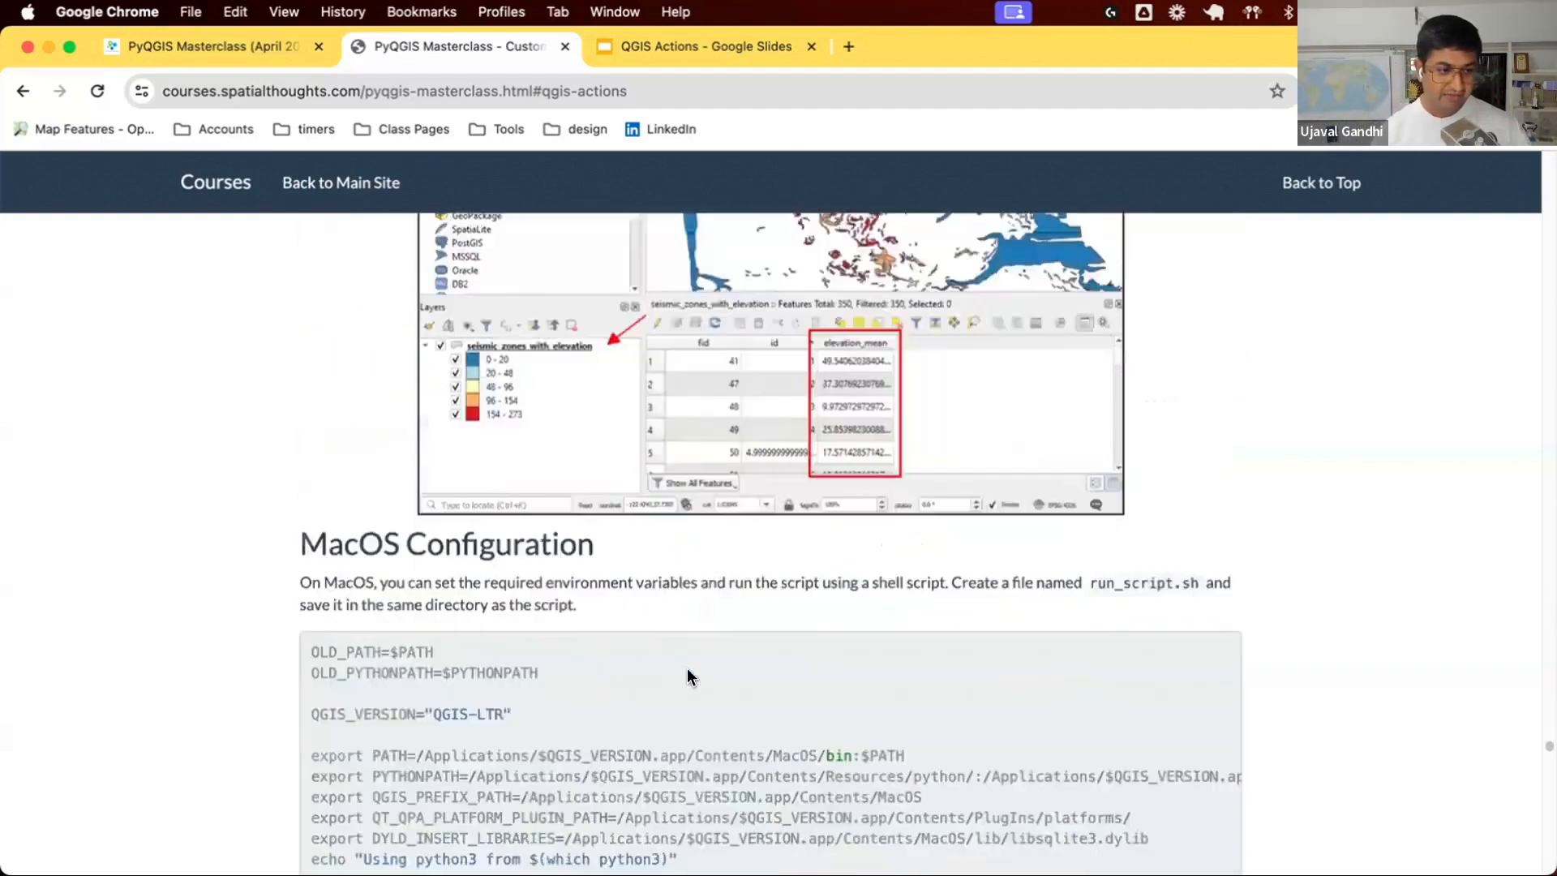
scroll(down, 3)
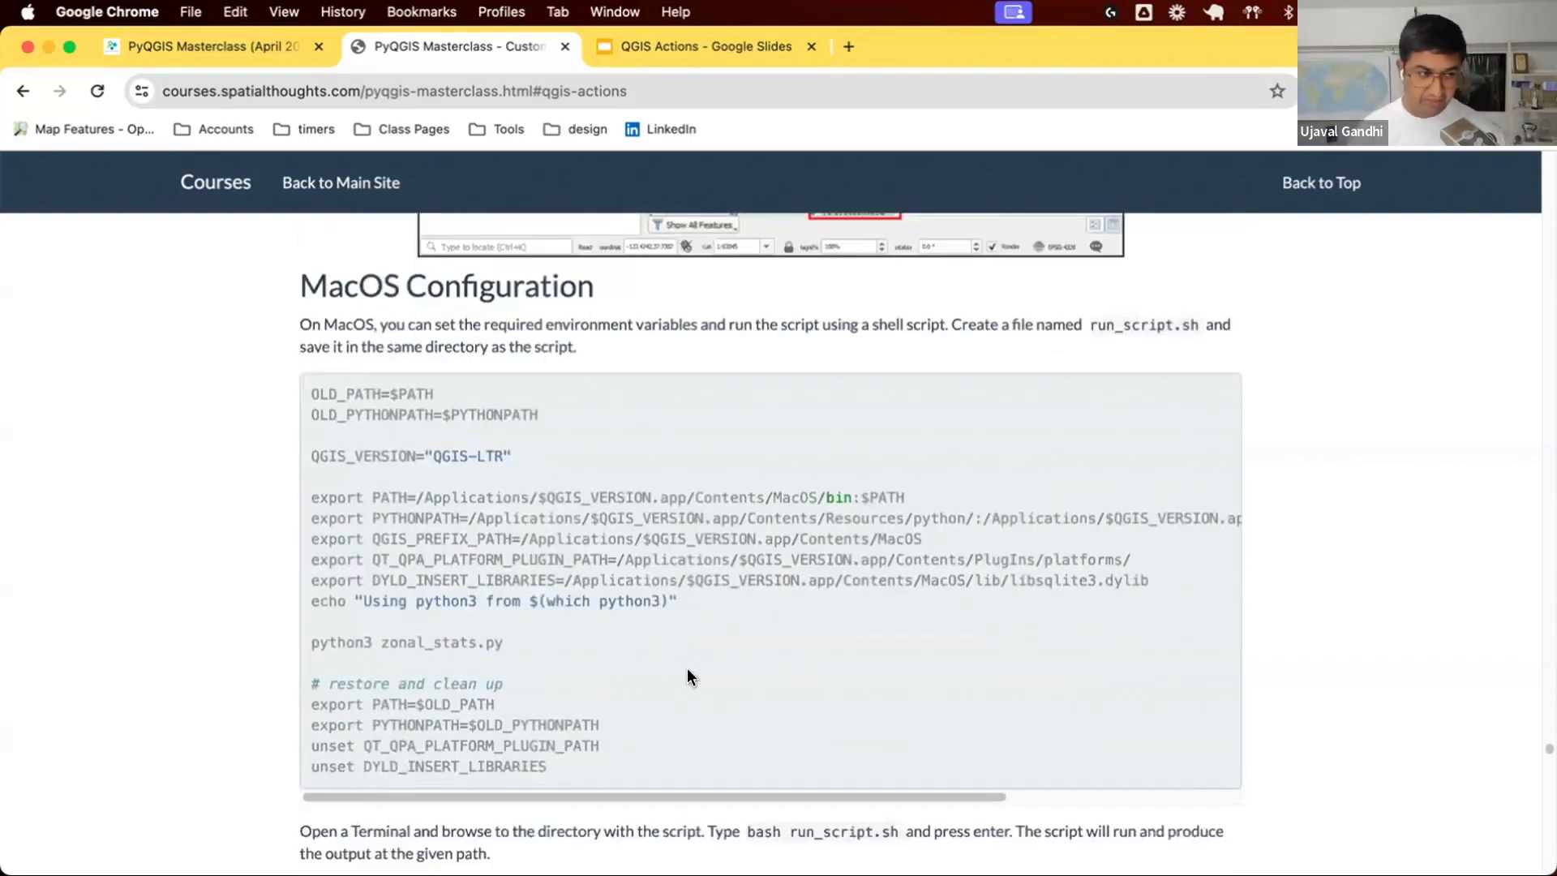
mouse_move(1138, 316)
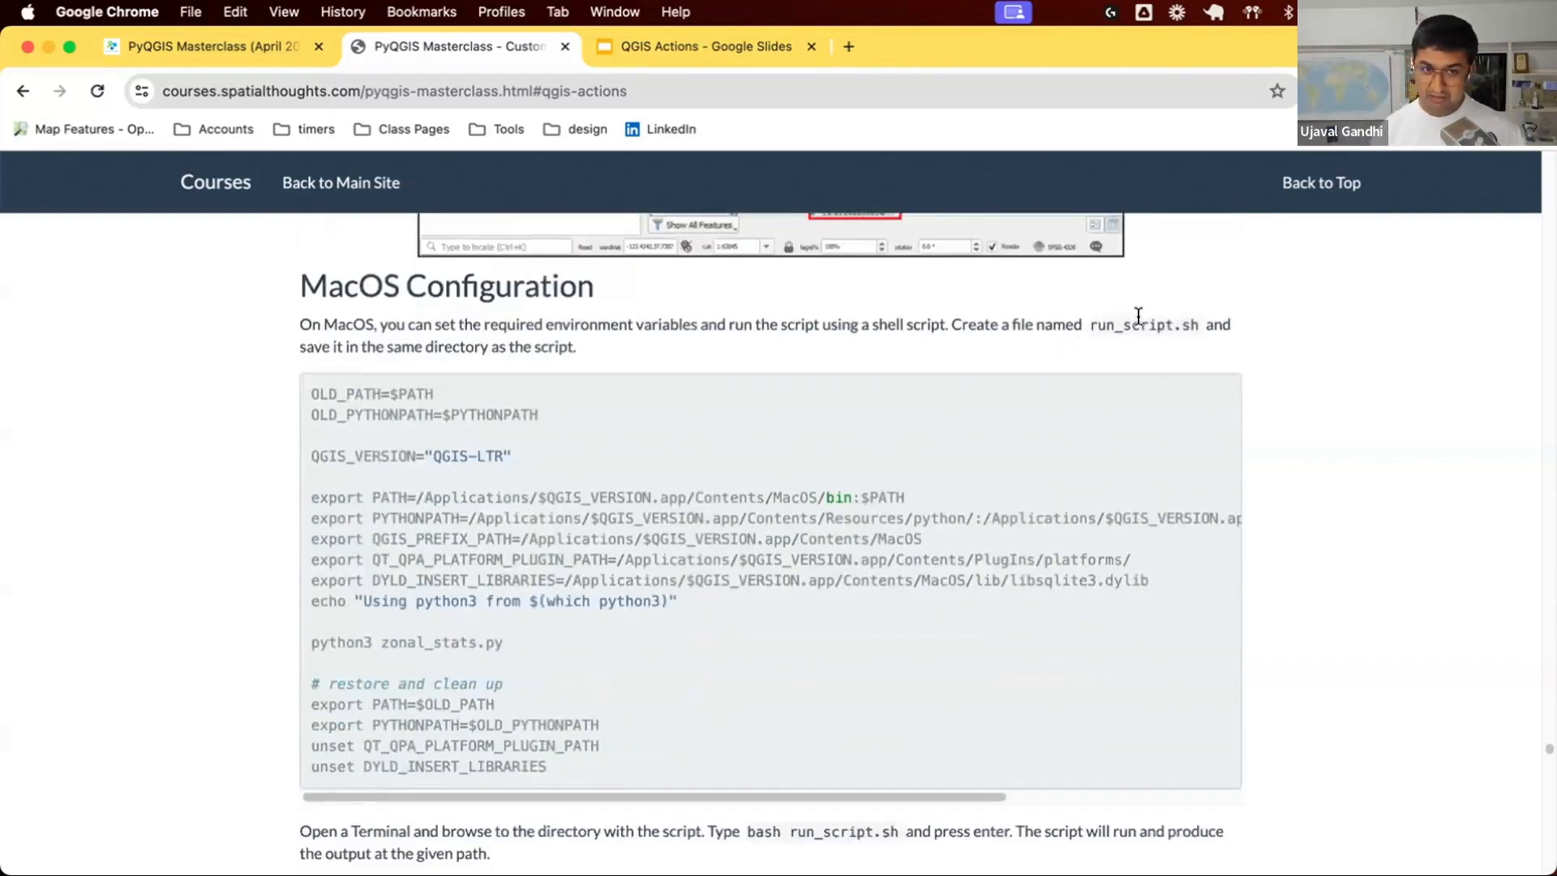
mouse_move(1148, 324)
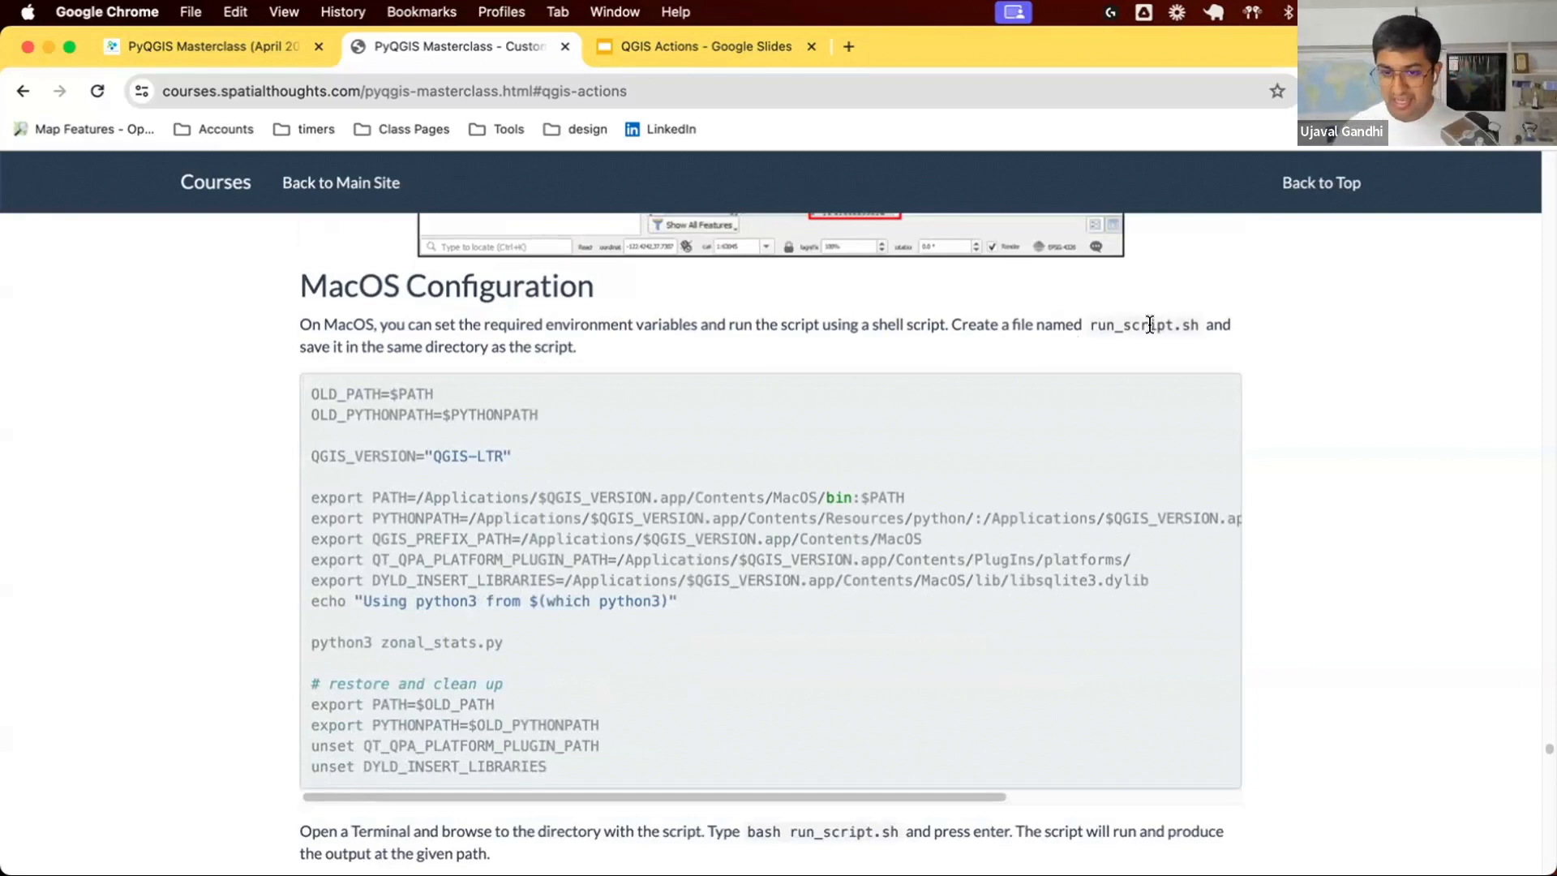